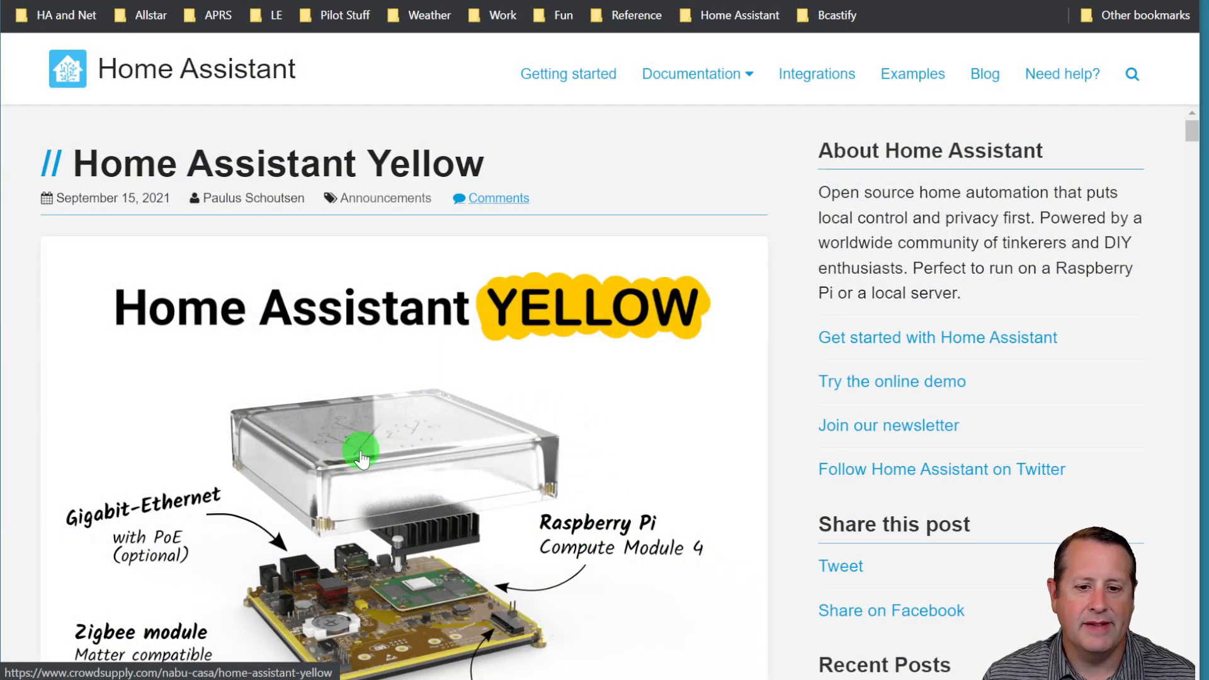
Scroll the Home Assistant Yellow announcement post down to its hardware diagram
scroll("down", 3)
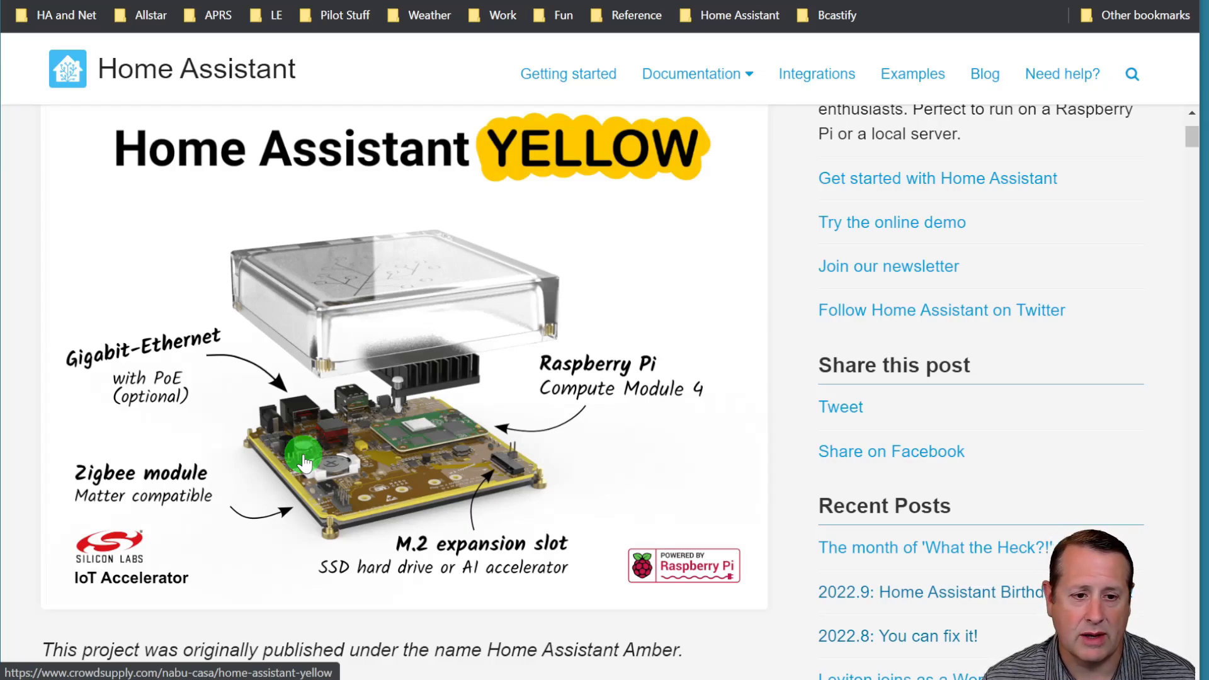
mouse_move(185, 383)
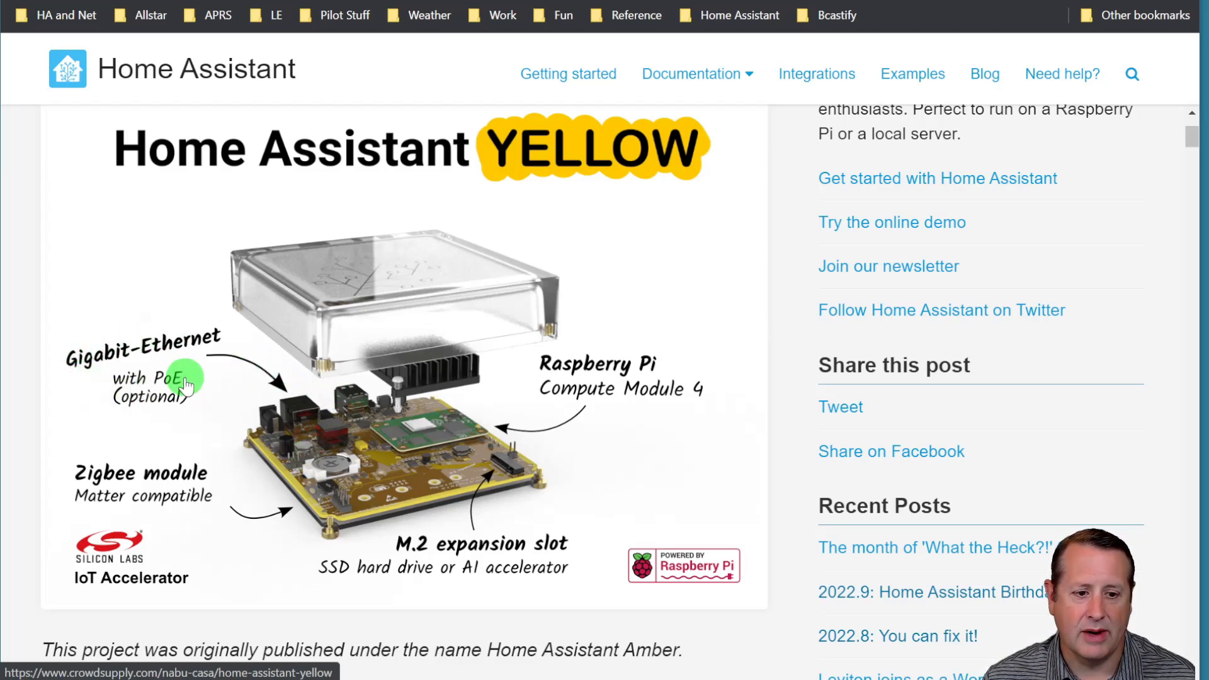
mouse_move(158, 476)
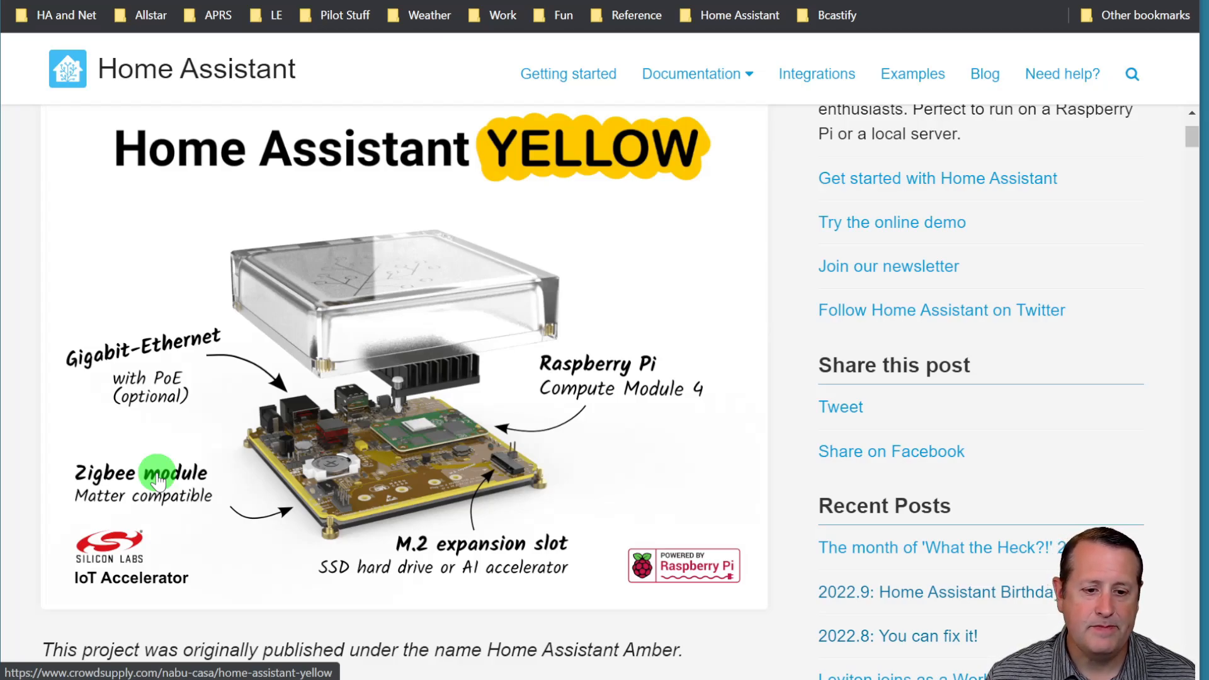
mouse_move(534, 593)
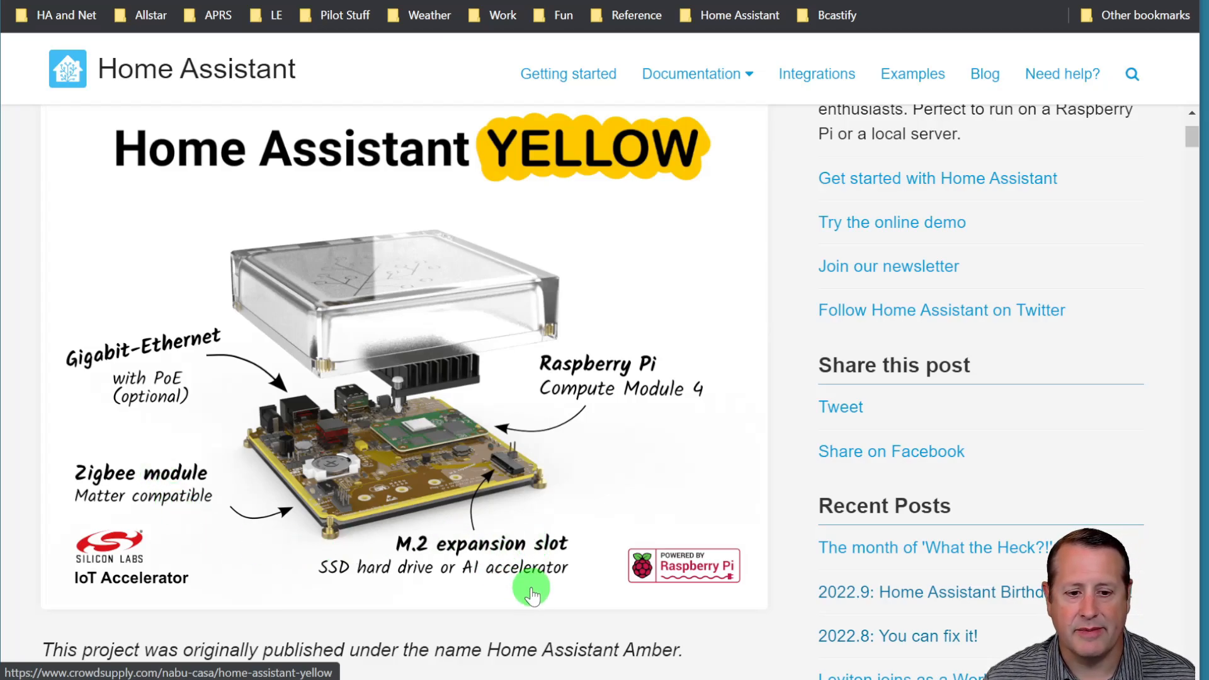
mouse_move(362, 593)
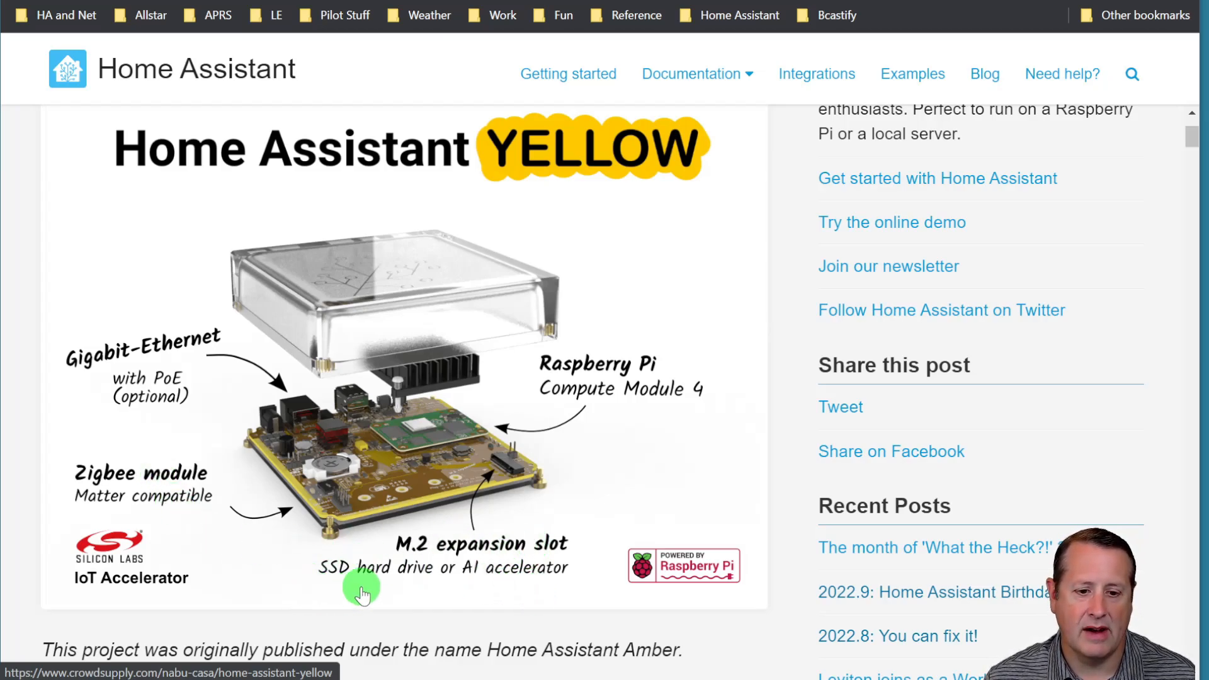
mouse_move(450, 579)
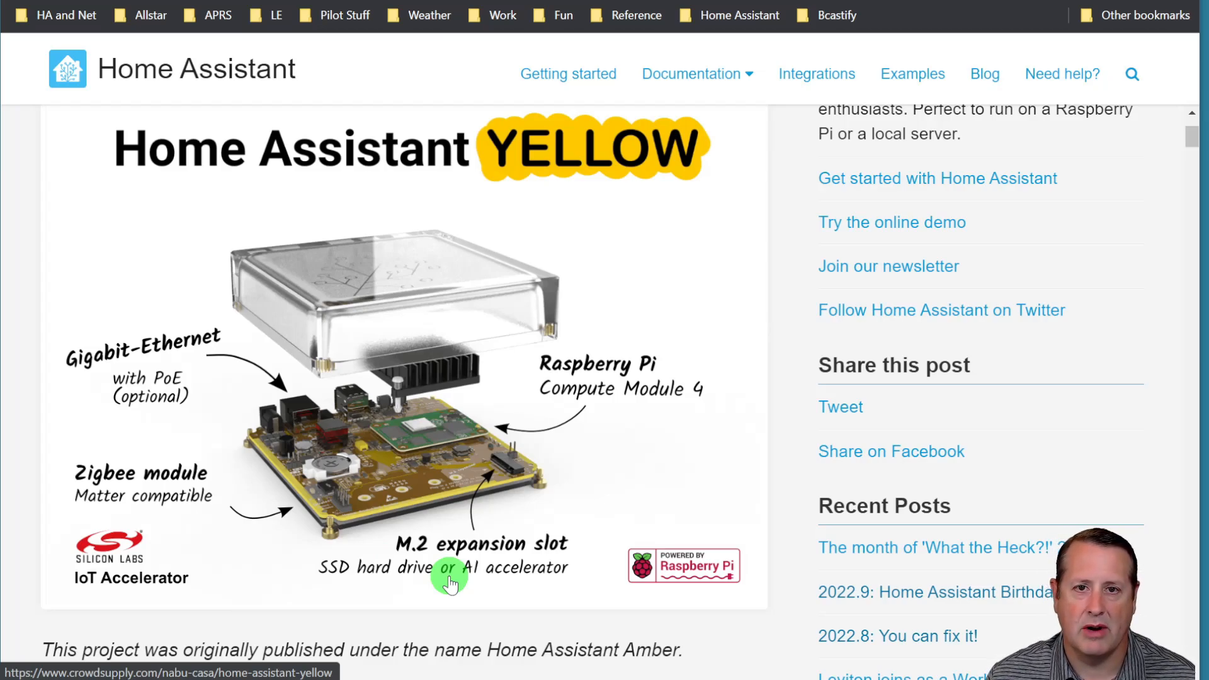
mouse_move(664, 443)
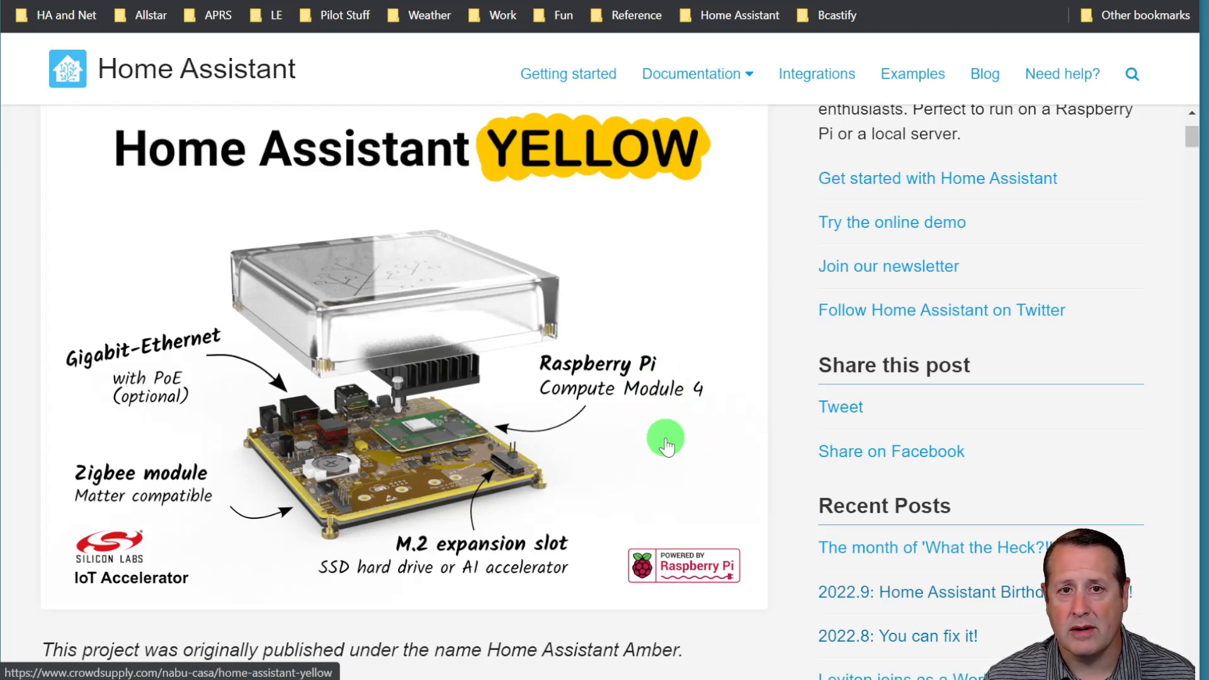
mouse_move(574, 407)
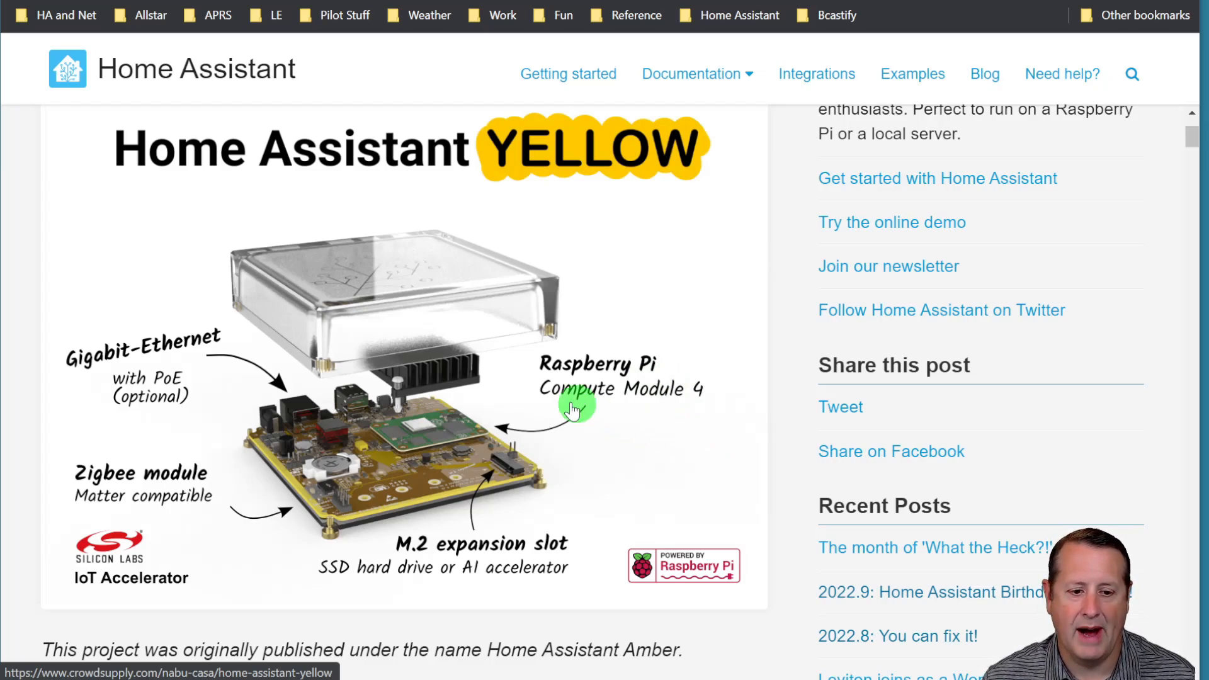
mouse_move(596, 374)
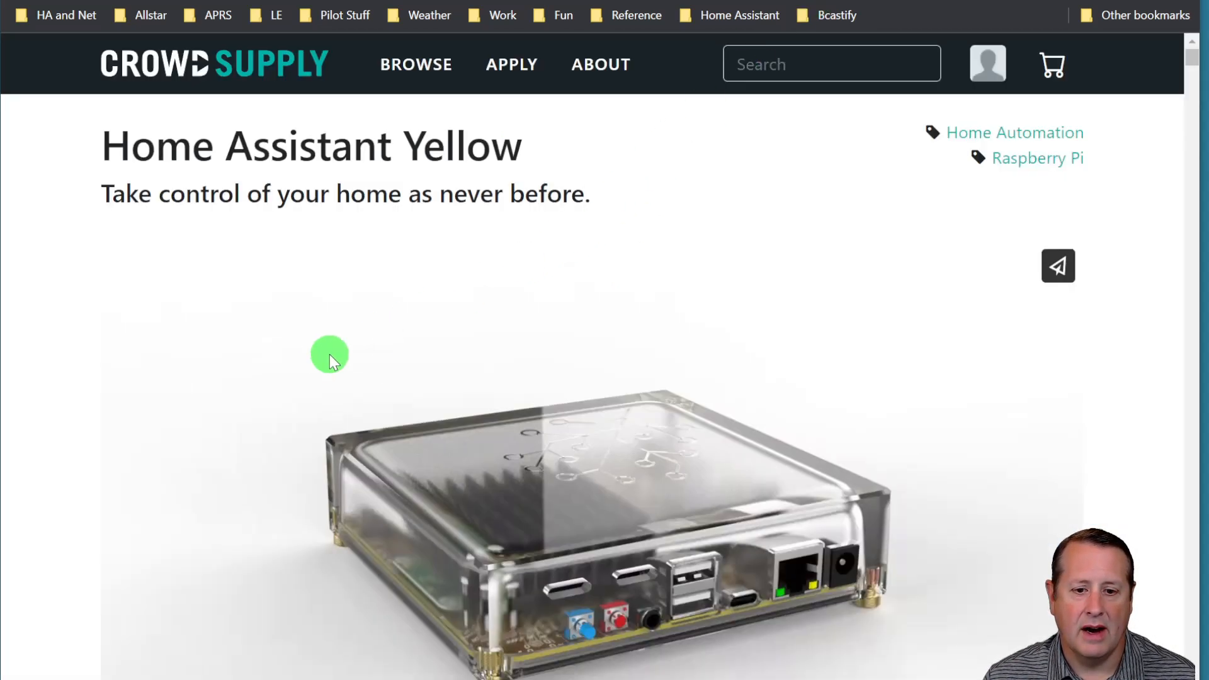
Scroll the Crowd Supply campaign page down to the Features & Specifications list
scroll("down", 3)
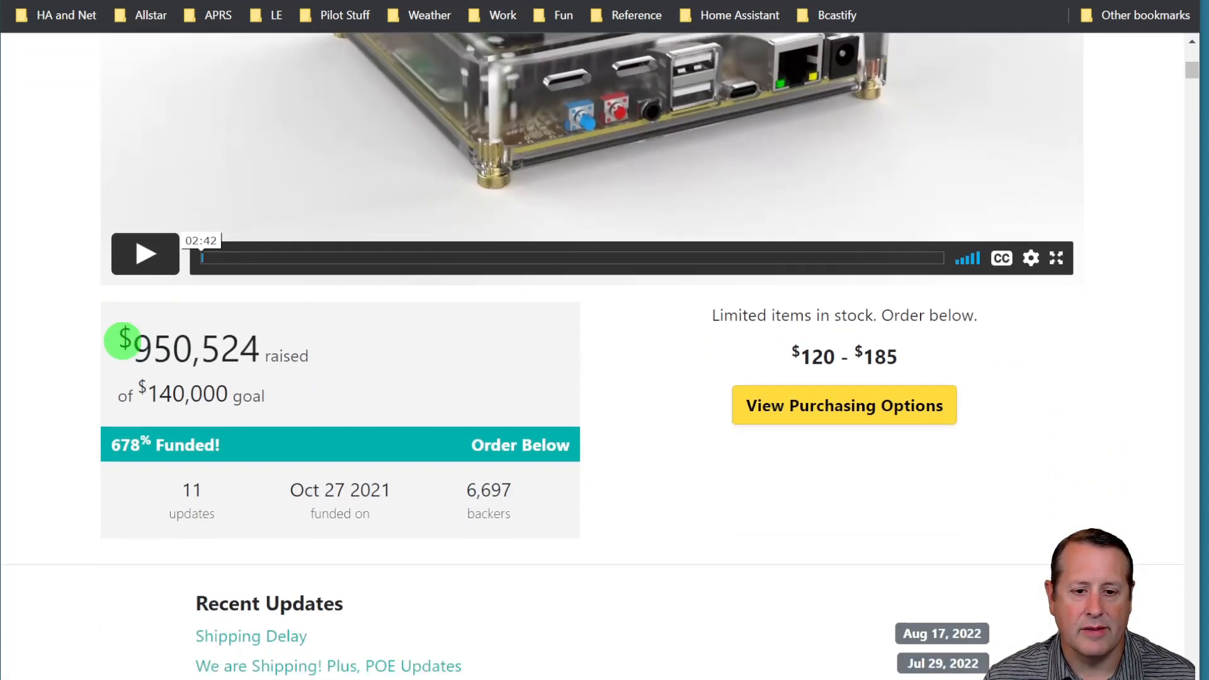
scroll("down", 3)
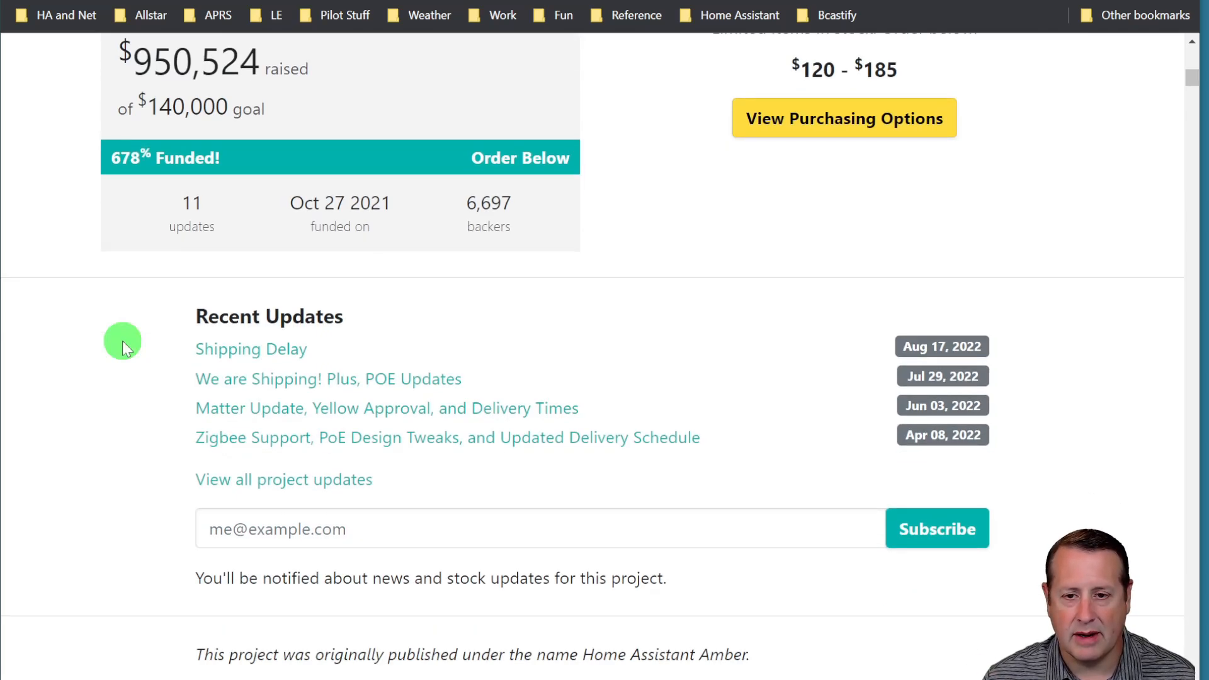
scroll("down", 3)
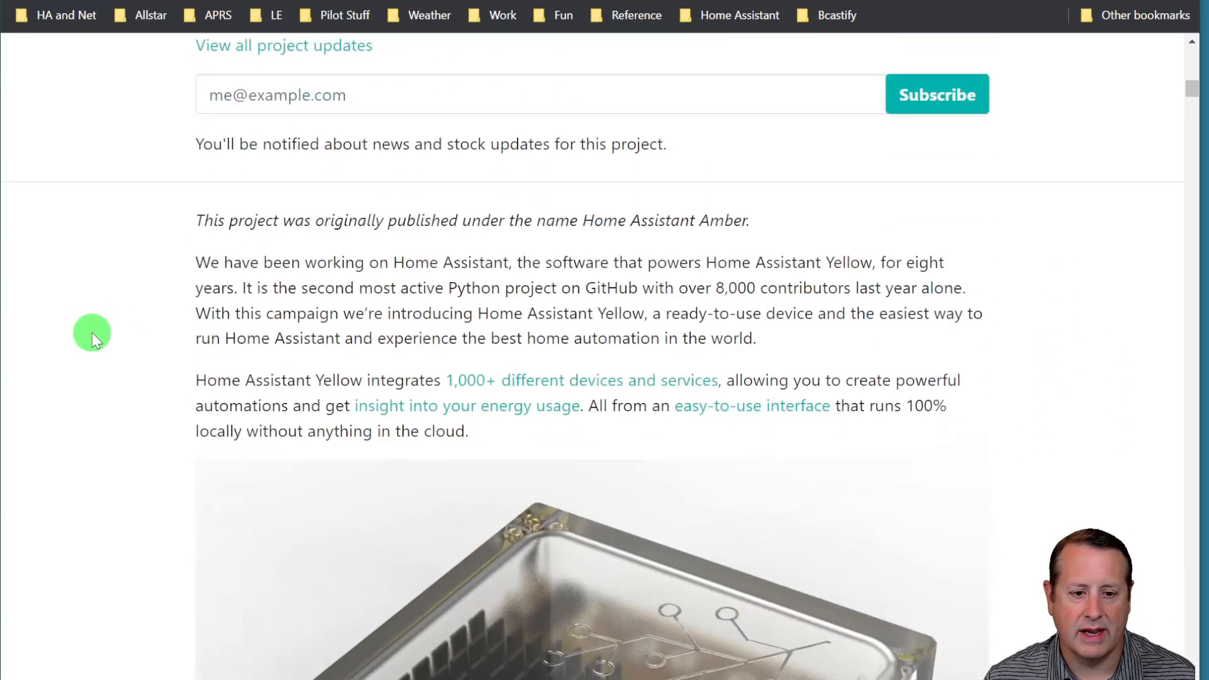
scroll("down", 3)
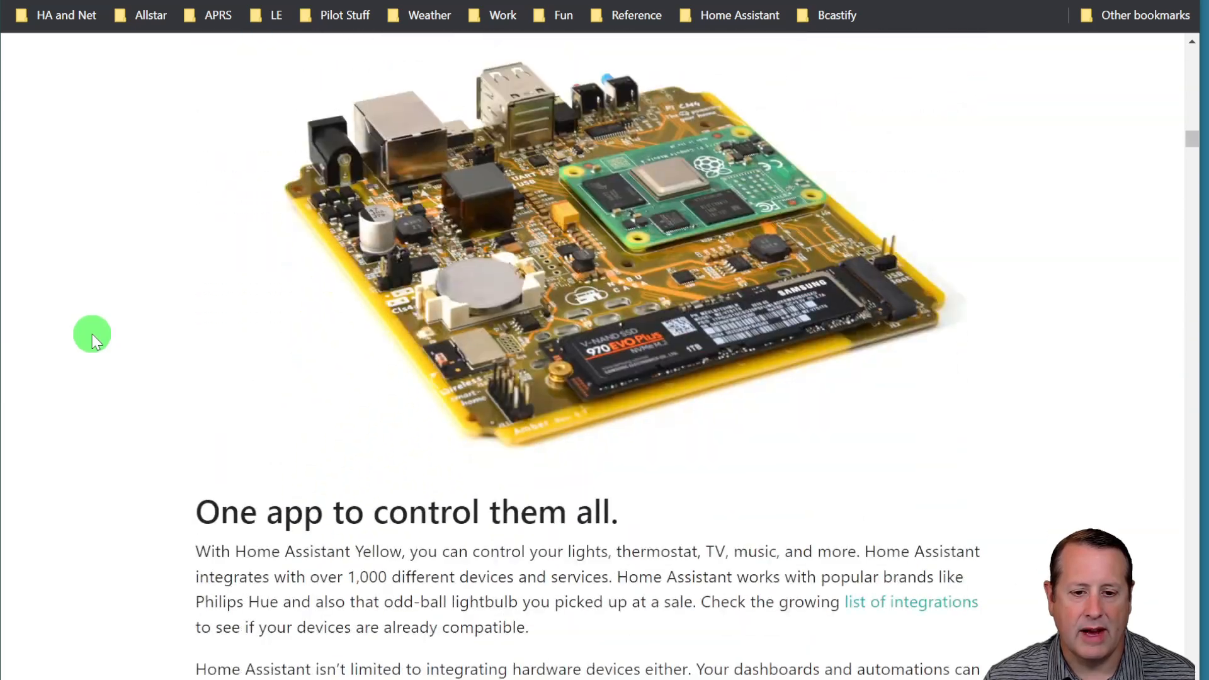
scroll("down", 3)
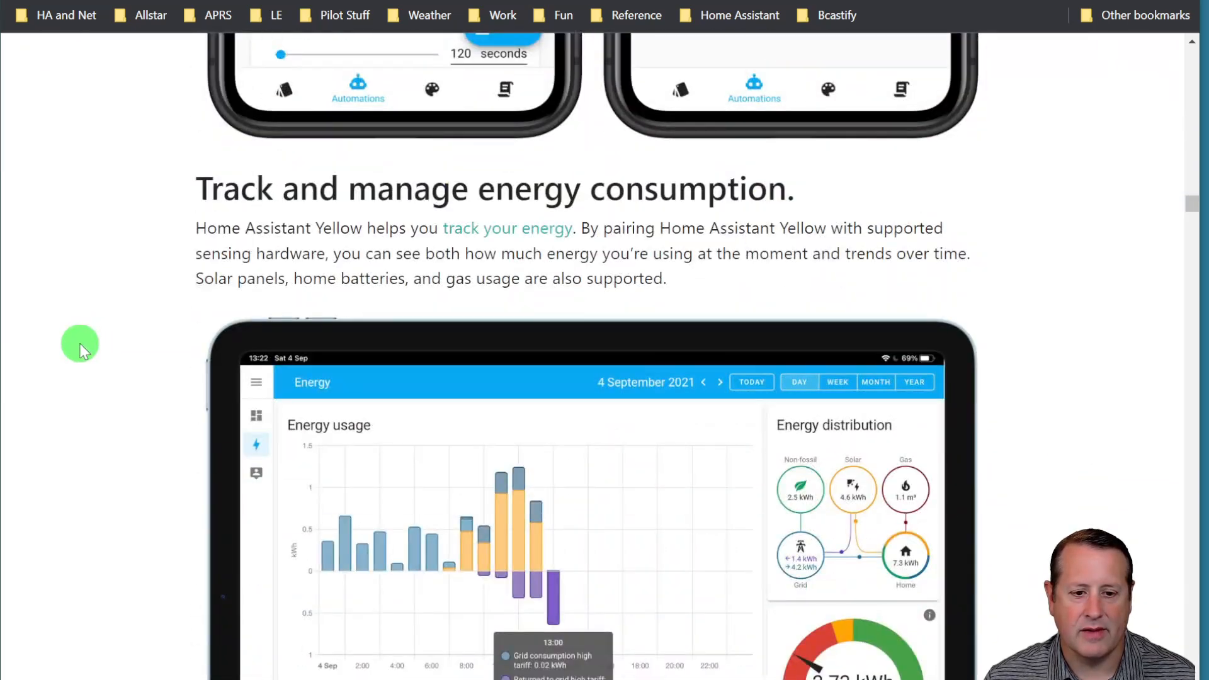
scroll("down", 3)
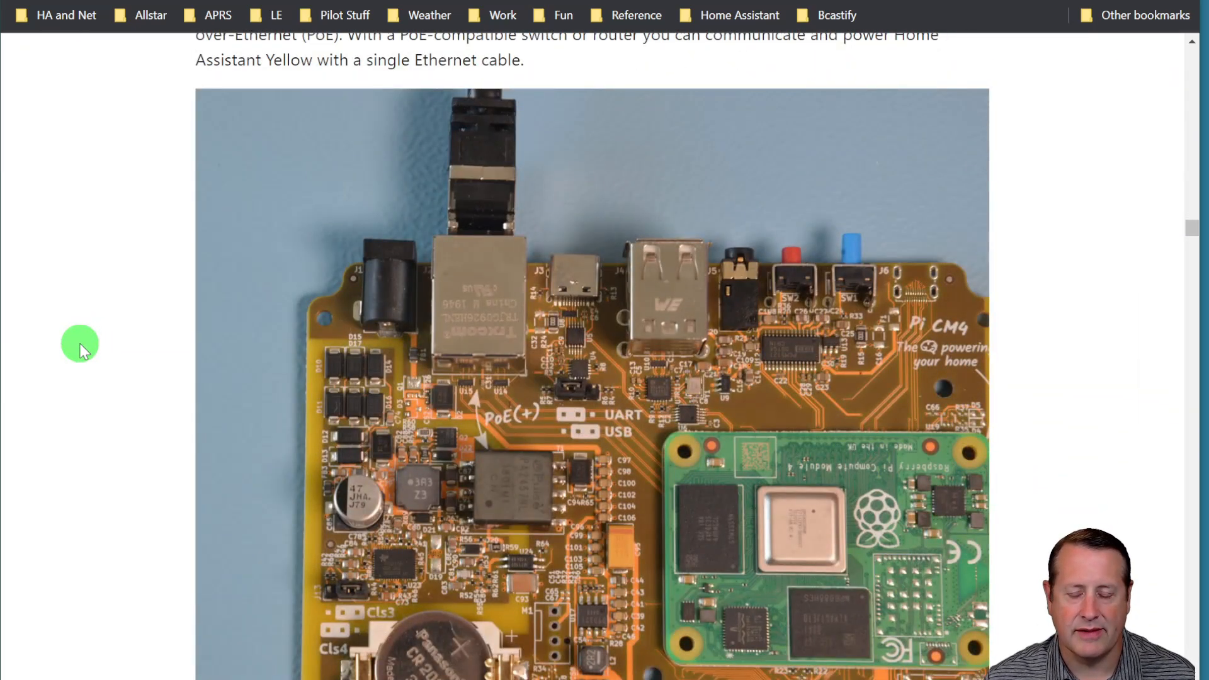
scroll("down", 3)
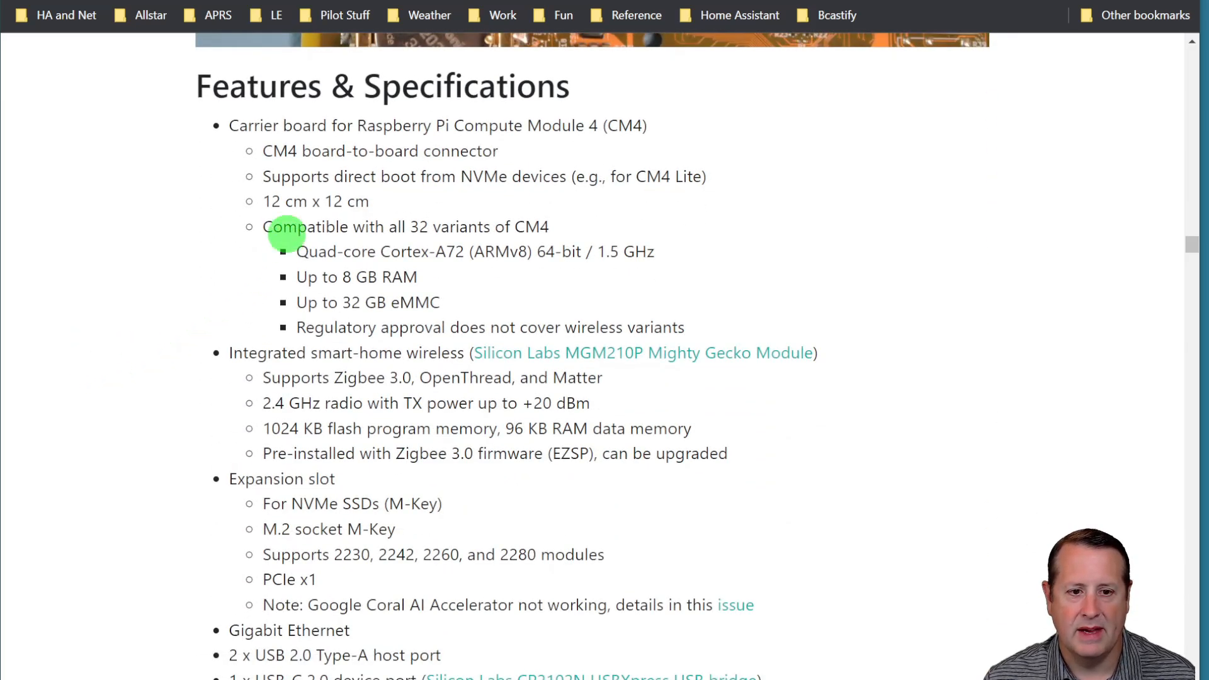
mouse_move(225, 187)
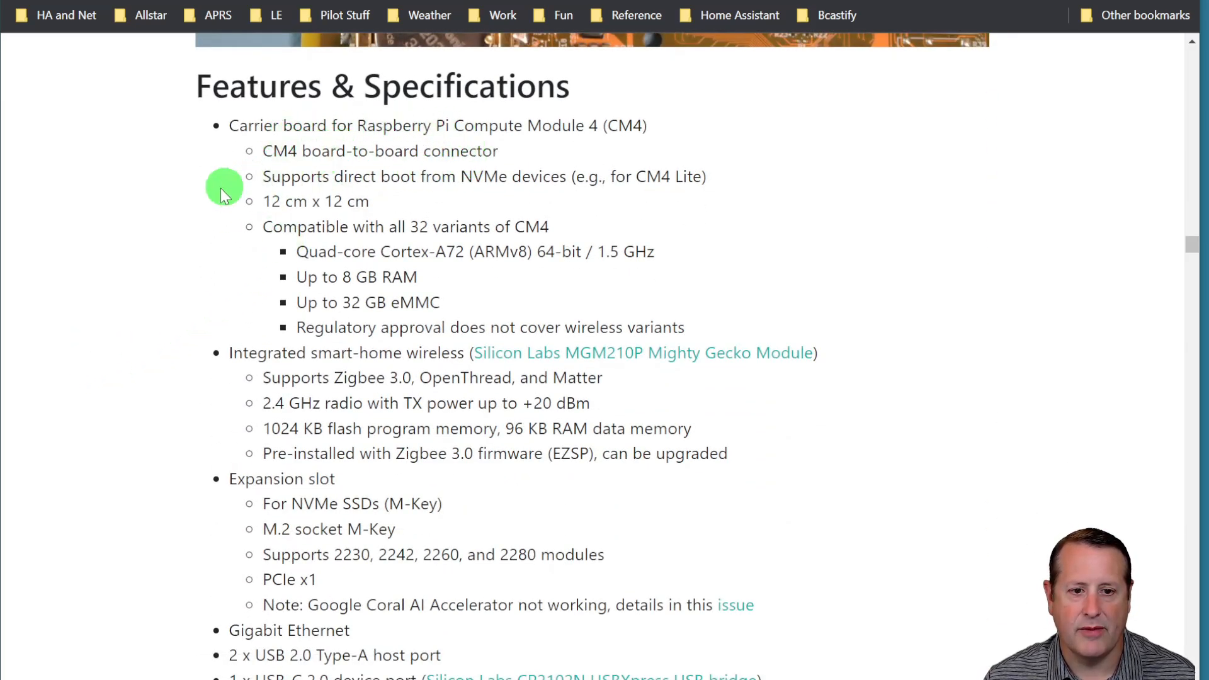
mouse_move(200, 258)
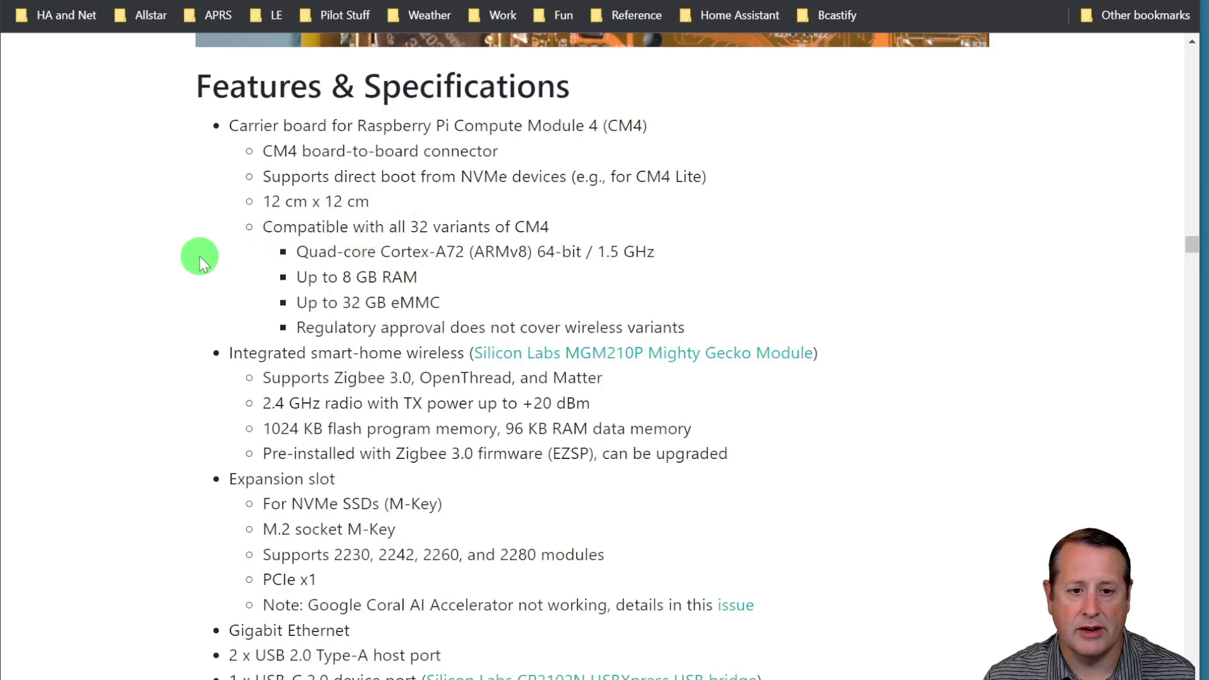
mouse_move(179, 273)
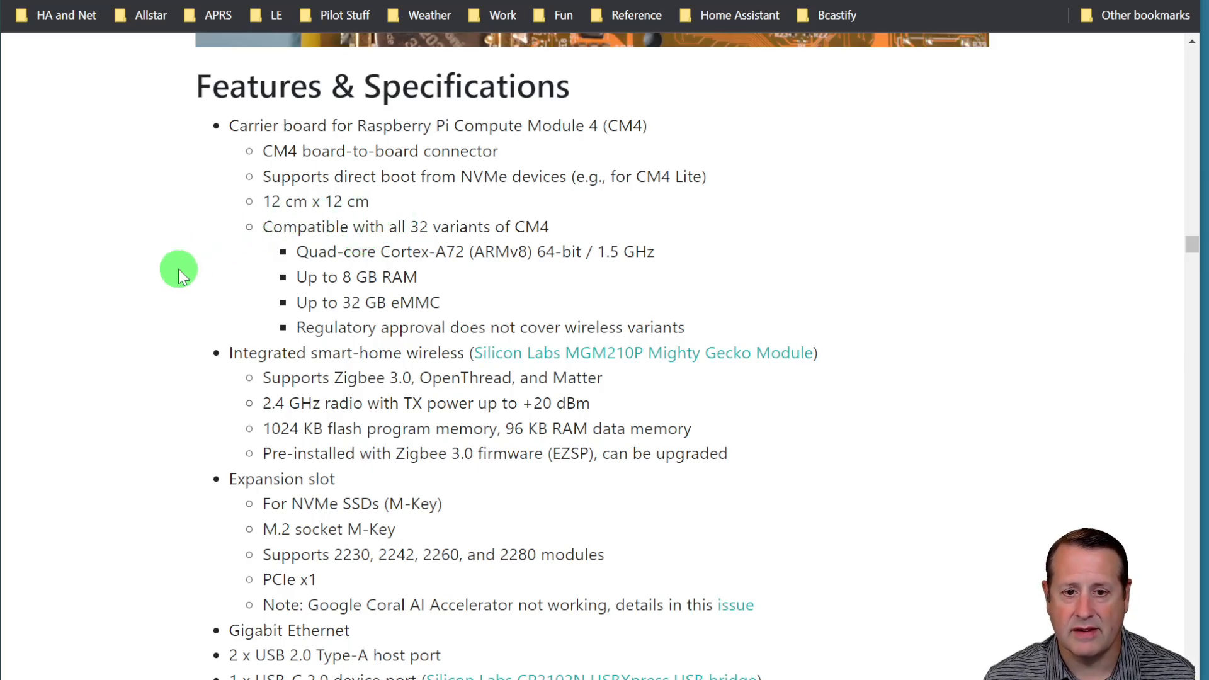
mouse_move(210, 272)
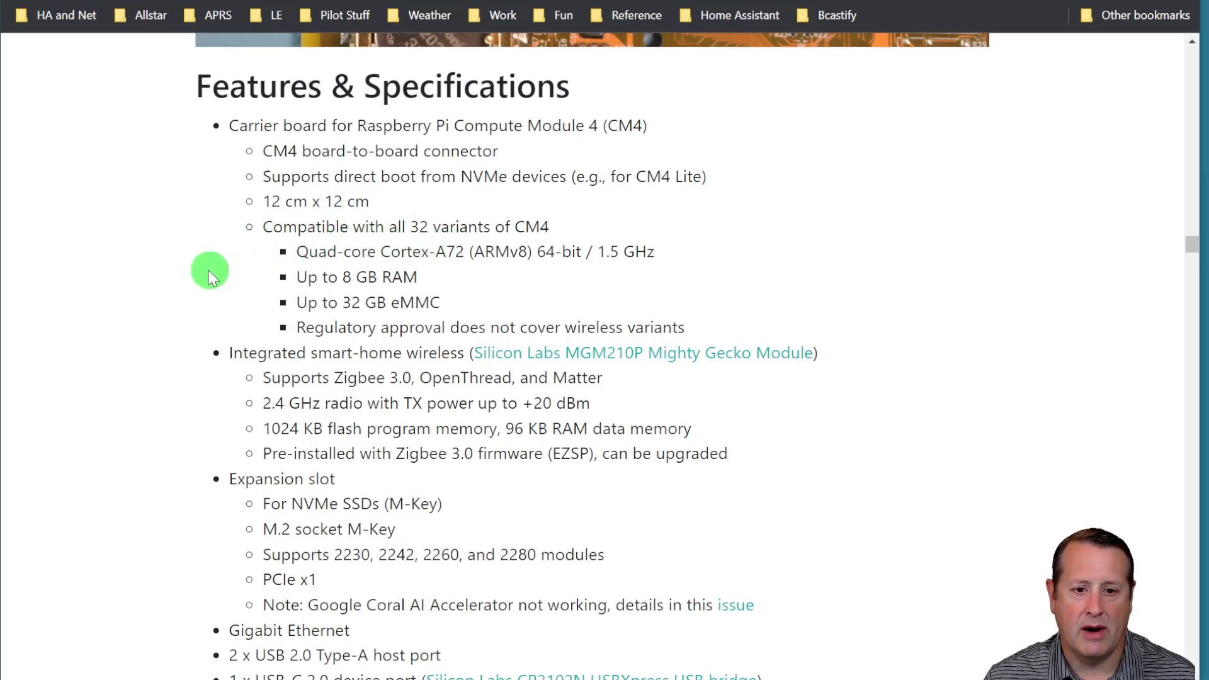
mouse_move(205, 309)
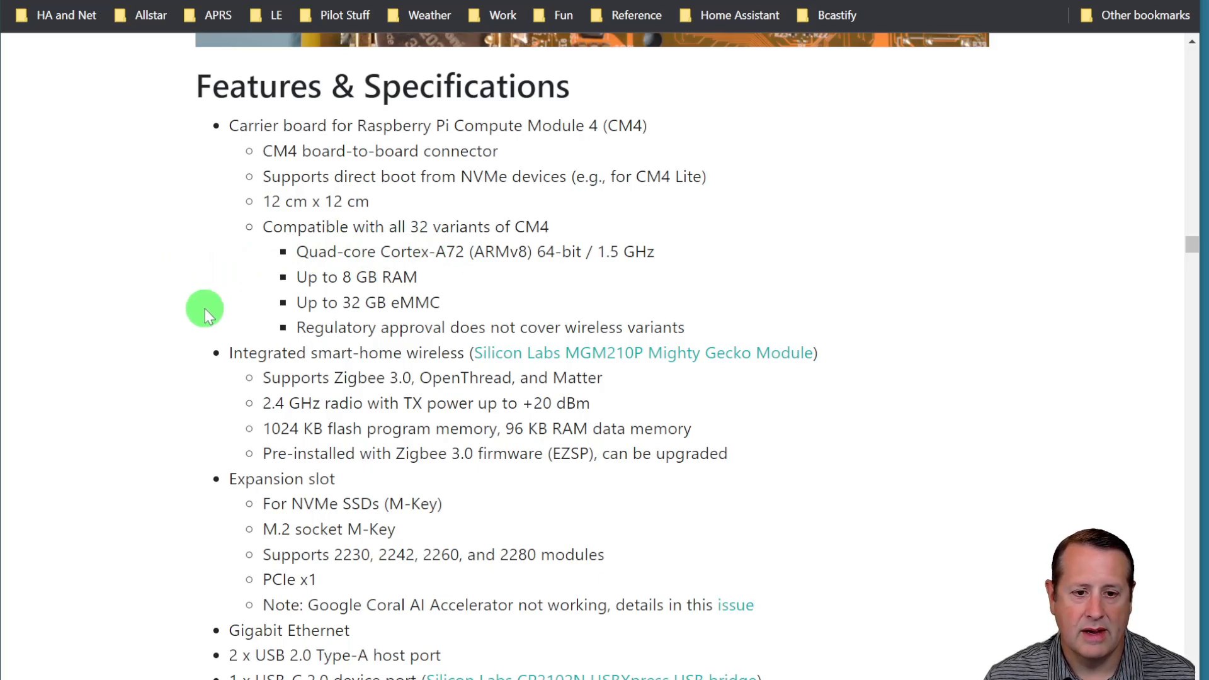
scroll("down", 3)
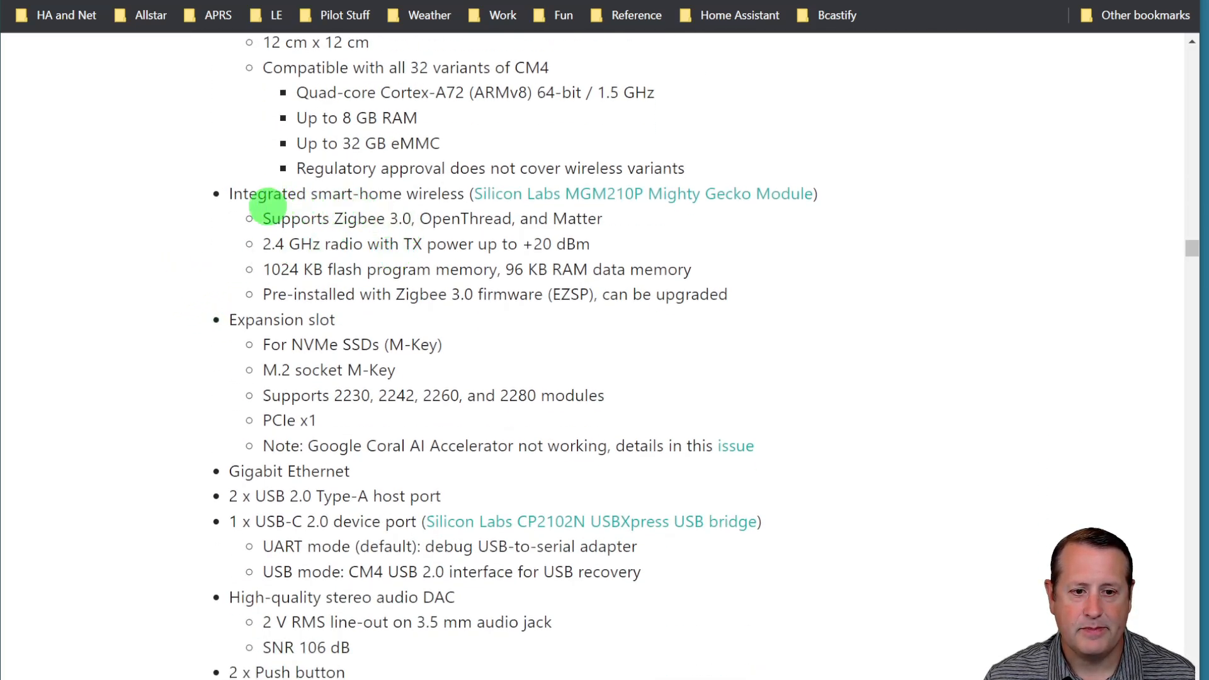
mouse_move(125, 287)
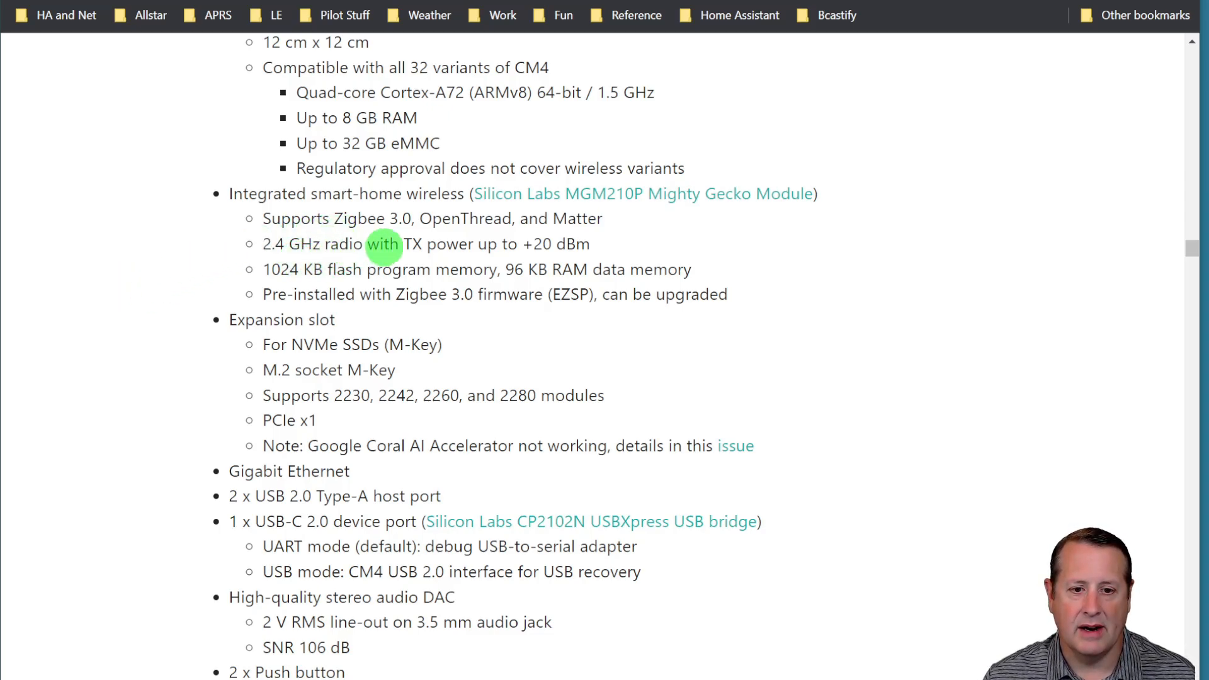
mouse_move(413, 241)
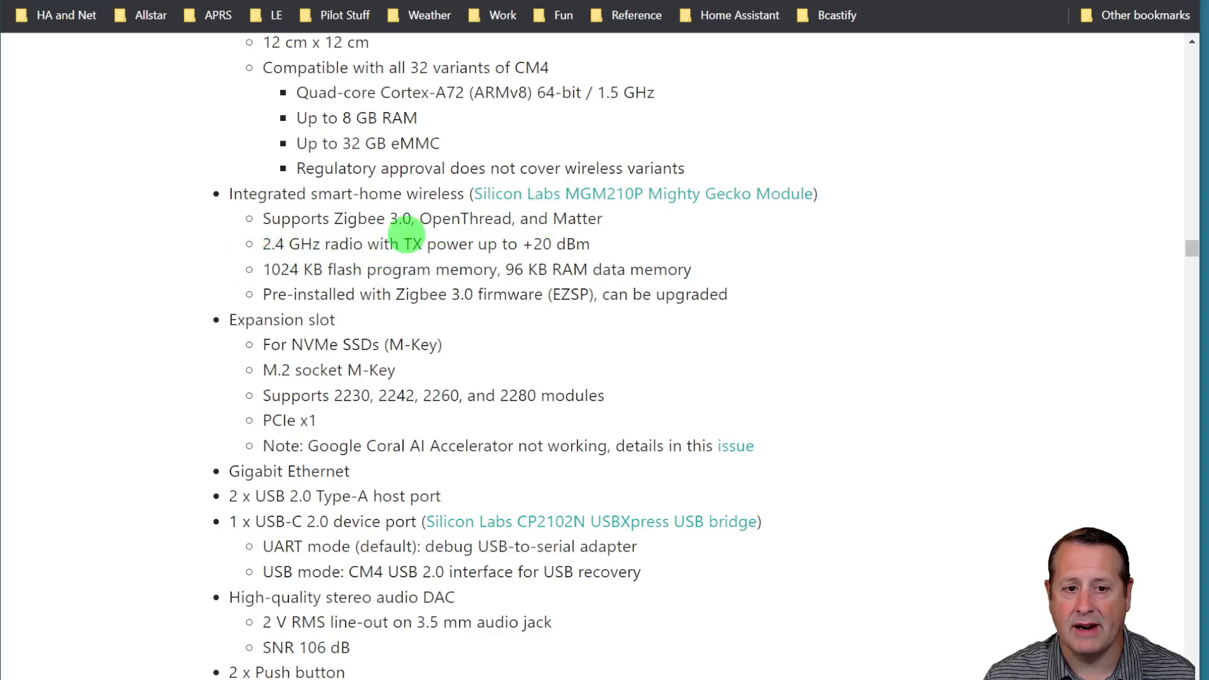
mouse_move(152, 287)
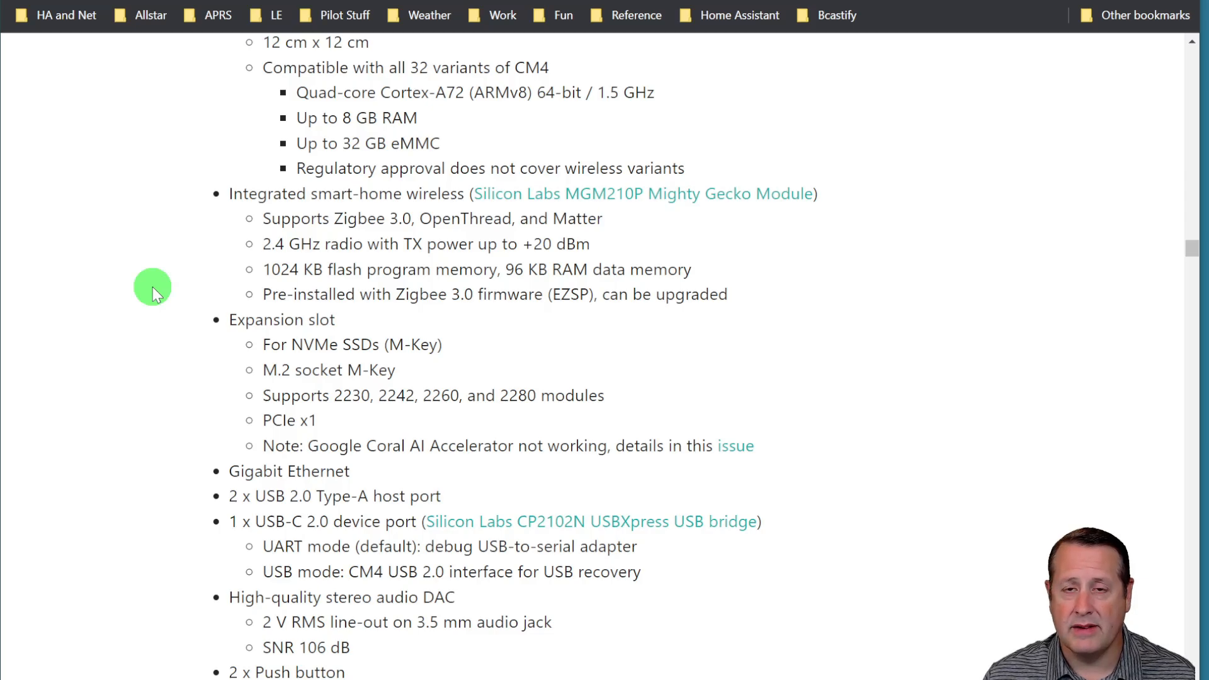
mouse_move(321, 239)
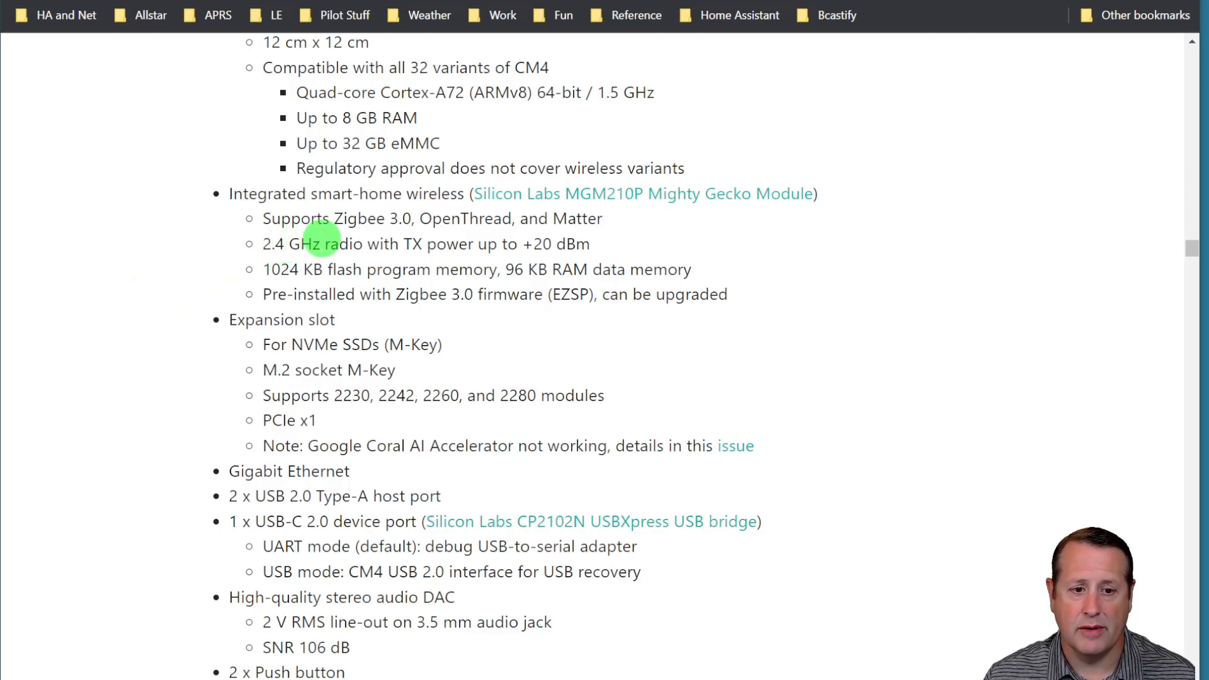
mouse_move(131, 316)
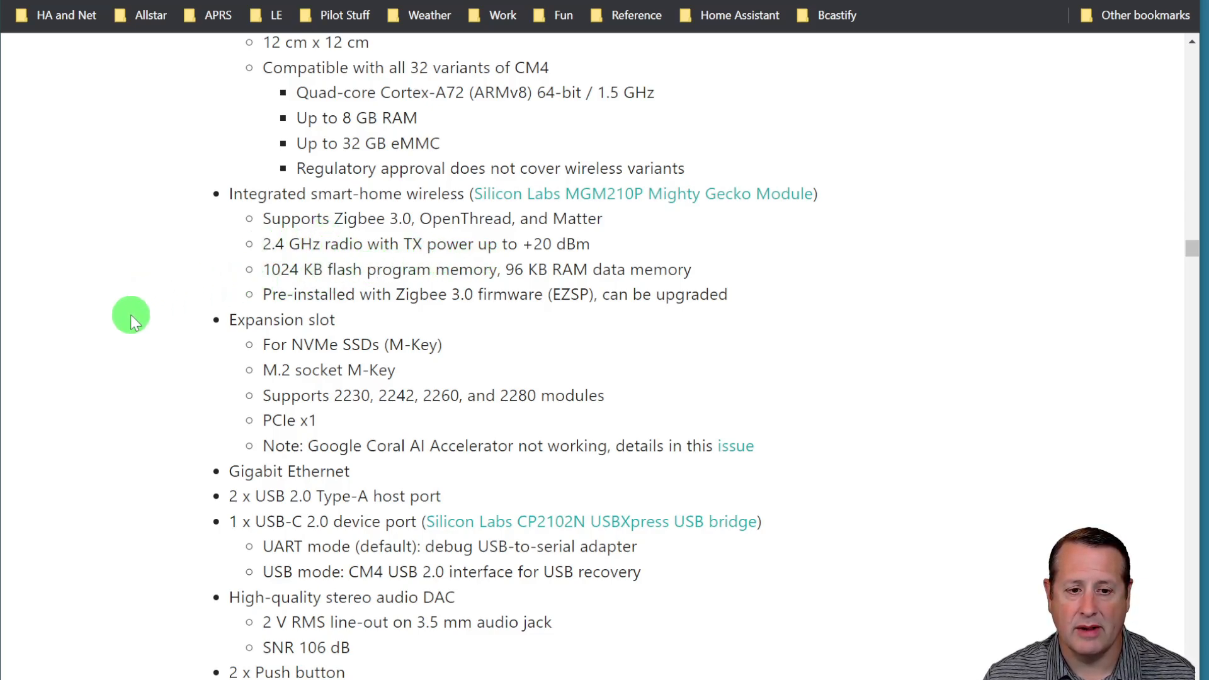
mouse_move(192, 300)
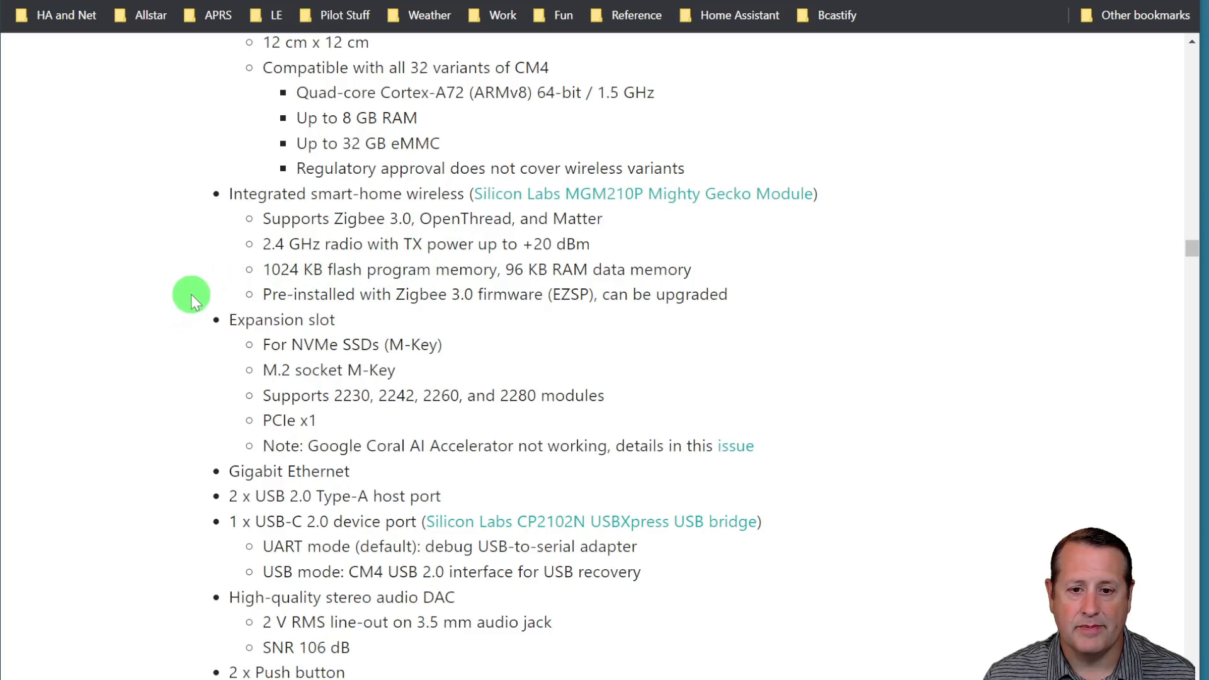
mouse_move(225, 330)
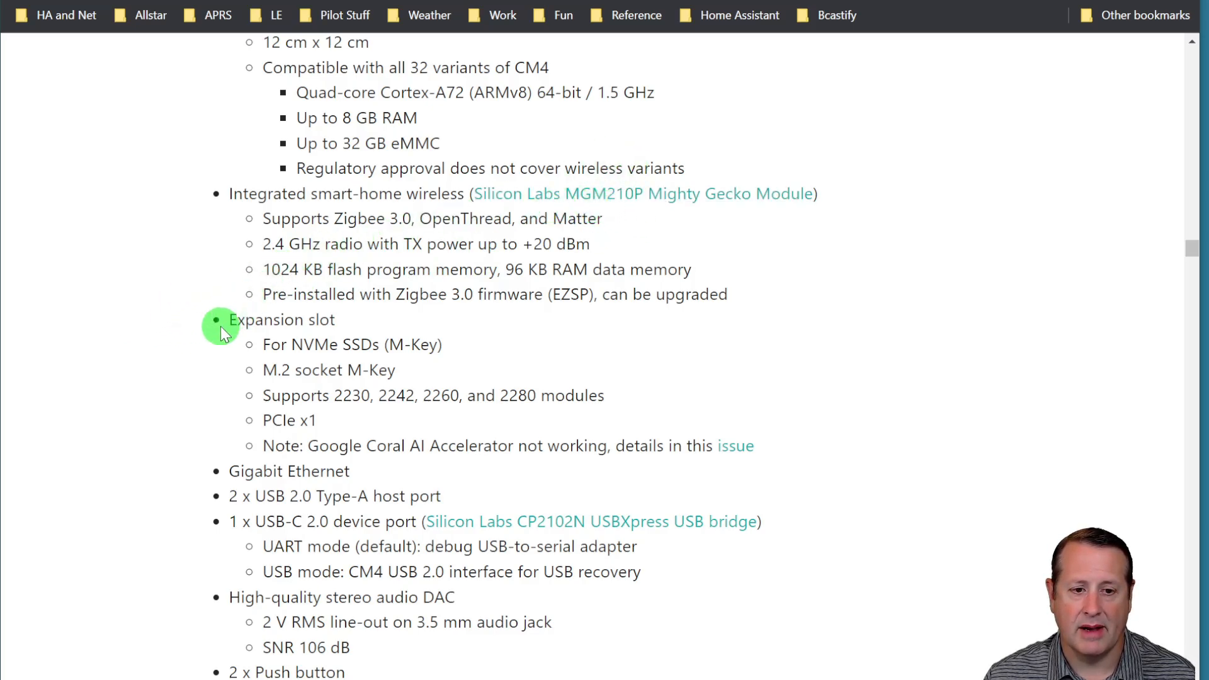
scroll("down", 3)
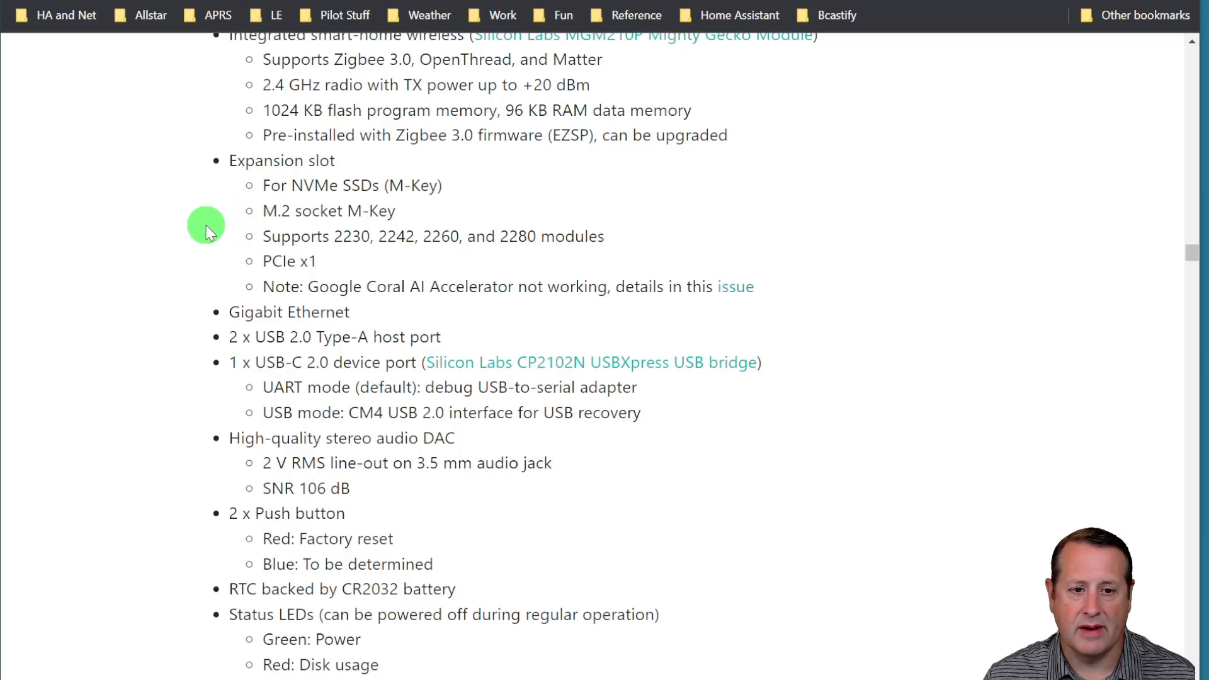
mouse_move(226, 256)
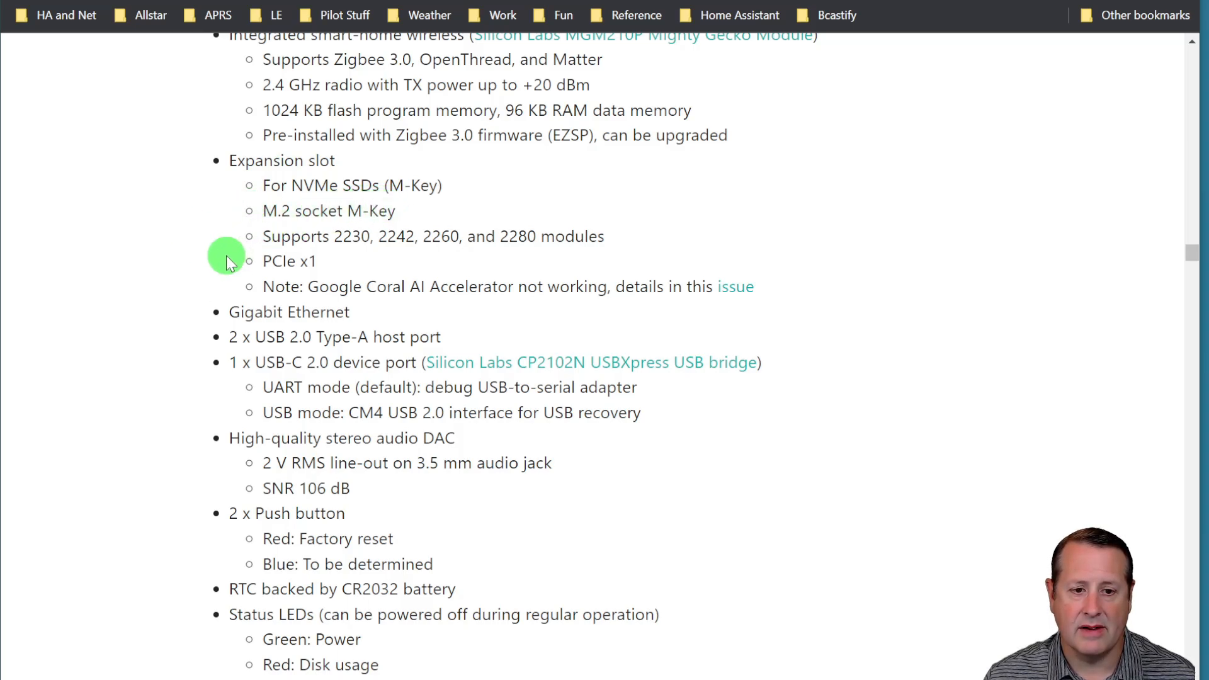
mouse_move(419, 286)
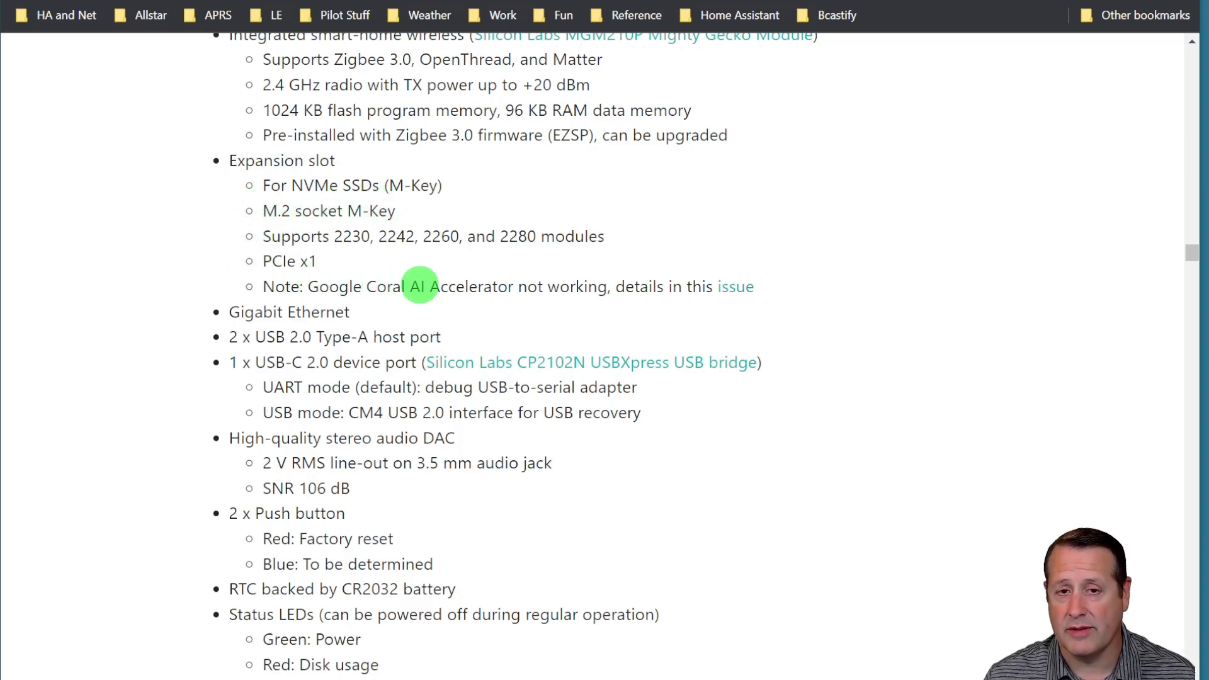
mouse_move(431, 272)
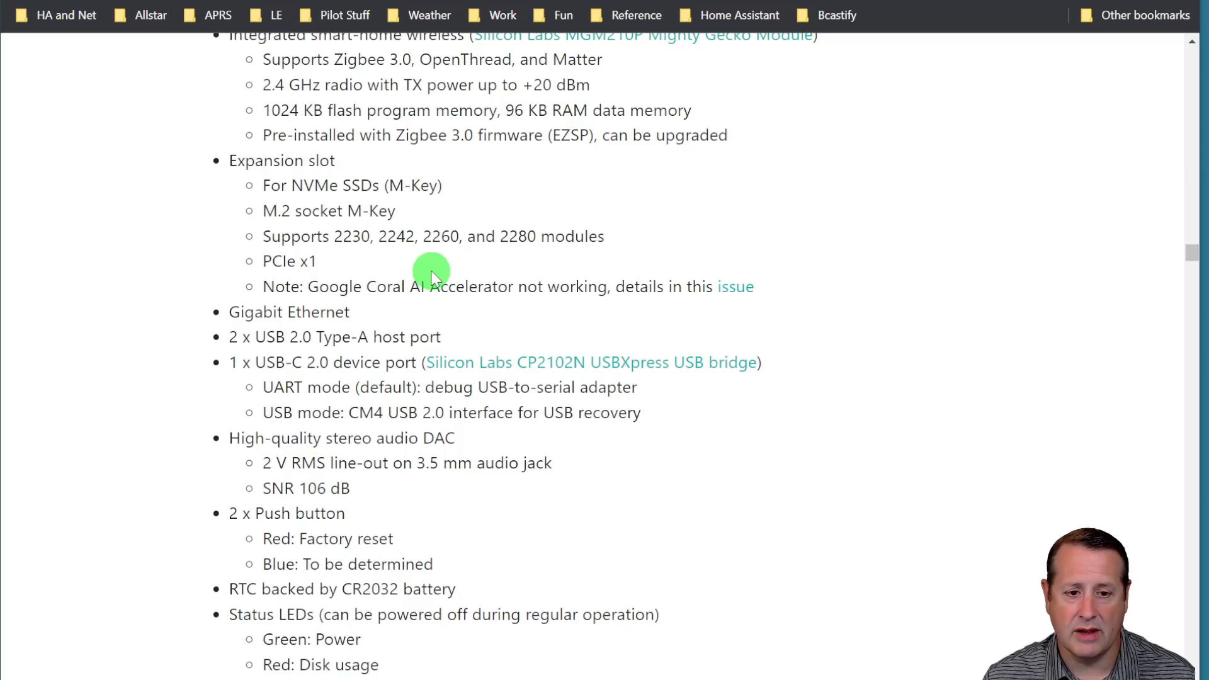
scroll("down", 3)
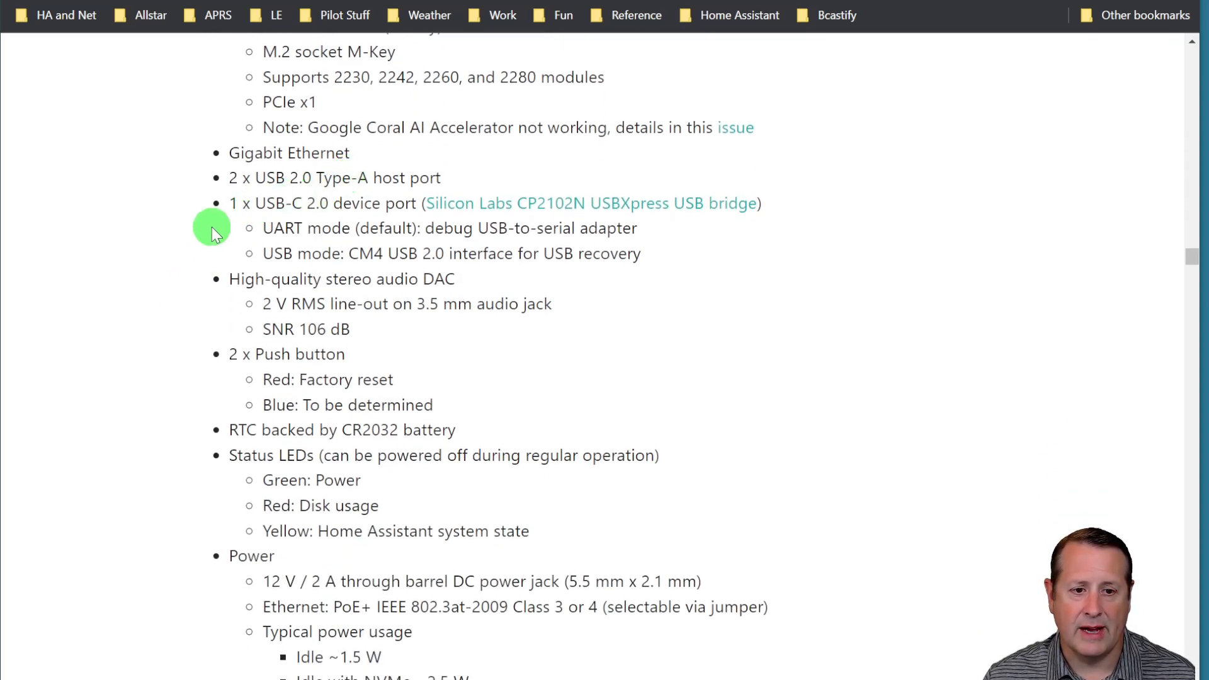
scroll("down", 3)
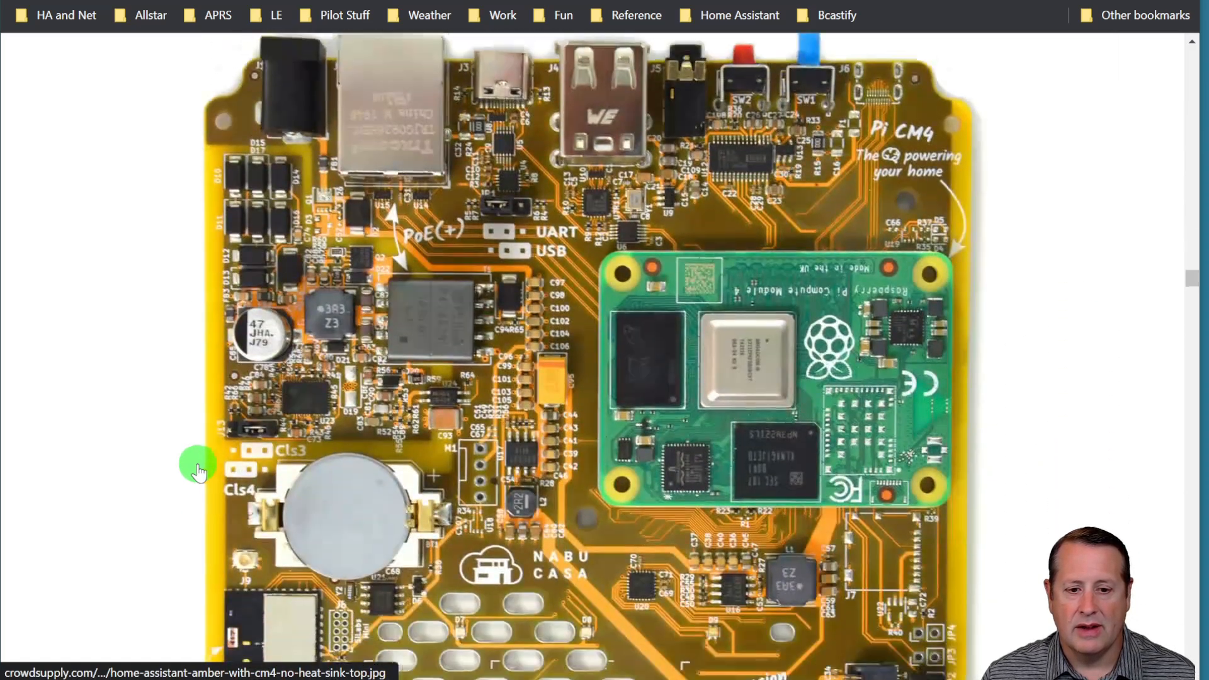
scroll("down", 3)
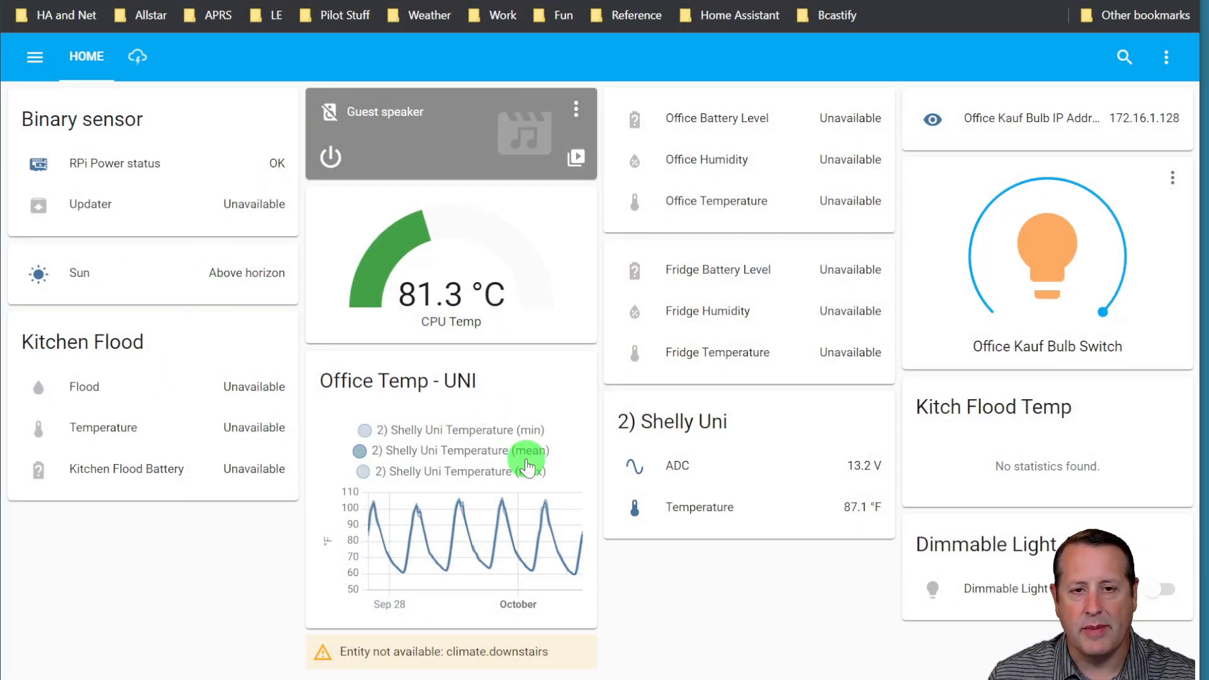
mouse_move(399, 462)
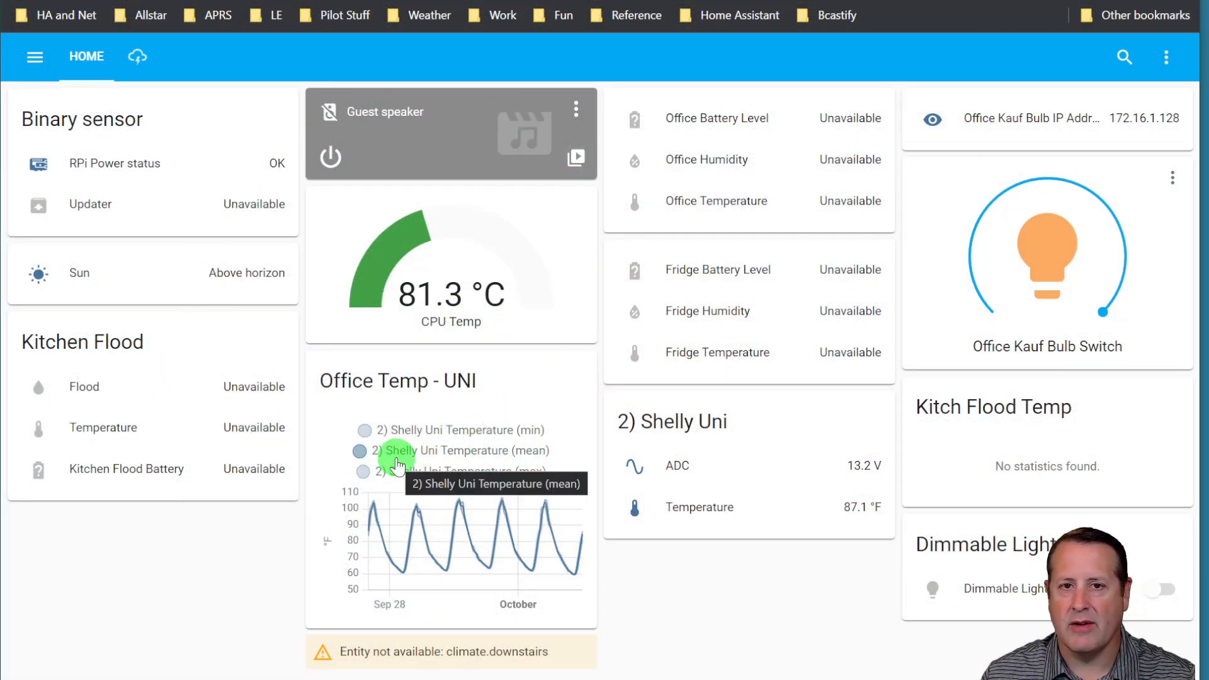
mouse_move(190, 578)
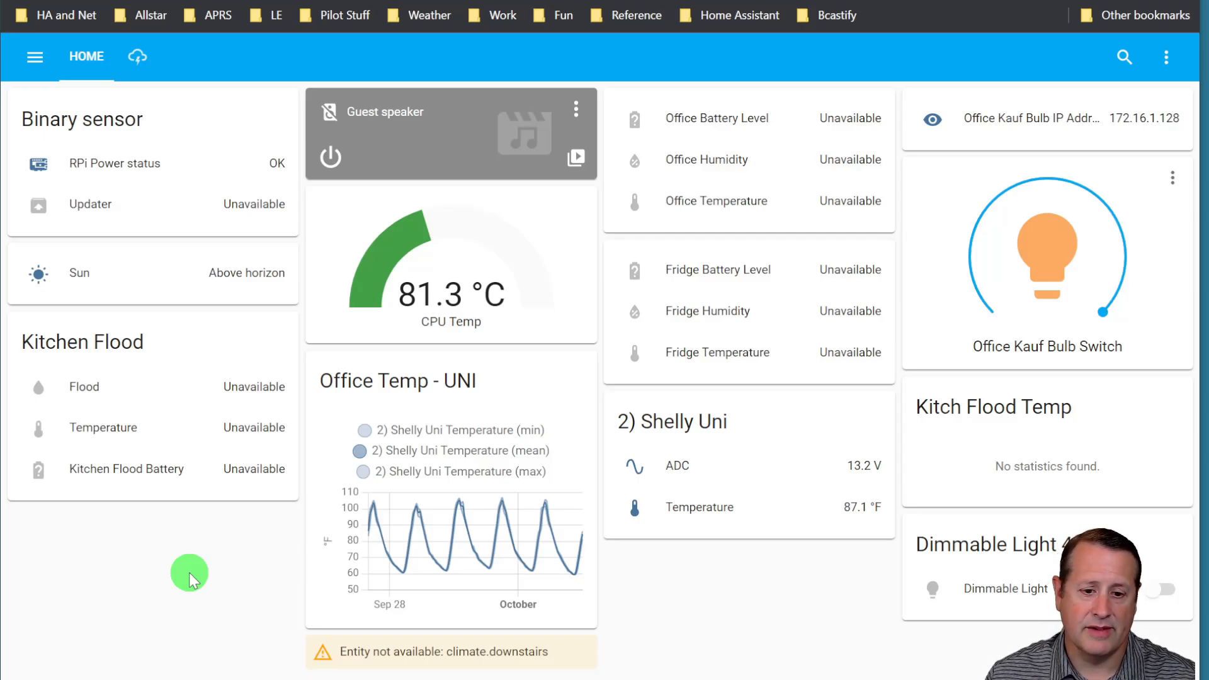
mouse_move(454, 574)
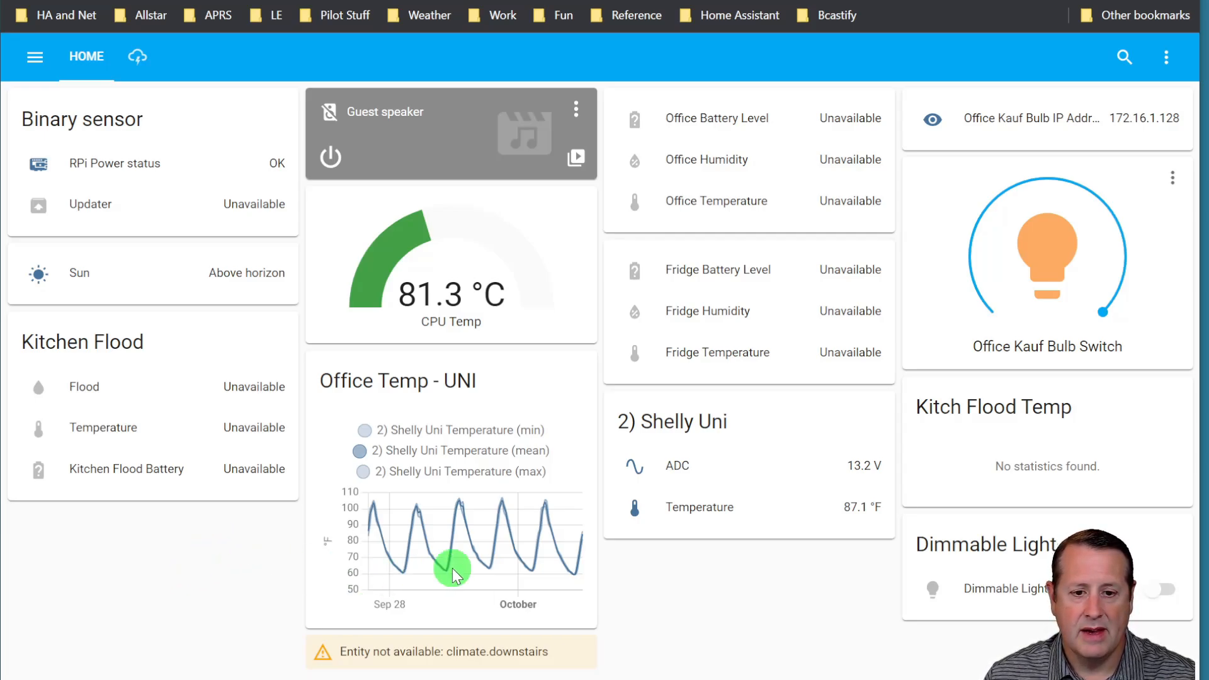
mouse_move(970, 663)
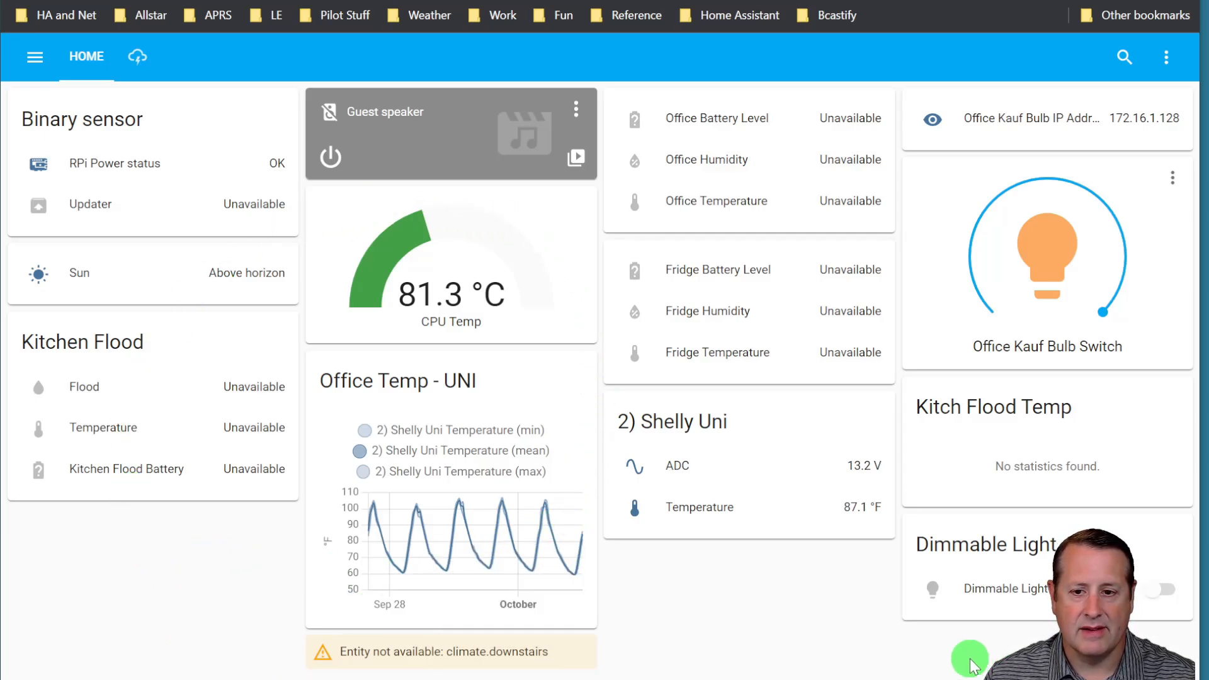
mouse_move(773, 633)
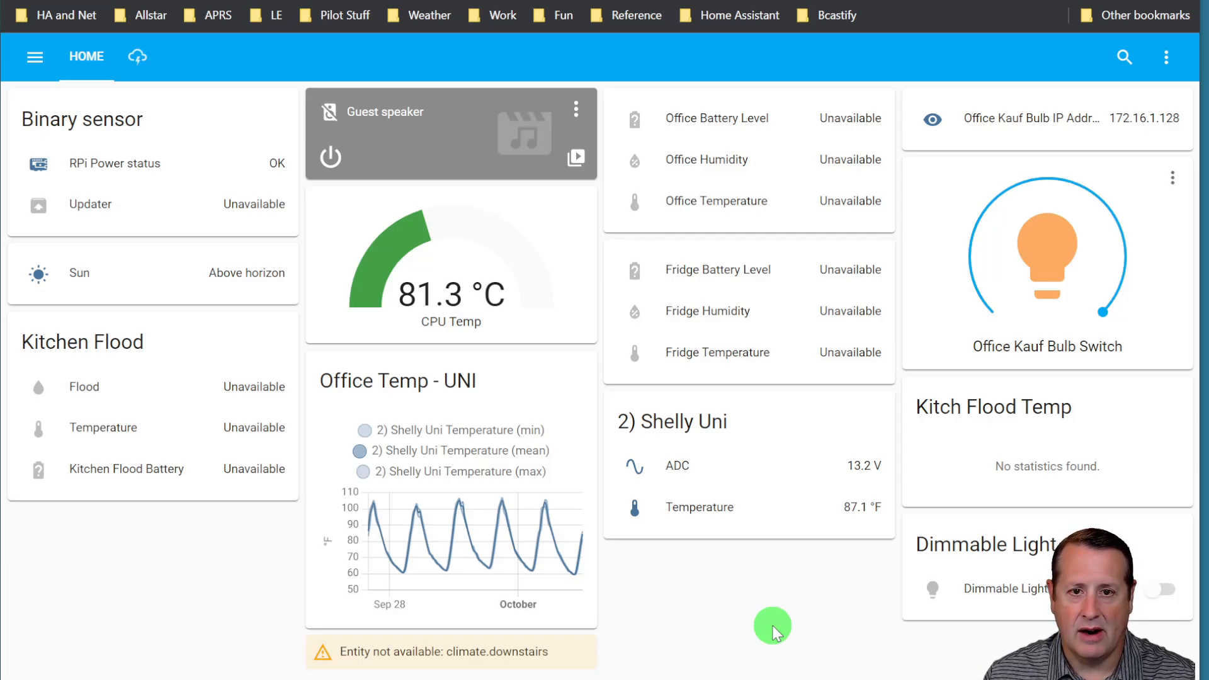
mouse_move(505, 471)
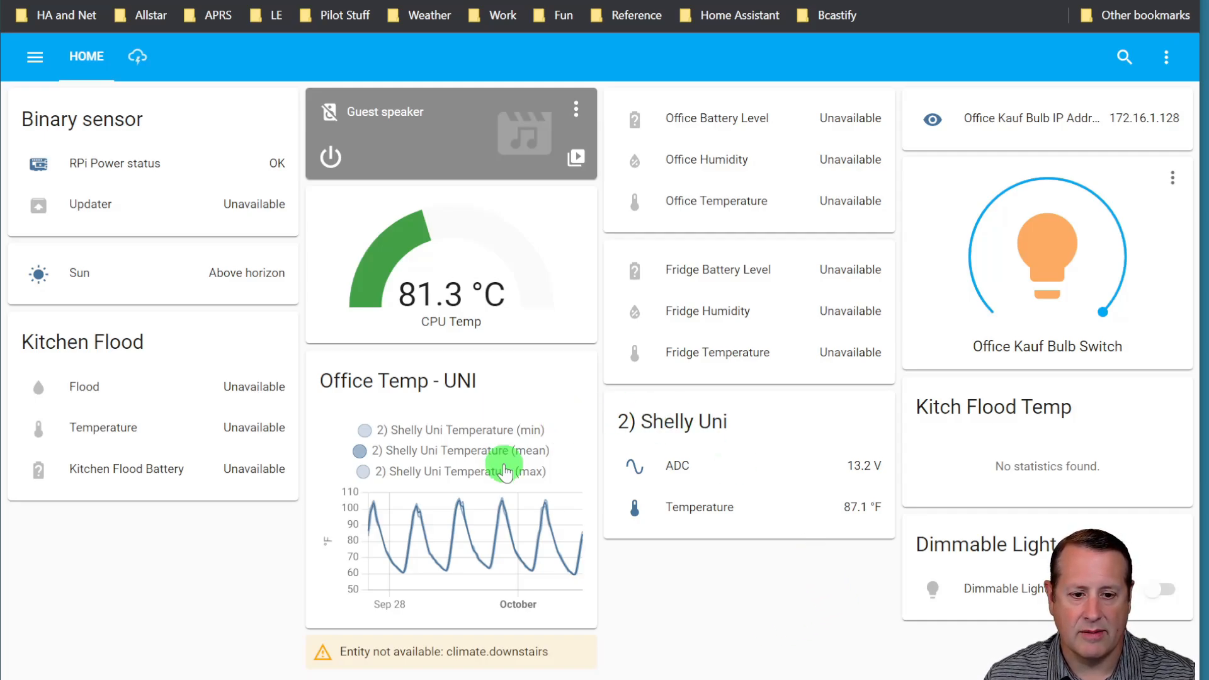
mouse_move(70, 597)
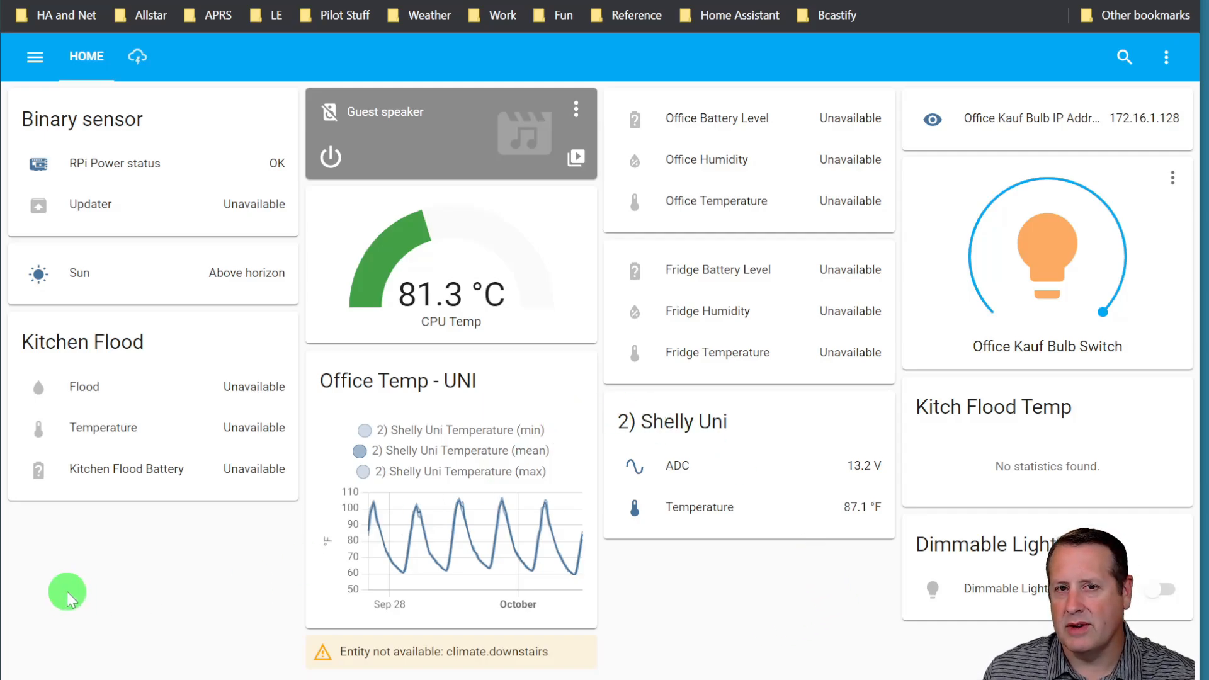
mouse_move(173, 570)
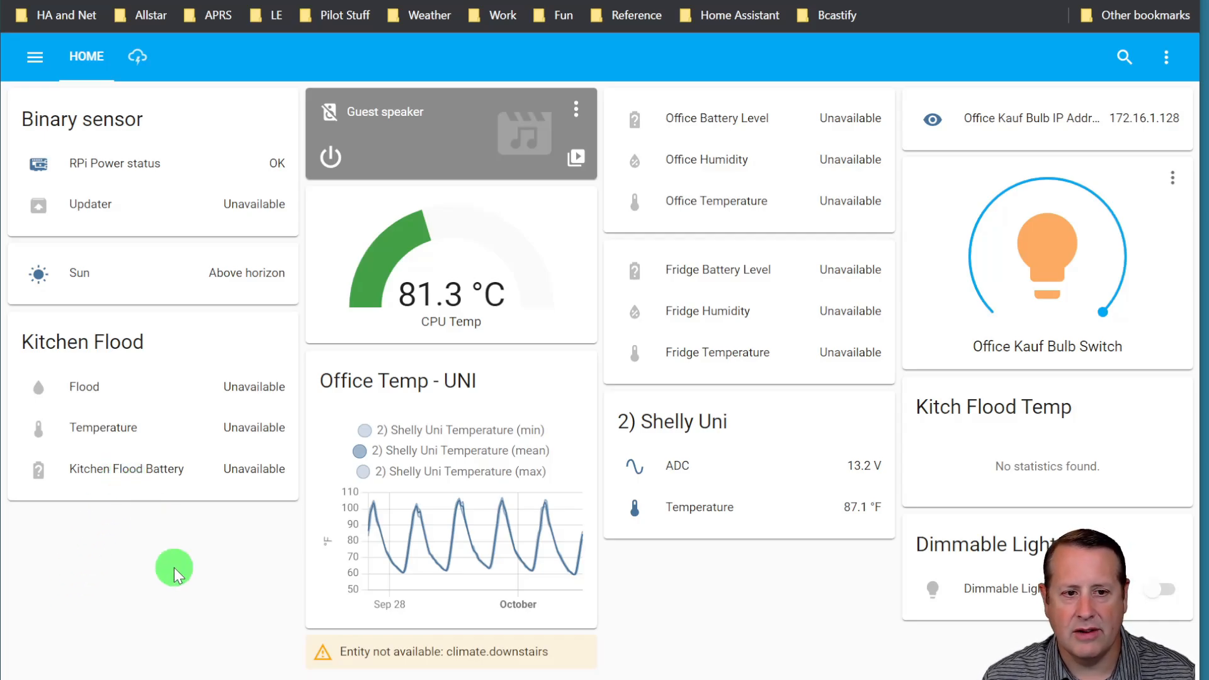
Search 'back' in the command palette to reach the Backups page
type("back")
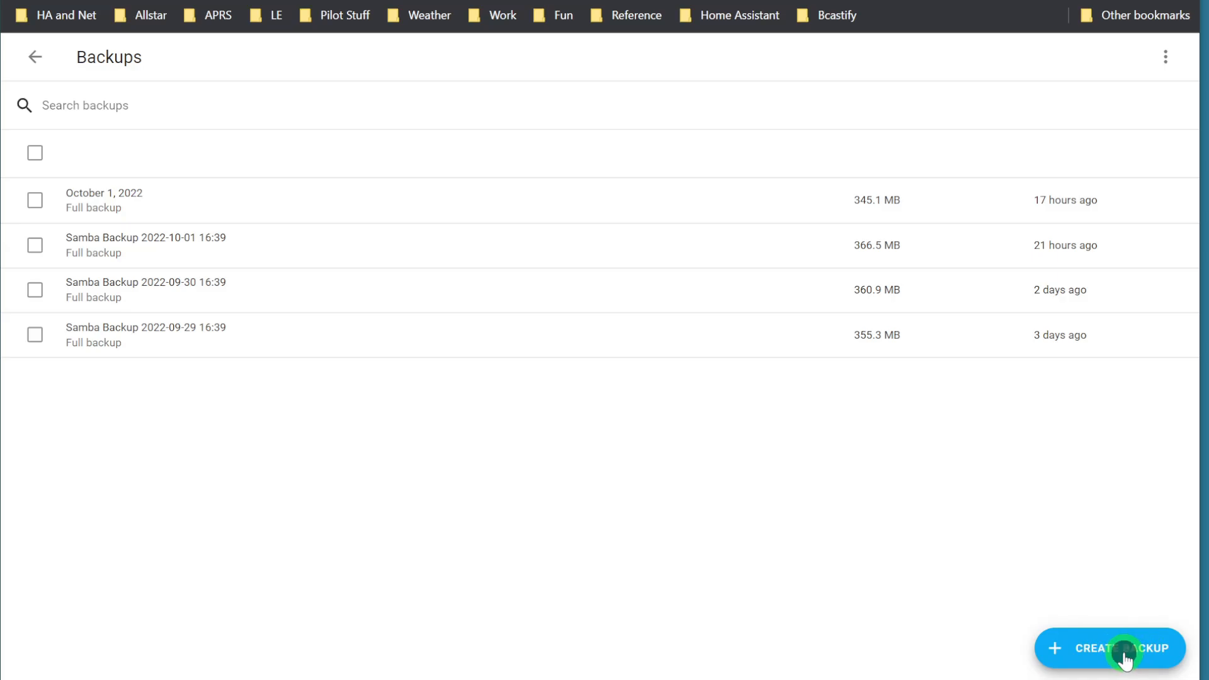
Create a new full backup named 'Full Backup For Yellow' without a password
left_click(1110, 647)
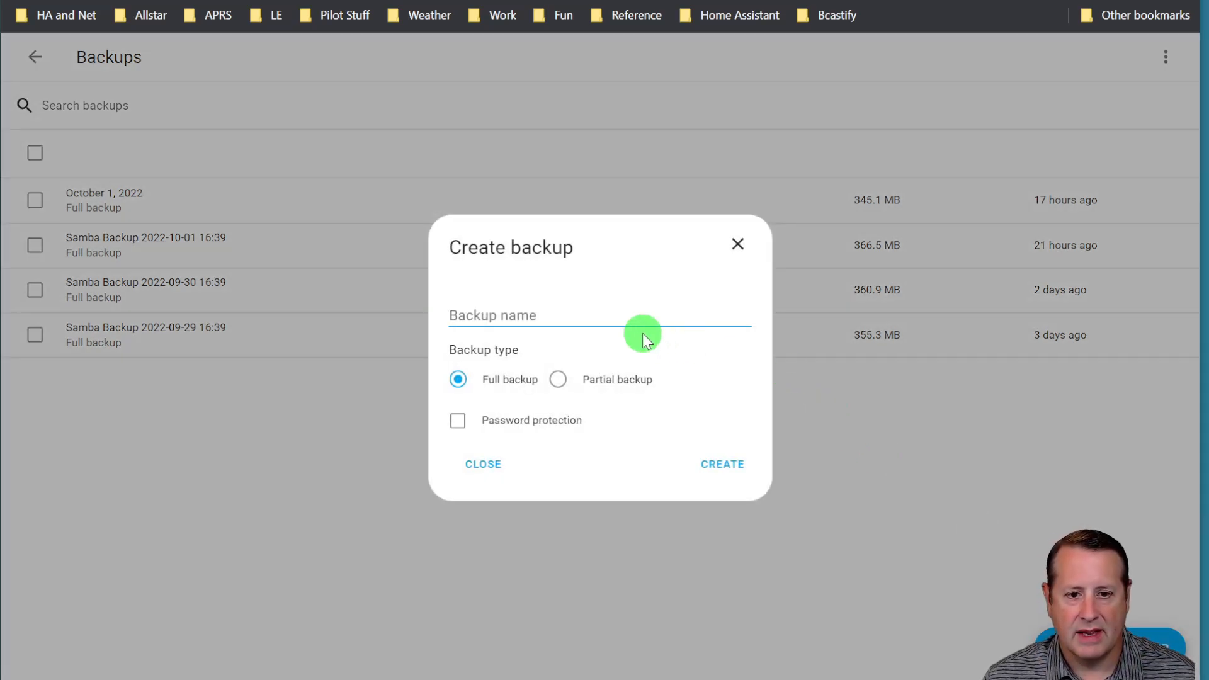
type("Full")
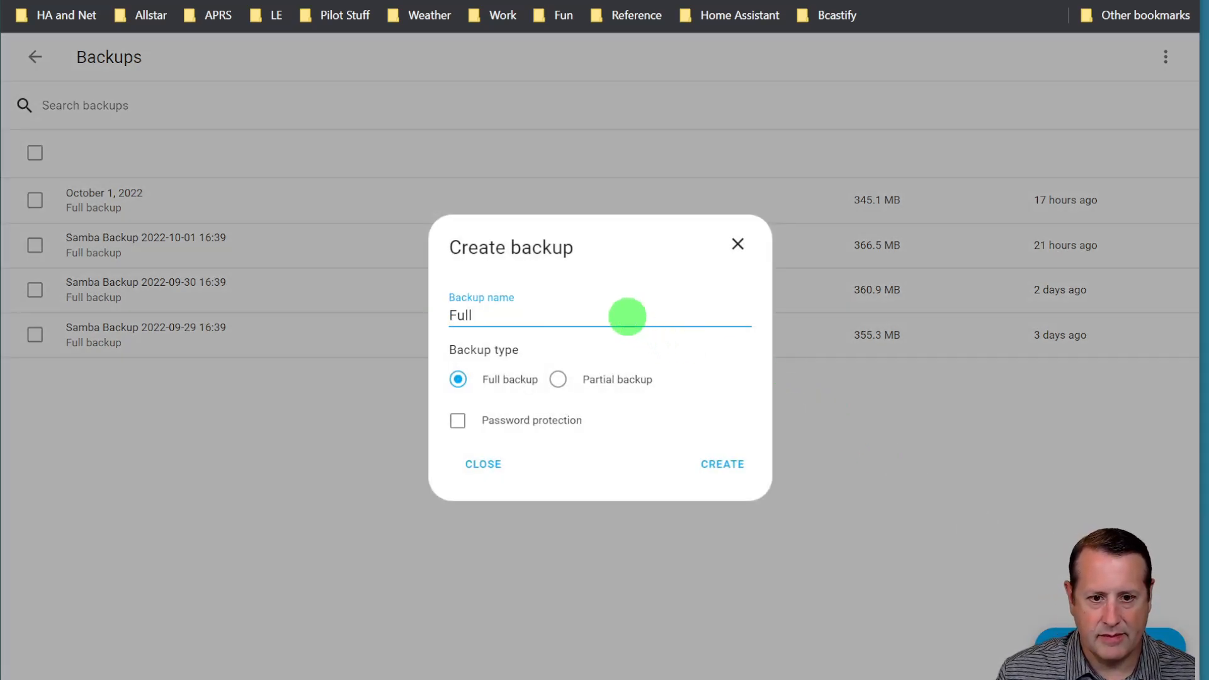
type("Backup F")
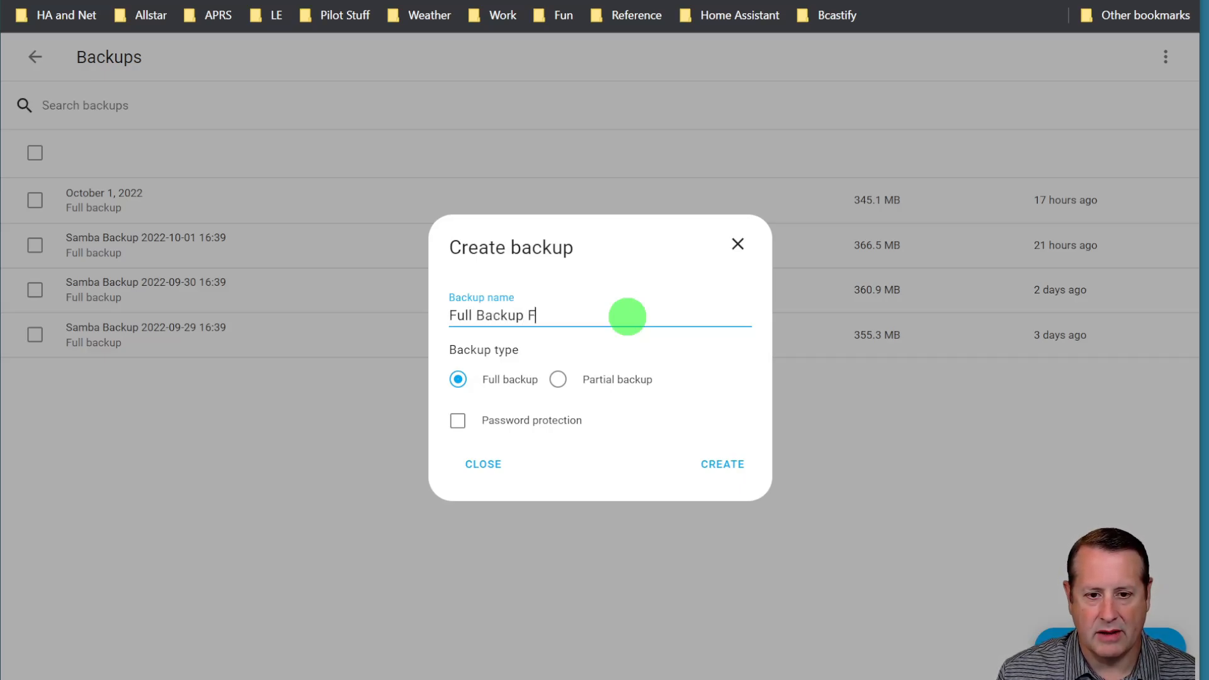
type("or Yellow")
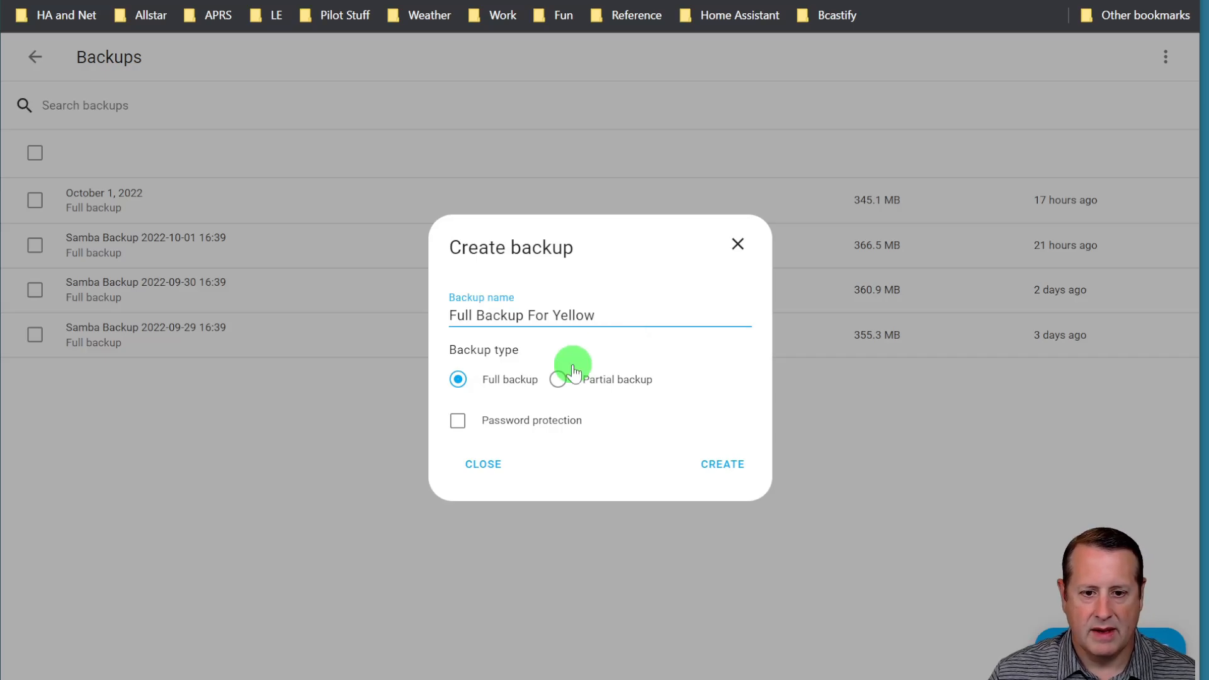
mouse_move(454, 443)
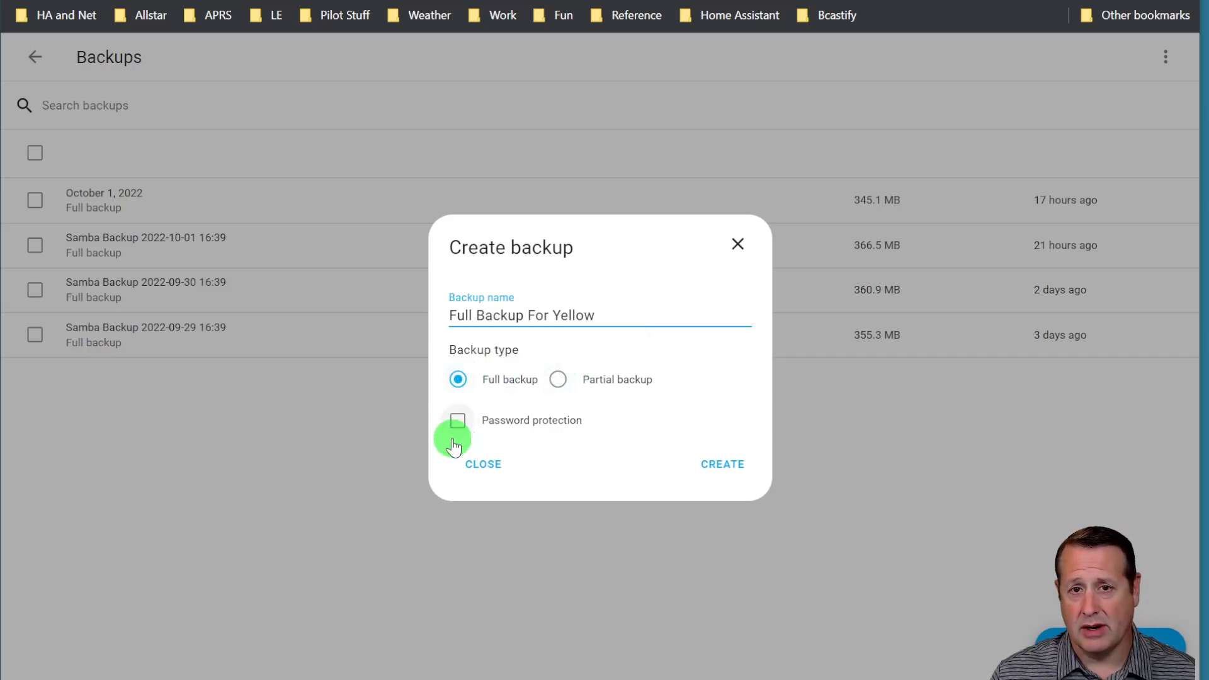
mouse_move(764, 621)
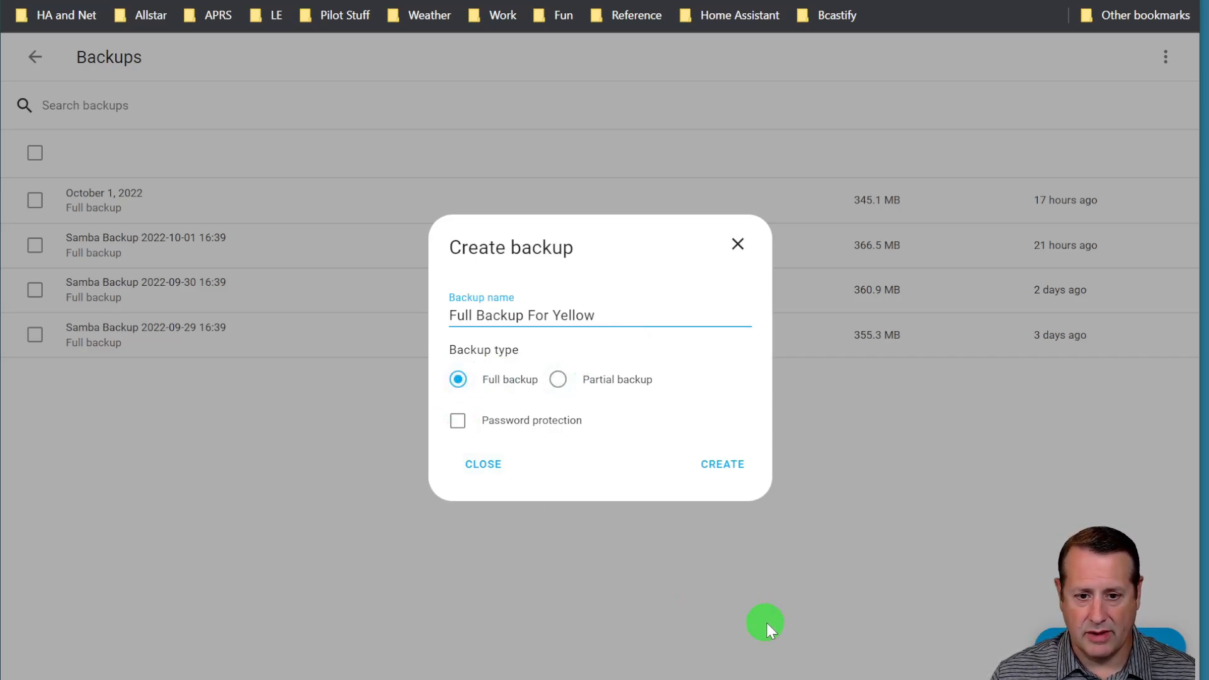
left_click(722, 463)
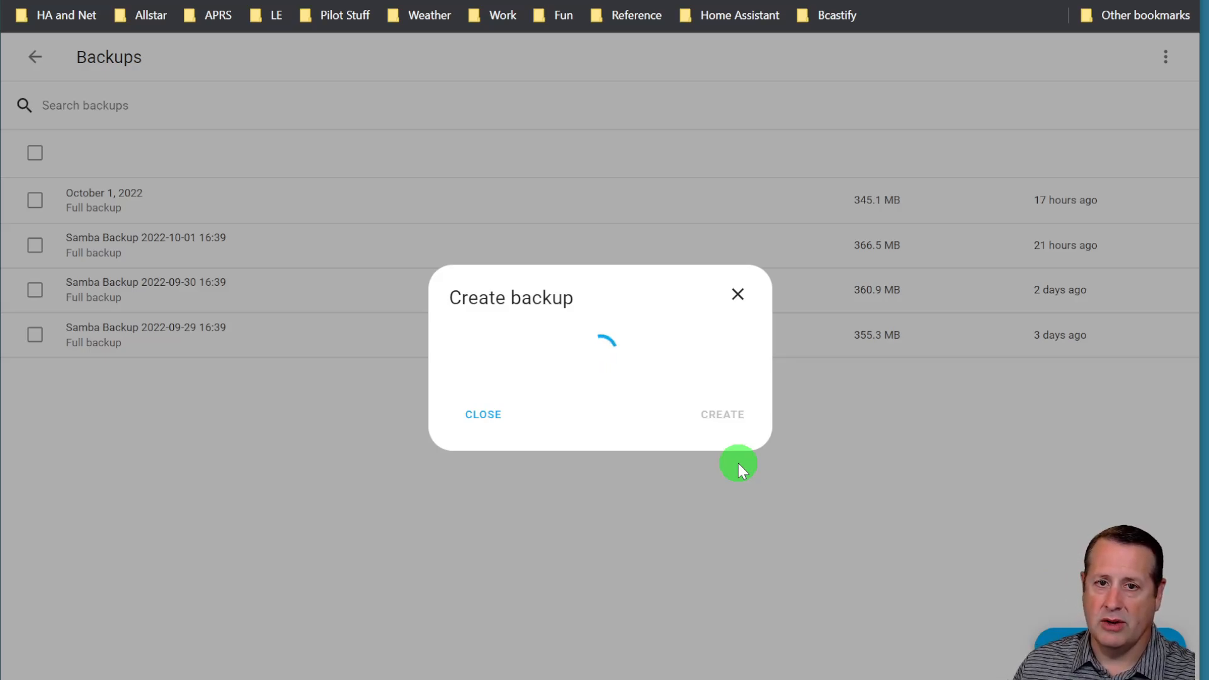
mouse_move(784, 437)
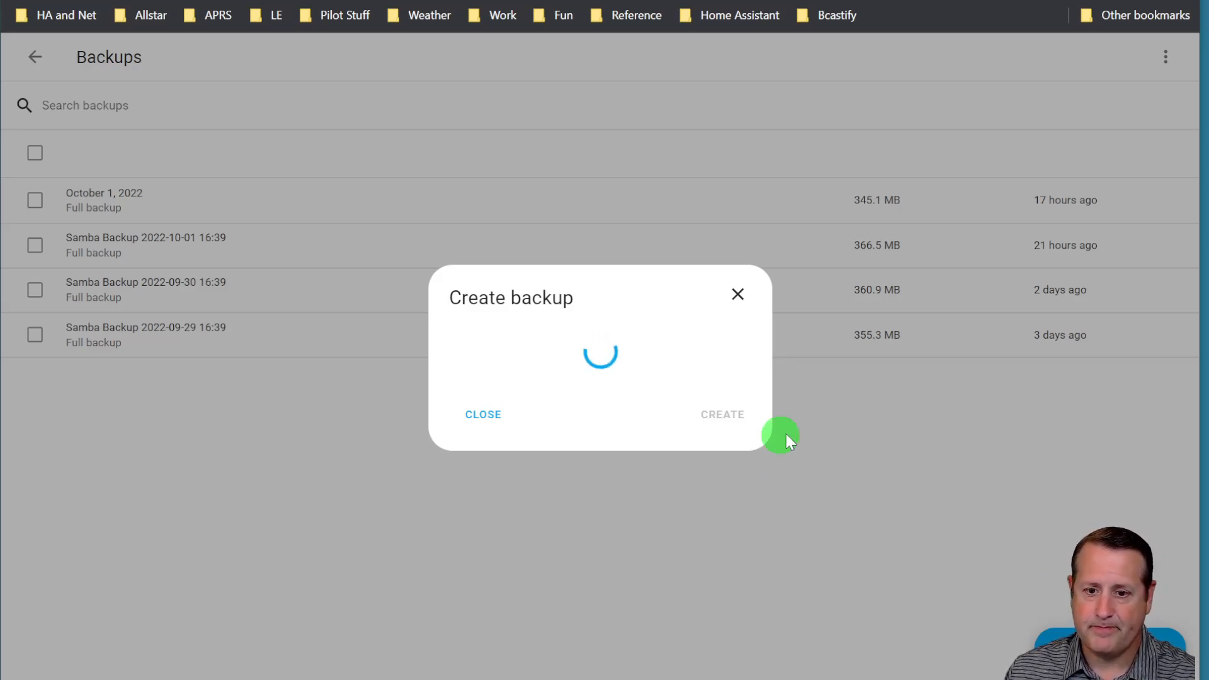
mouse_move(879, 413)
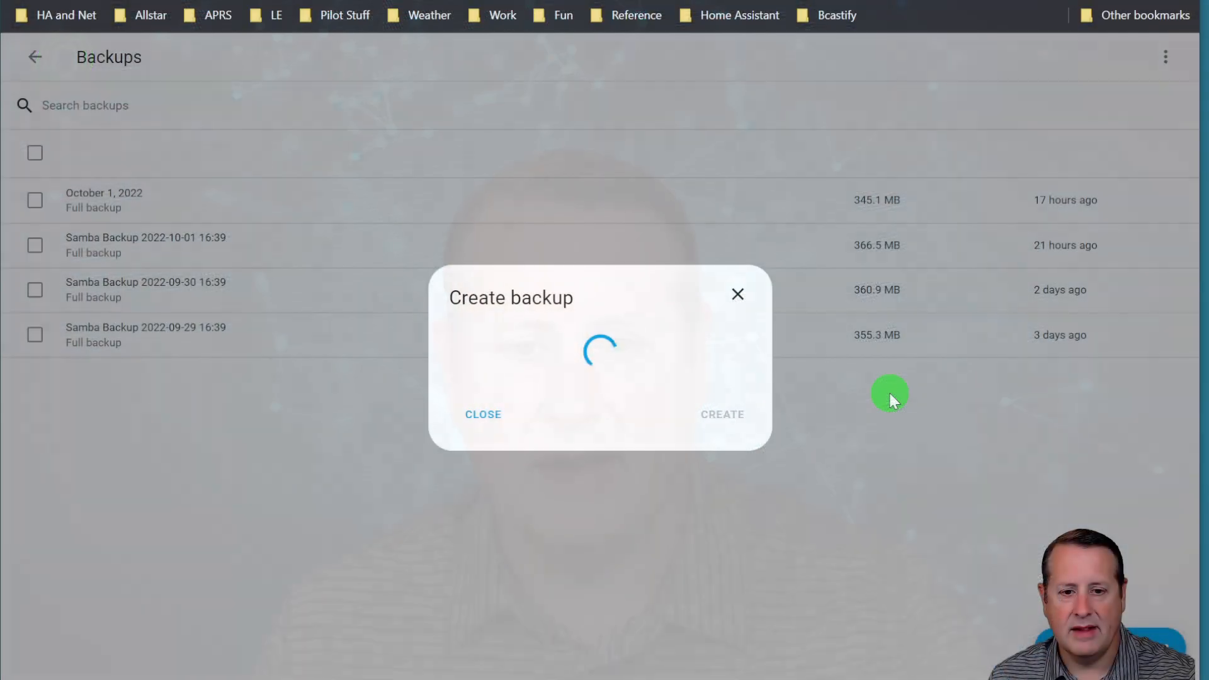
mouse_move(617, 494)
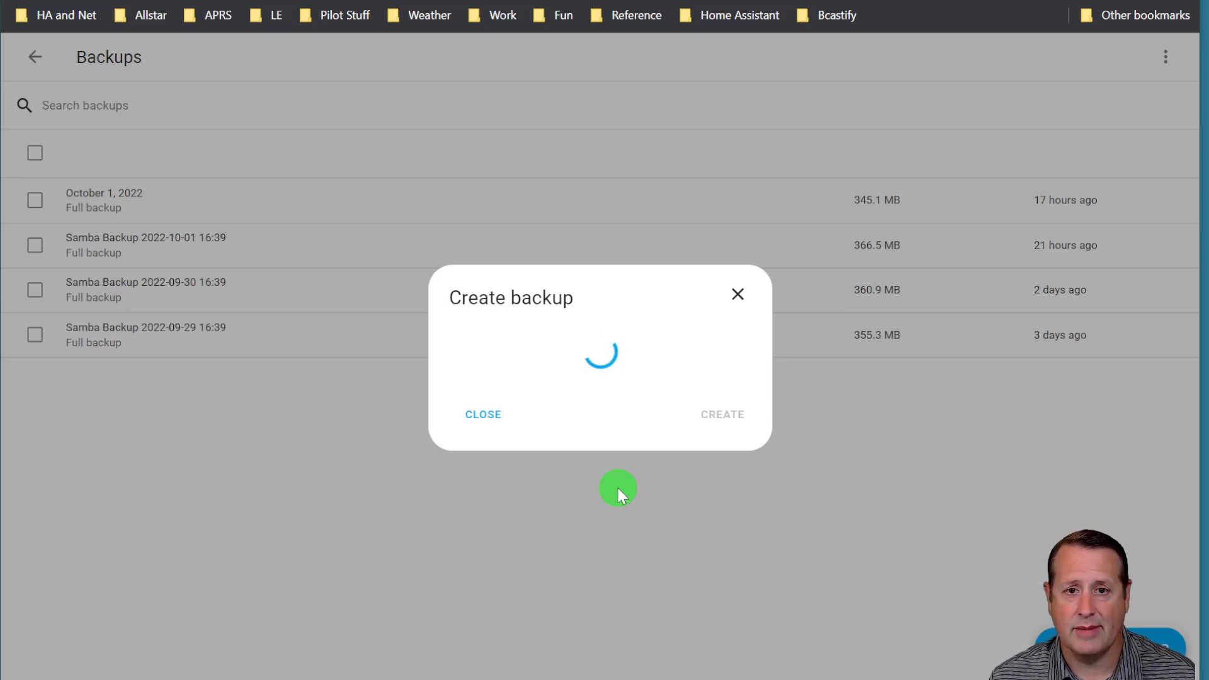
left_click(483, 414)
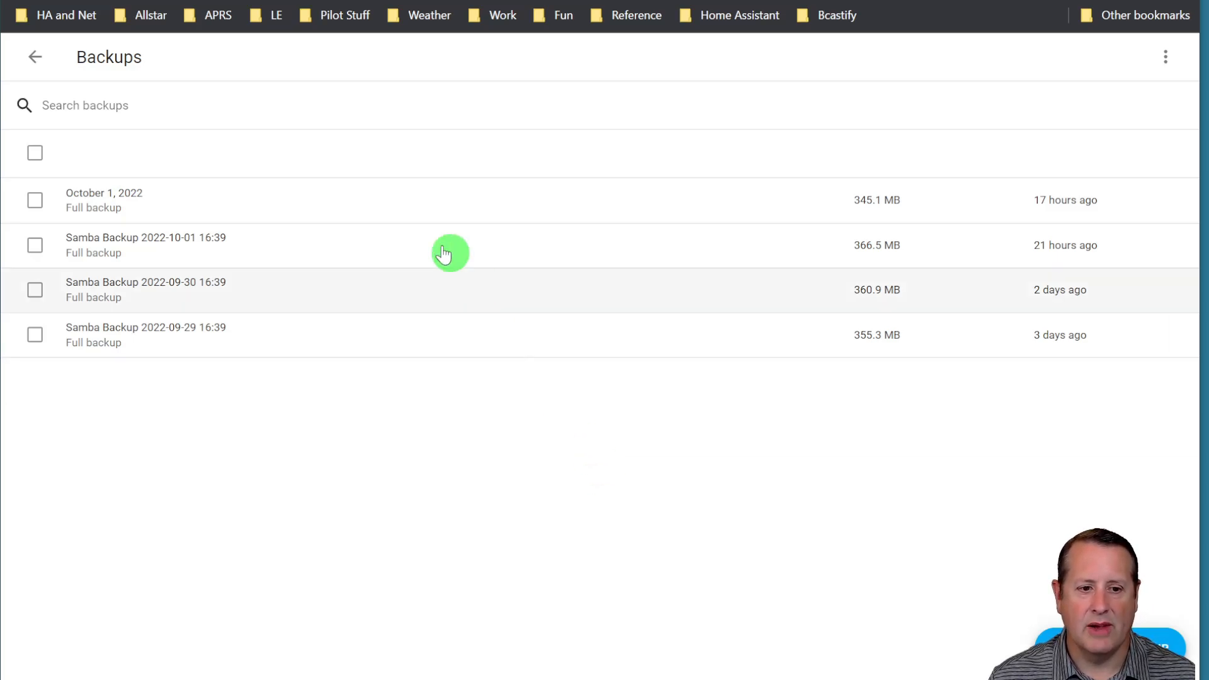
mouse_move(421, 287)
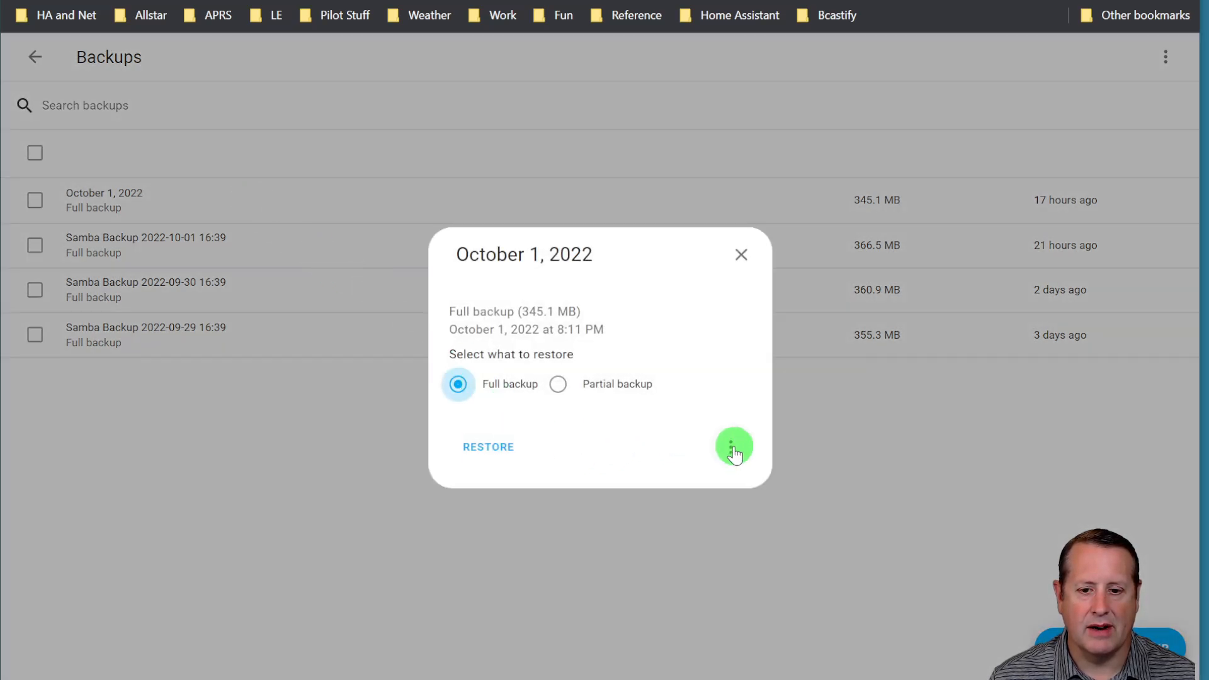
Download the October 1, 2022 full backup as a .tar file from its details menu
left_click(733, 447)
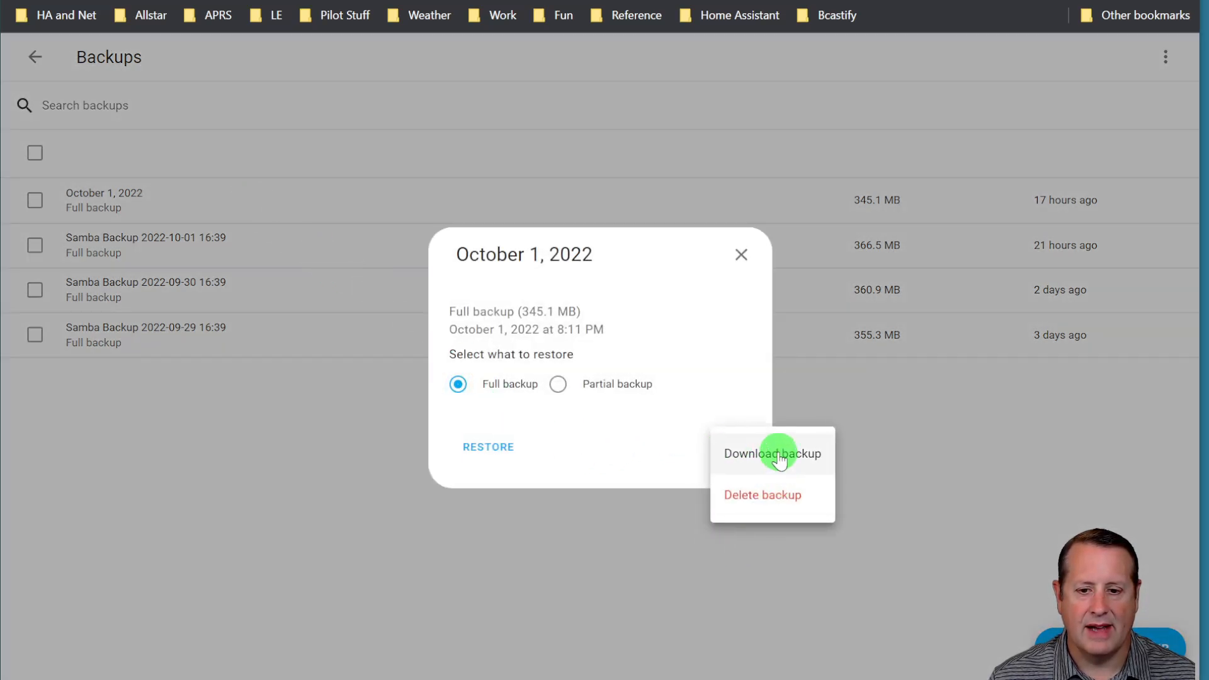
left_click(770, 452)
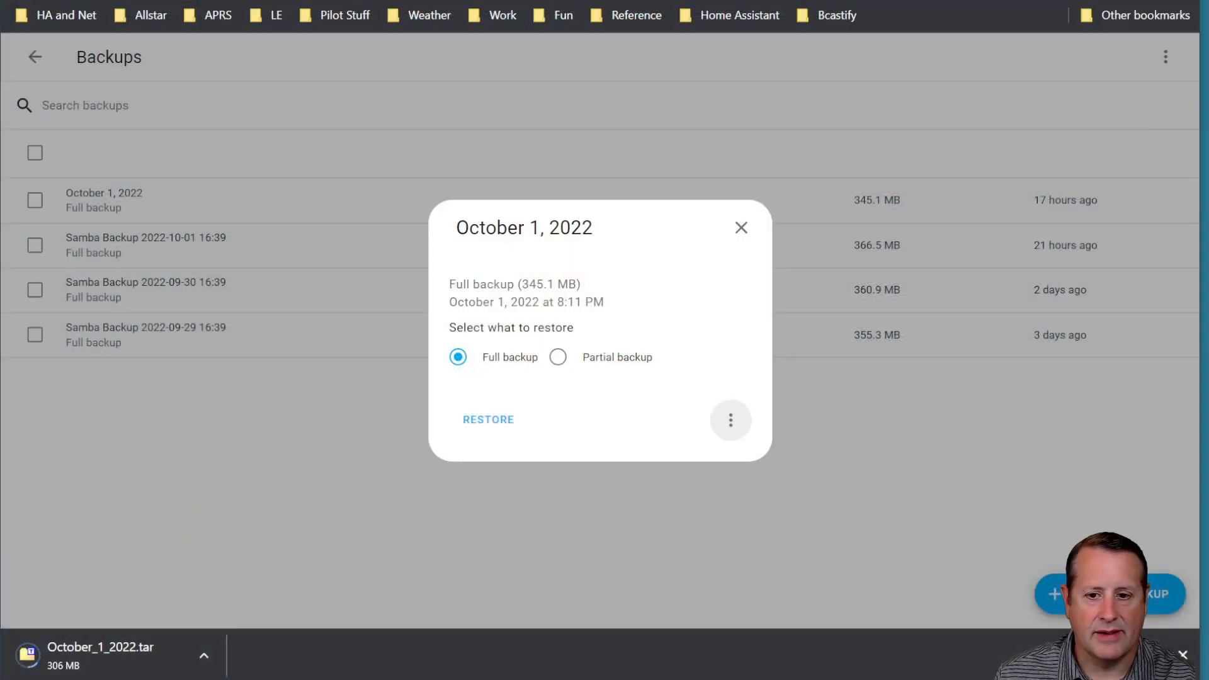
mouse_move(150, 653)
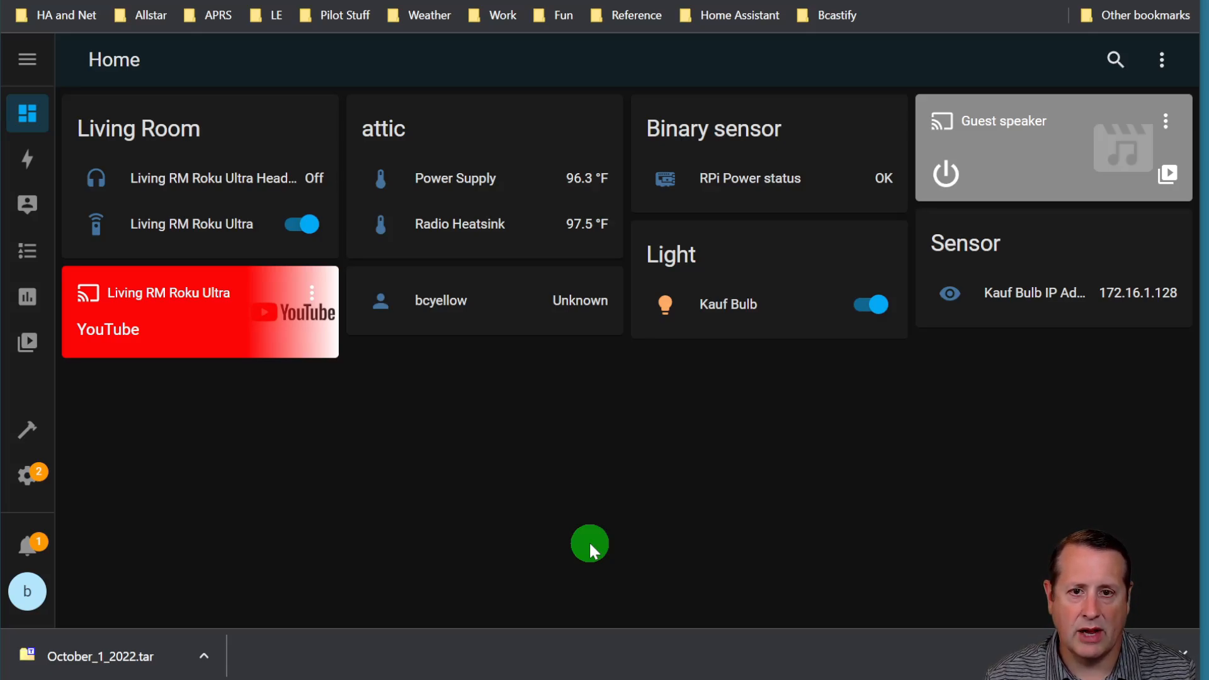
mouse_move(311, 373)
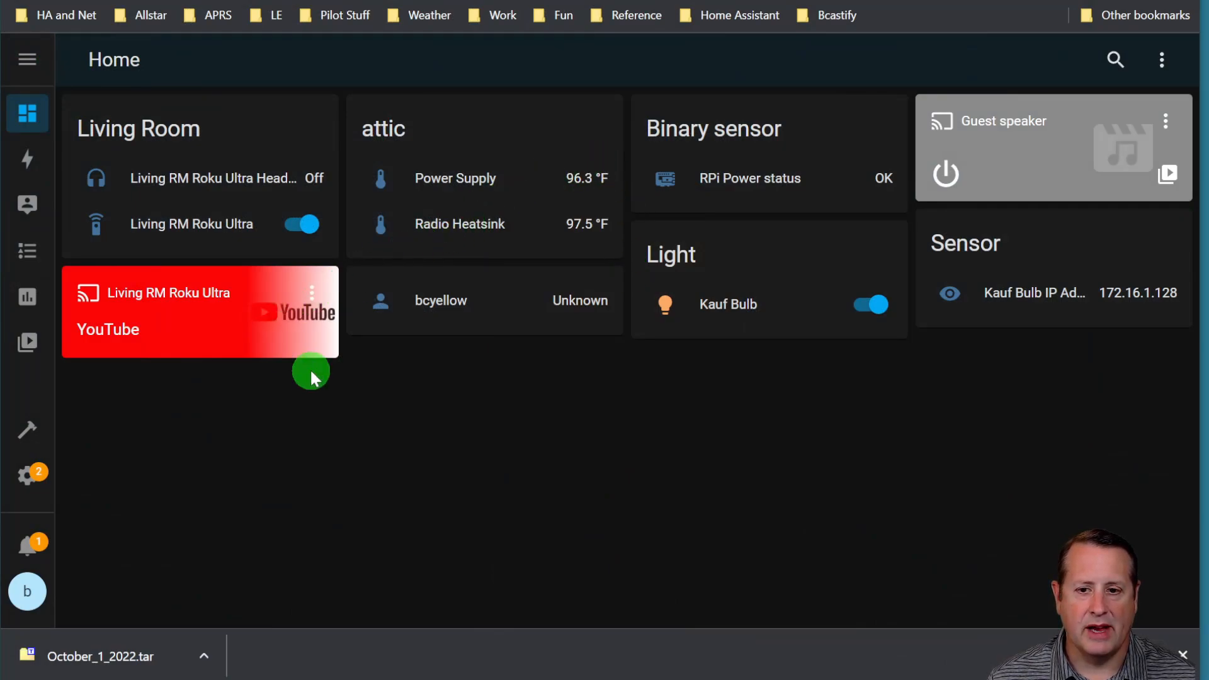
mouse_move(521, 418)
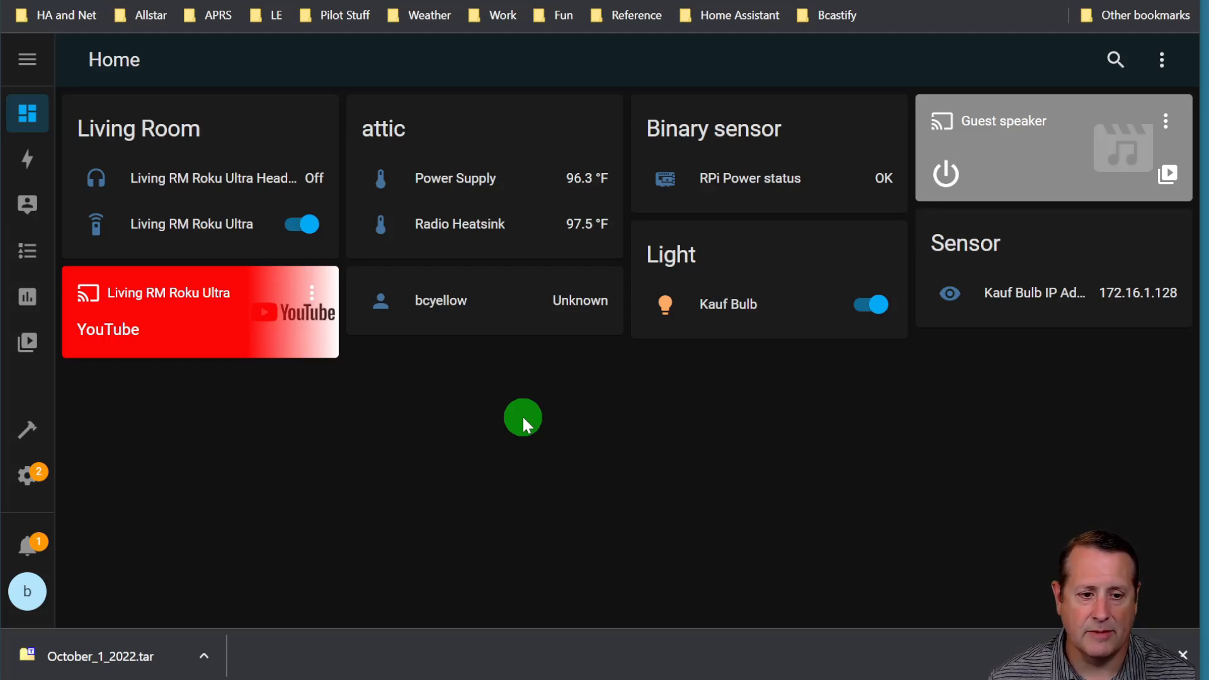
mouse_move(543, 478)
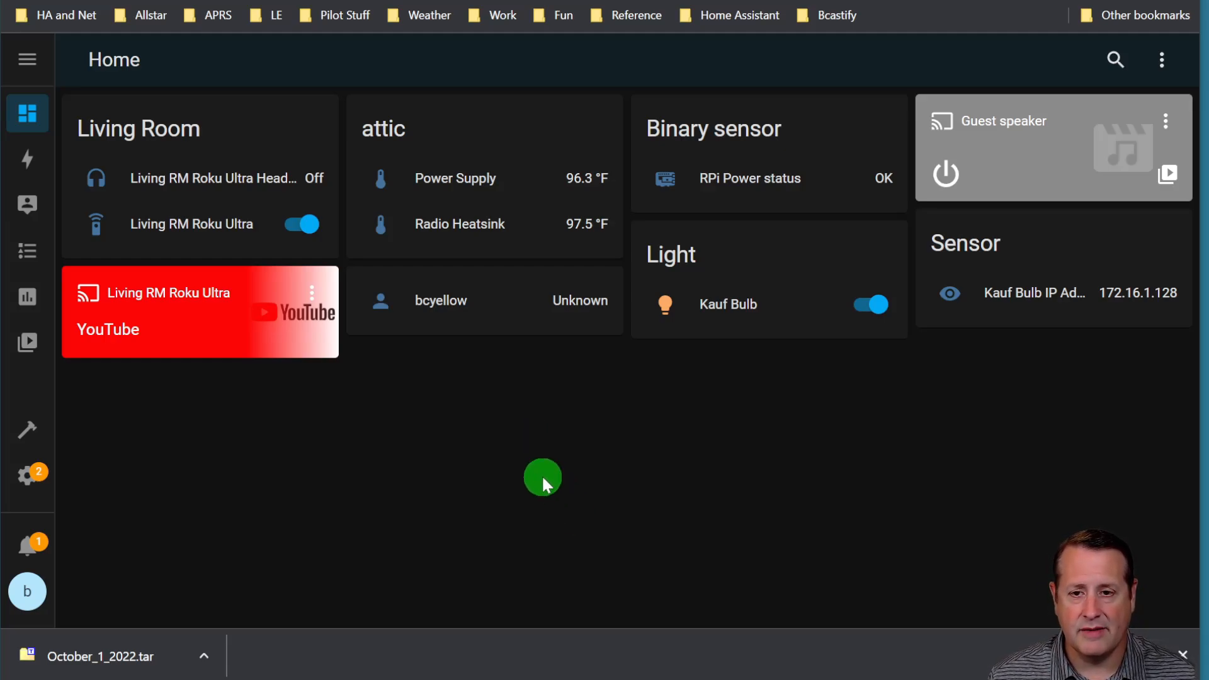
mouse_move(527, 465)
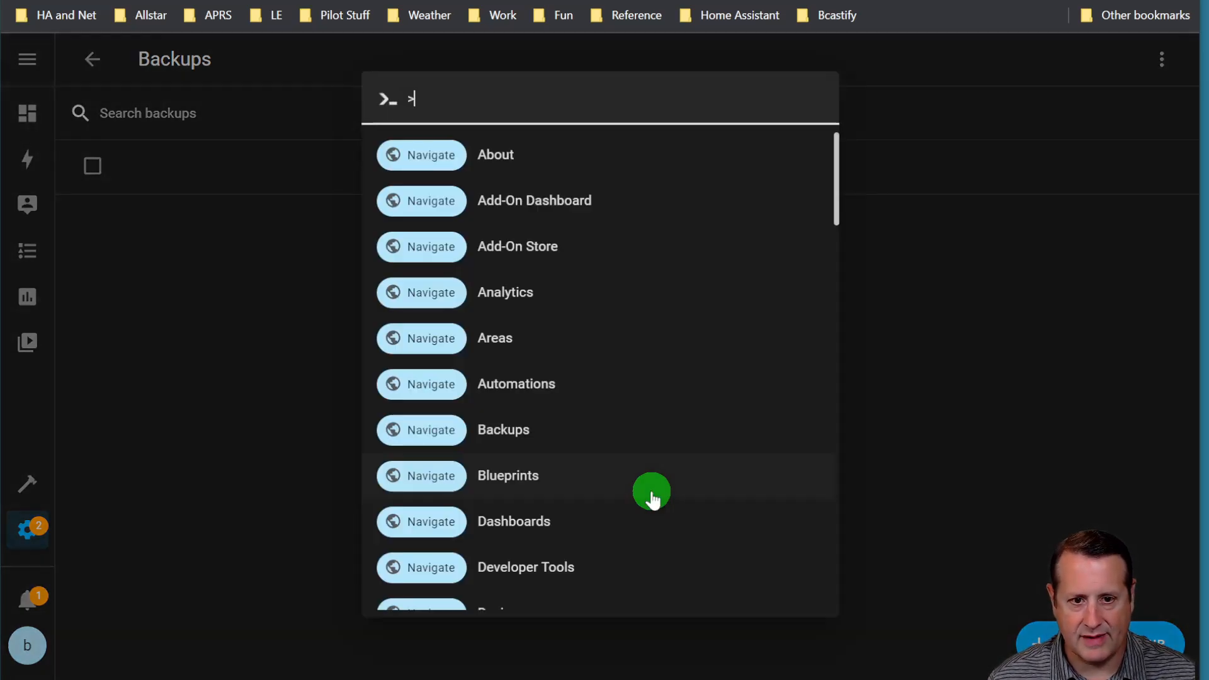
mouse_move(494, 316)
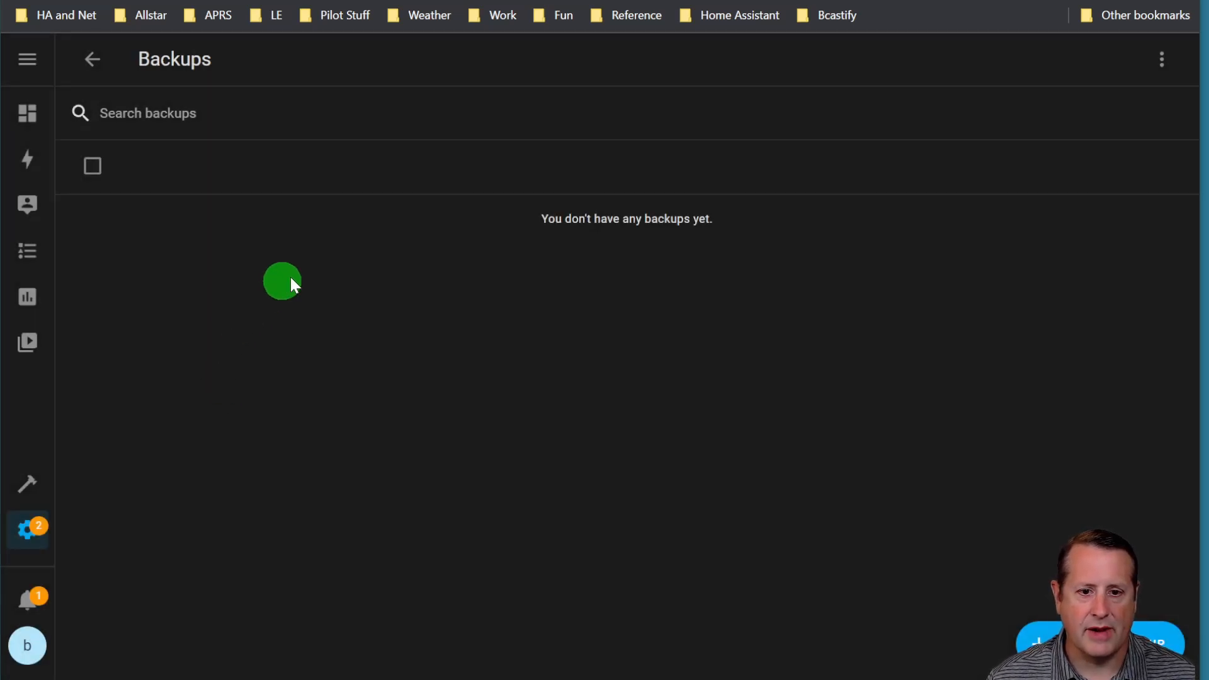
mouse_move(743, 318)
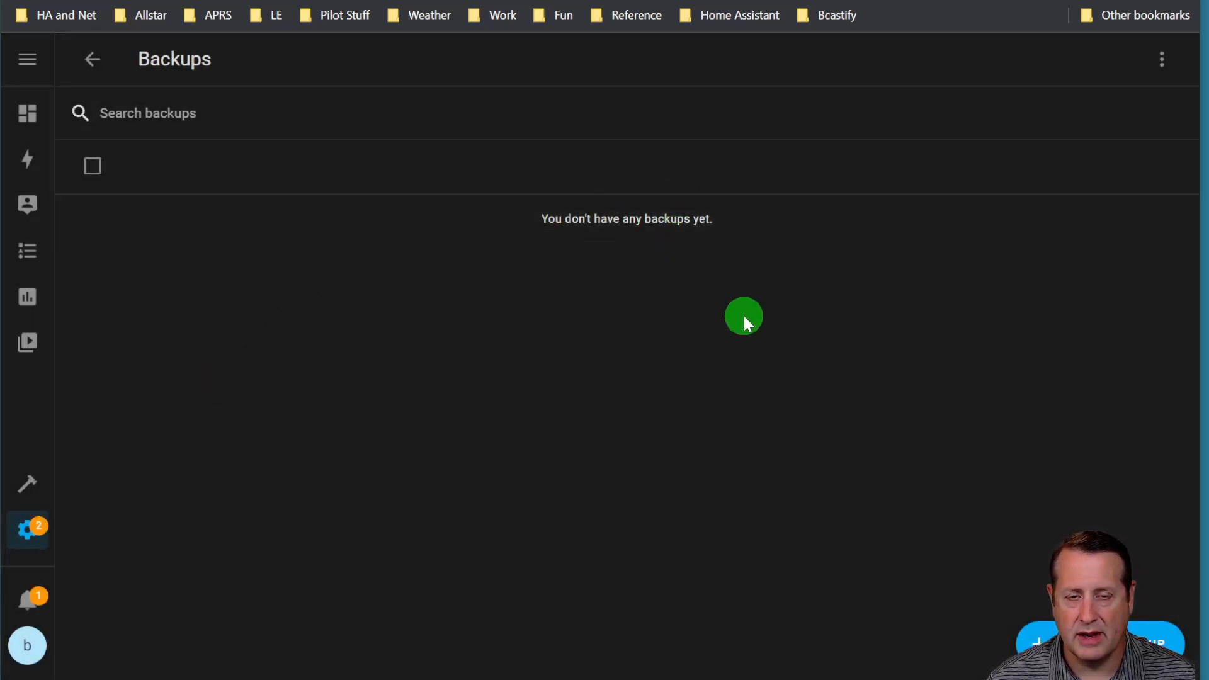
mouse_move(1098, 239)
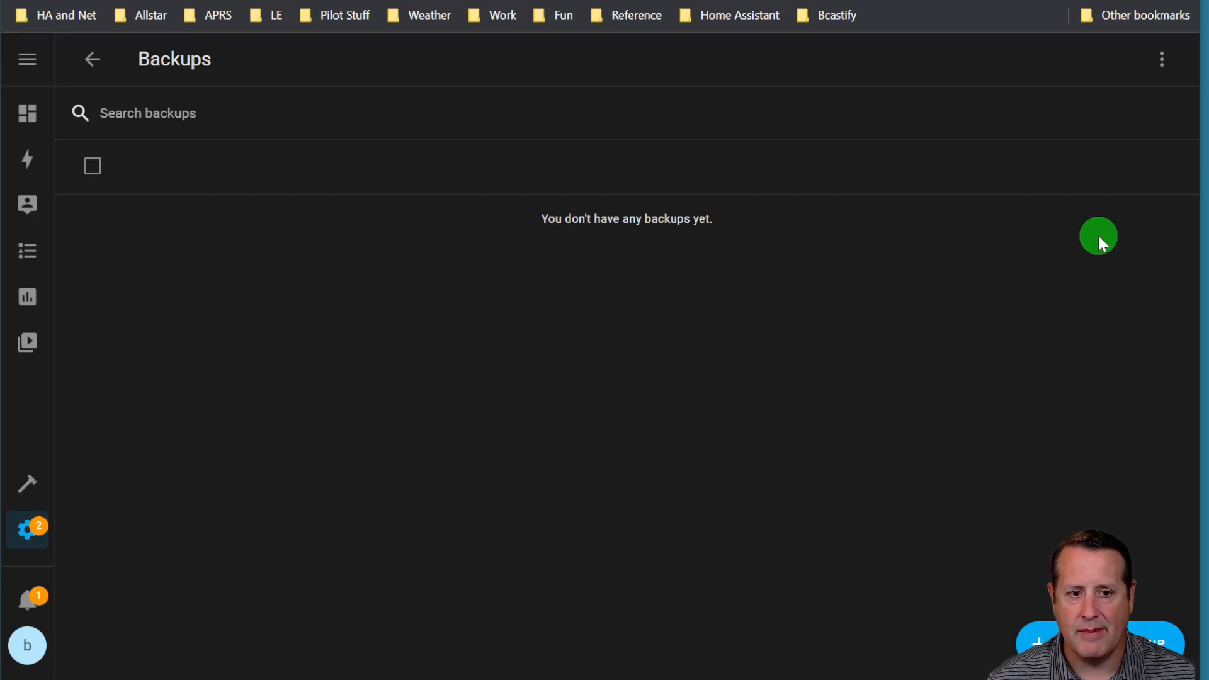
Upload October_1_2022.tar from the Downloads folder to the second system's backups
left_click(1160, 59)
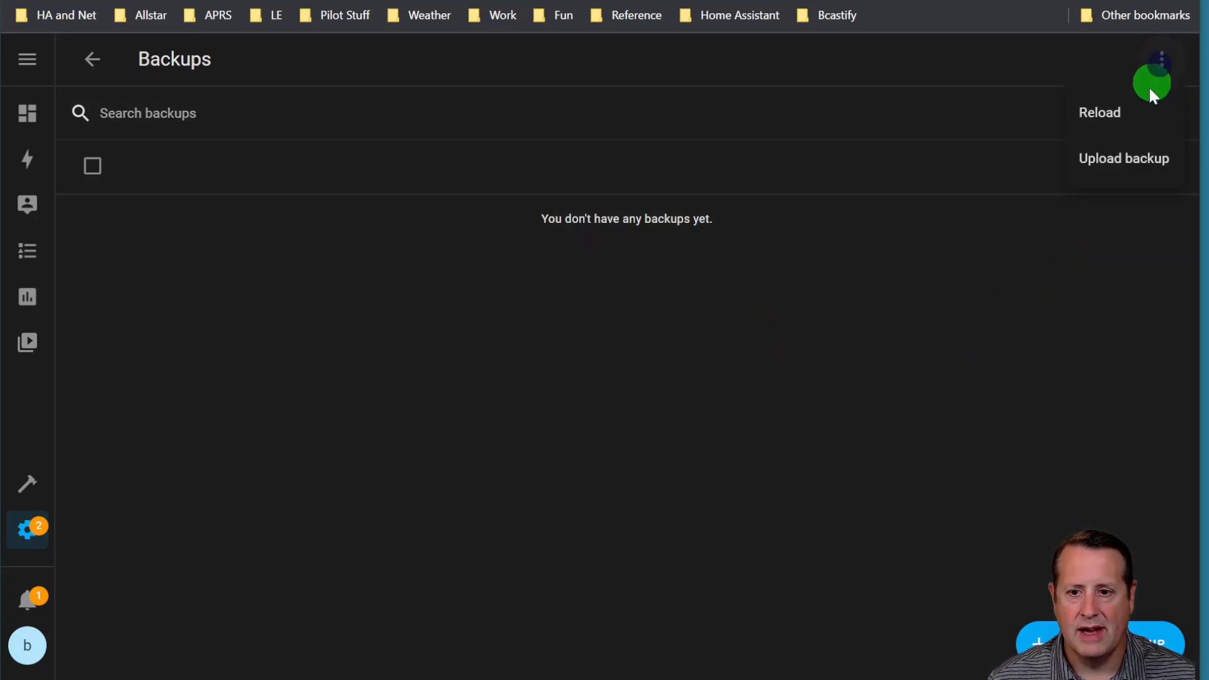
left_click(1123, 159)
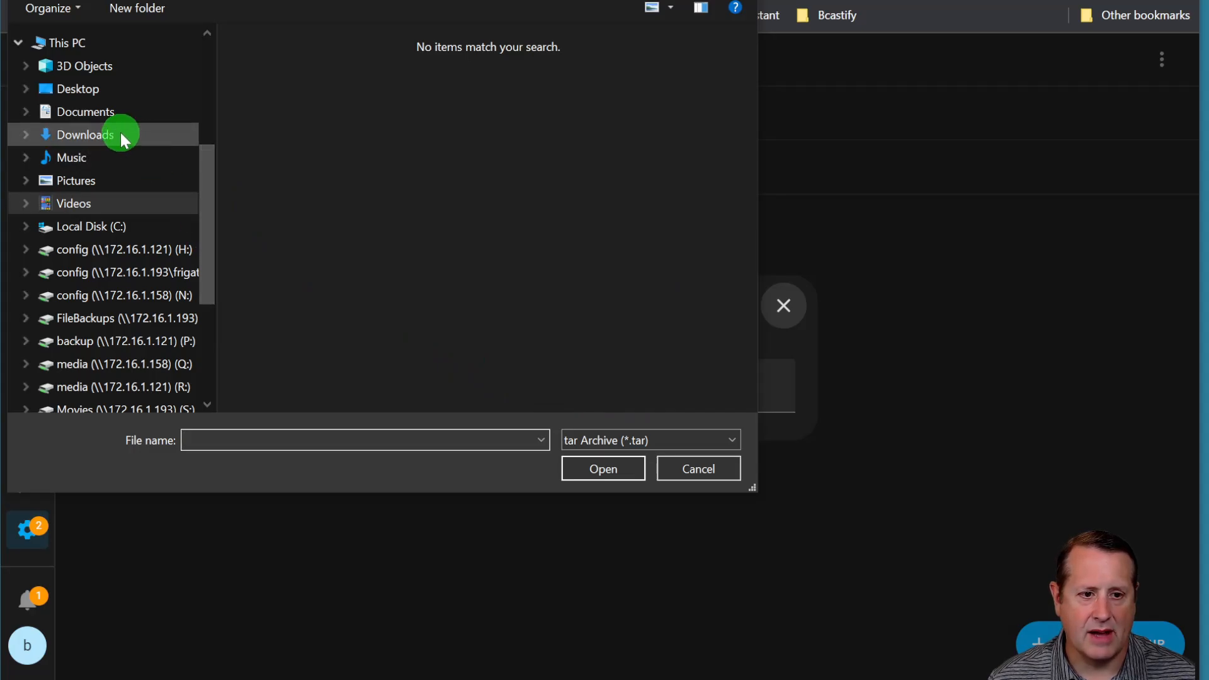
left_click(83, 134)
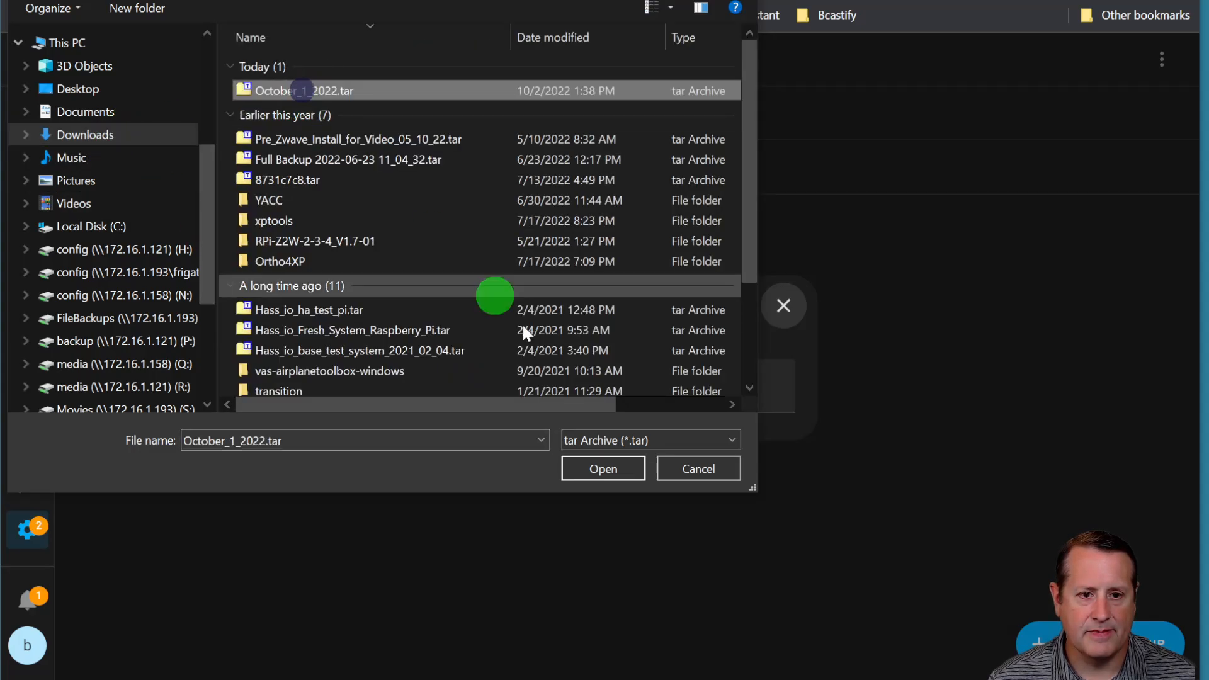
left_click(603, 469)
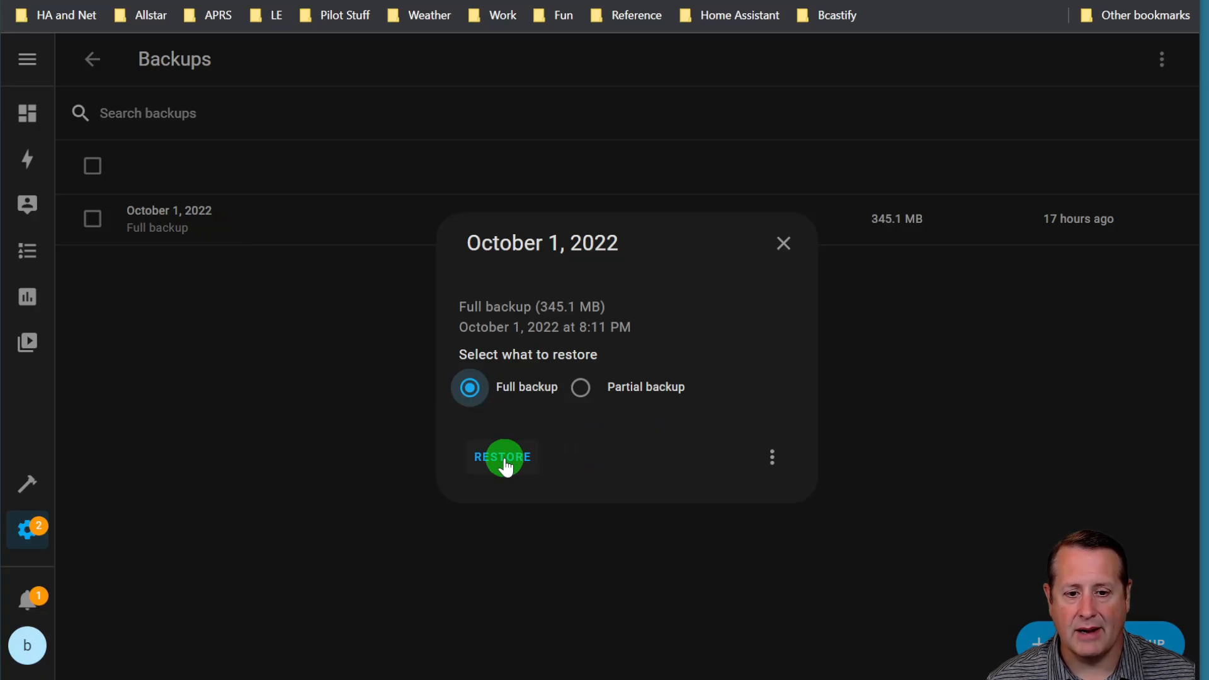
Restore the full October 1, 2022 backup, confirming the system wipe warning
left_click(502, 456)
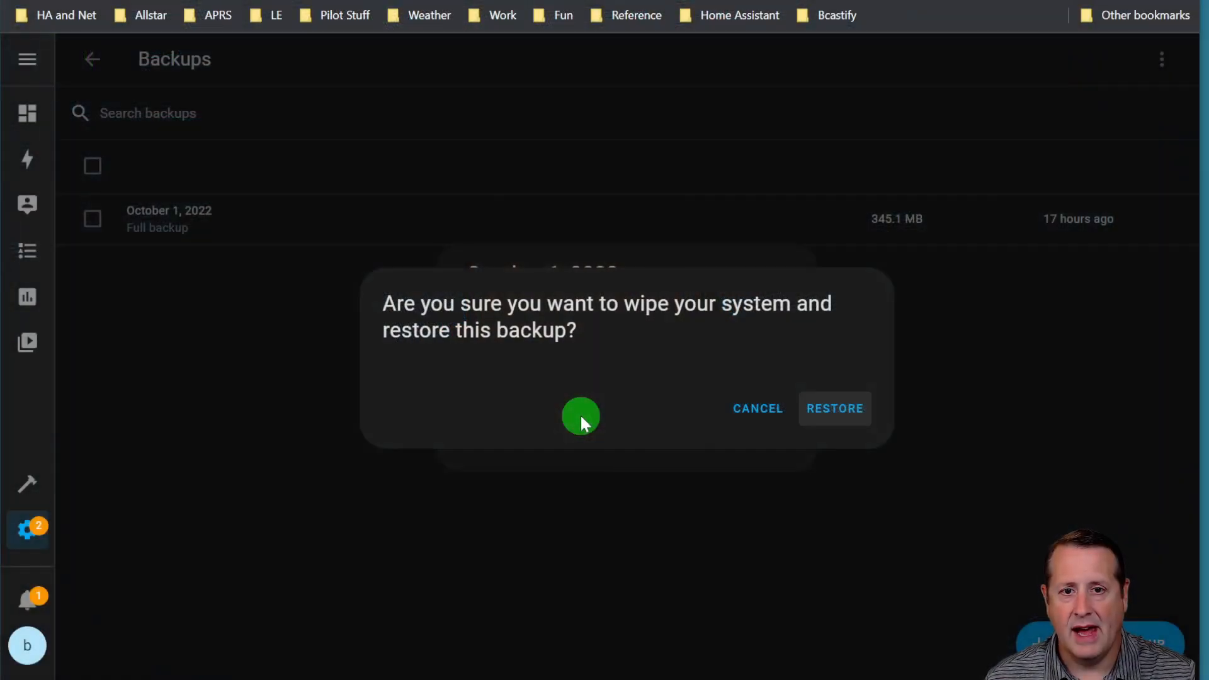
left_click(757, 408)
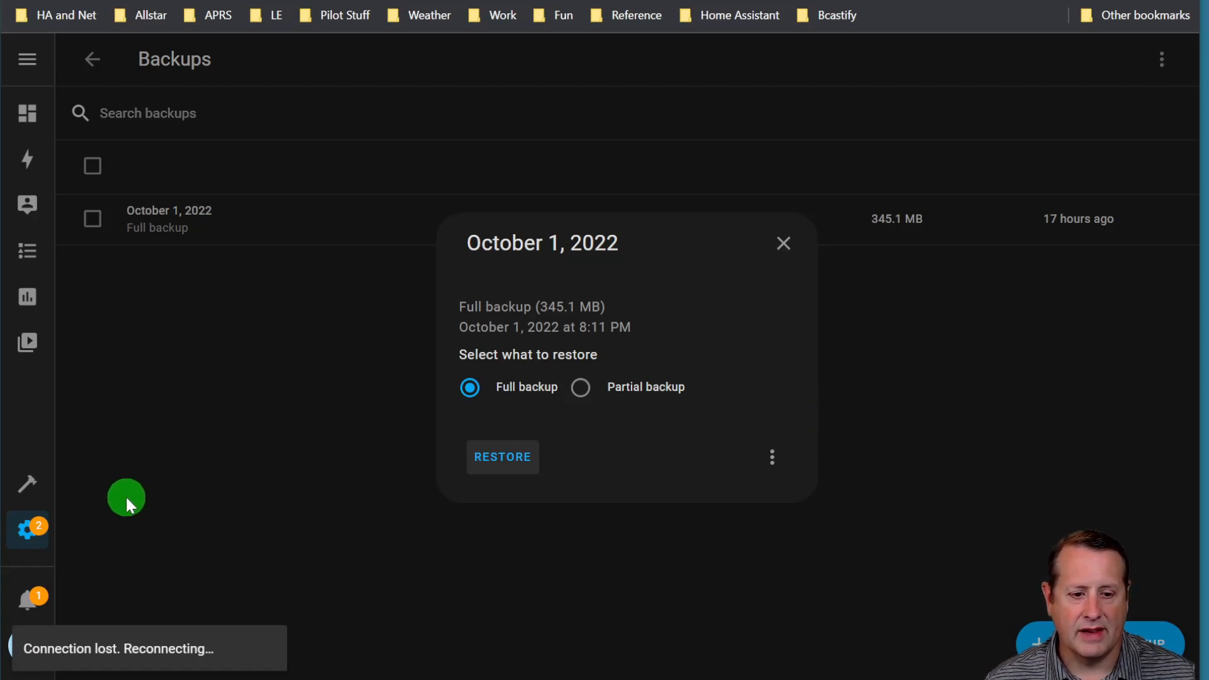
mouse_move(344, 592)
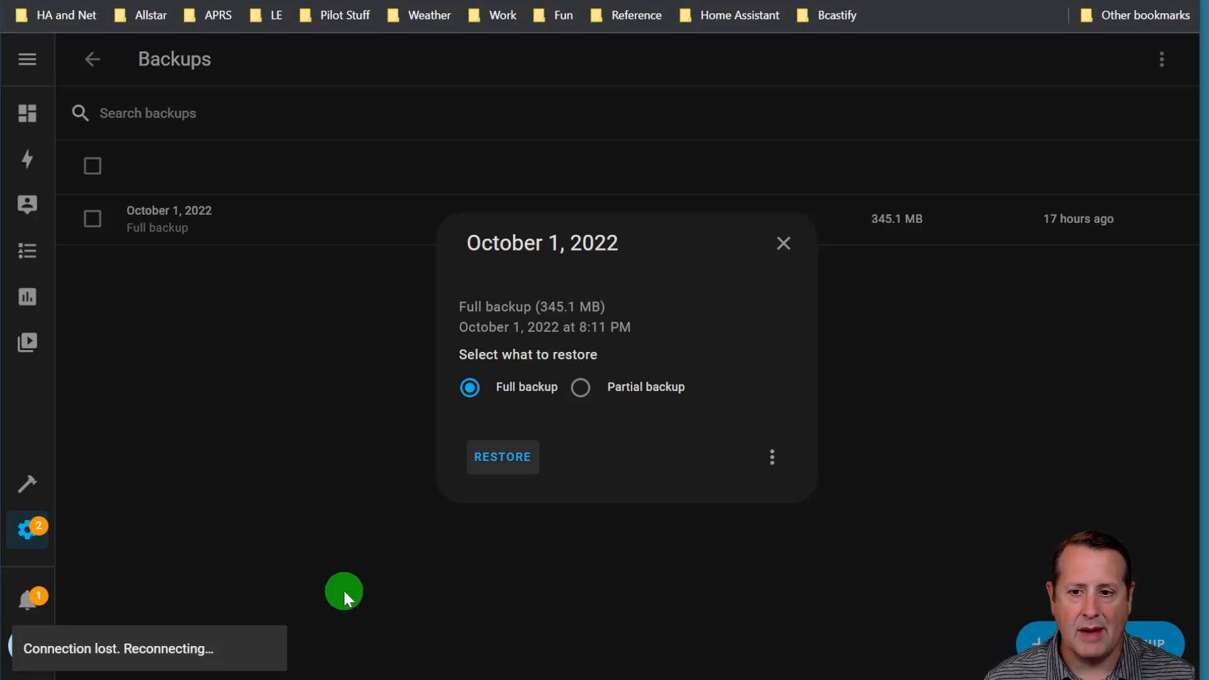
mouse_move(320, 460)
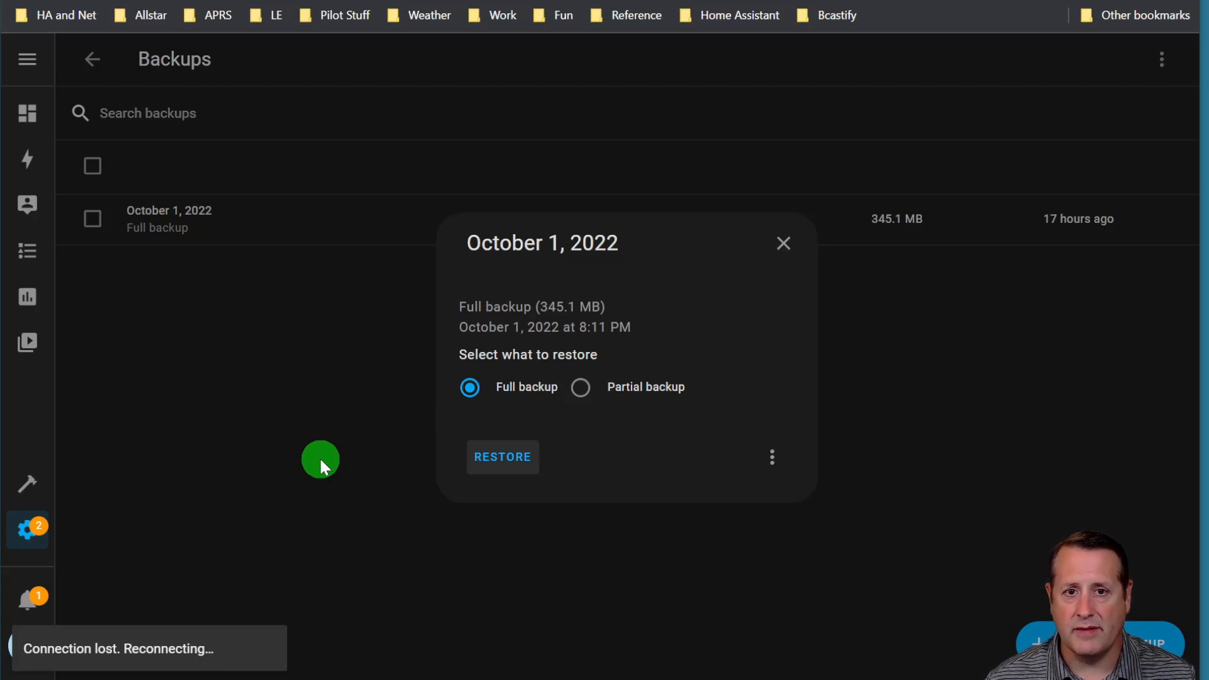
mouse_move(440, 632)
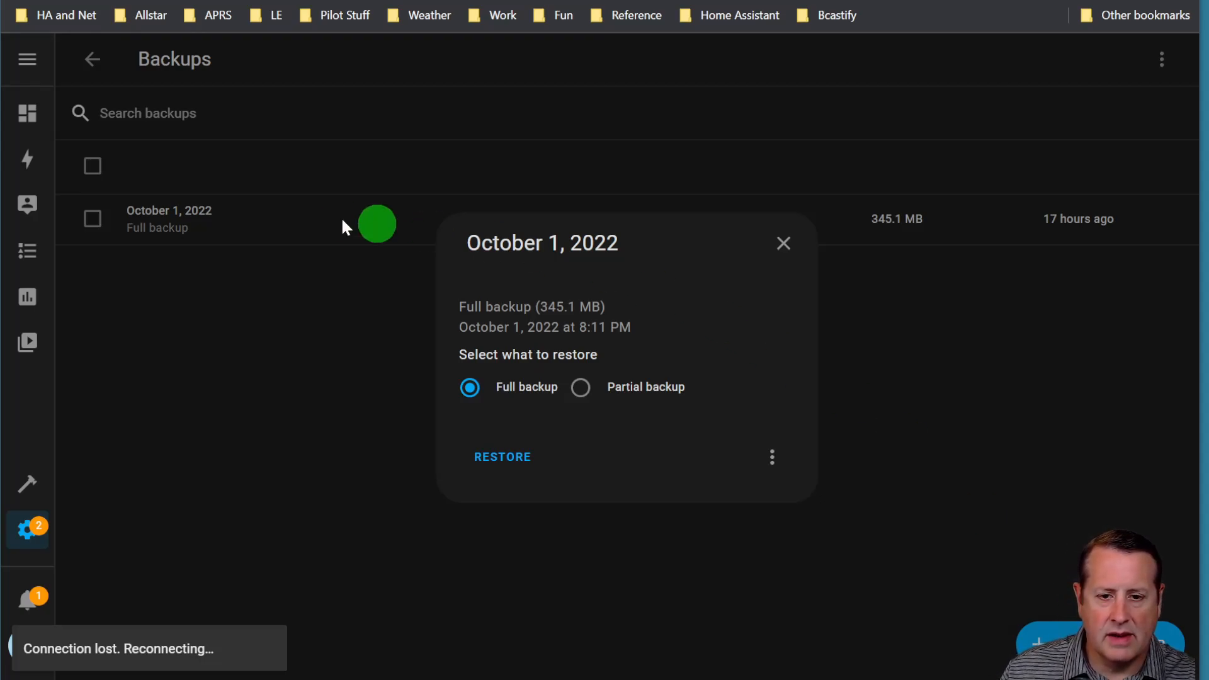
mouse_move(655, 548)
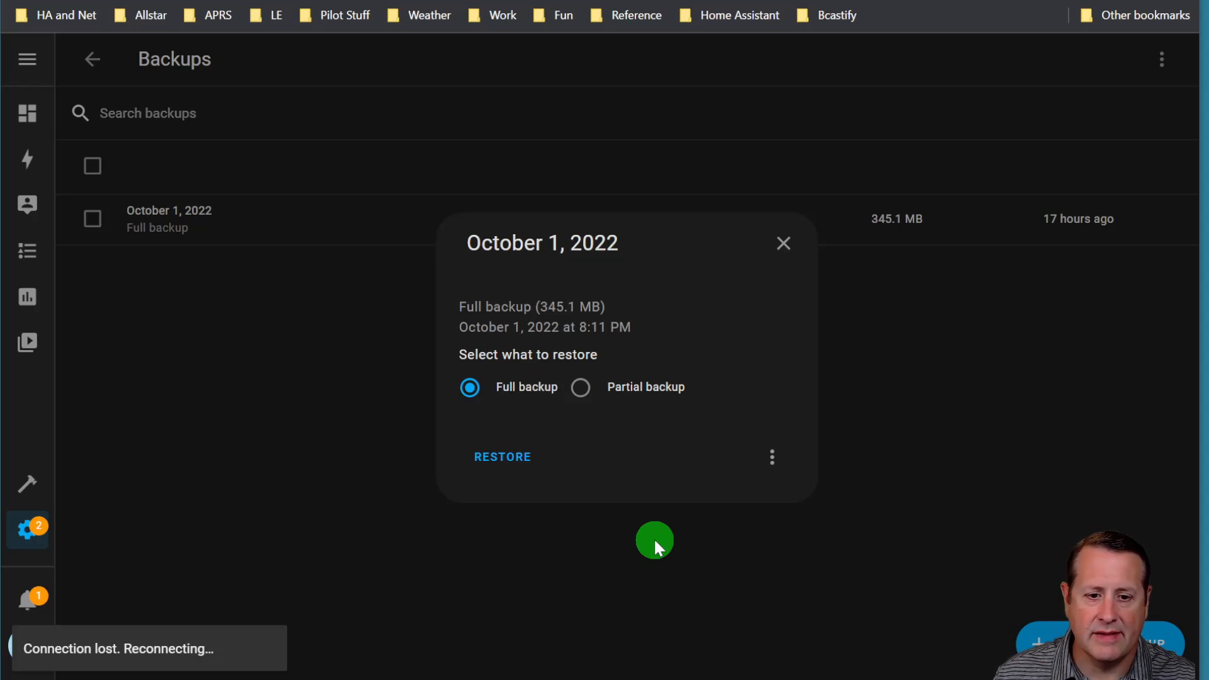
mouse_move(633, 569)
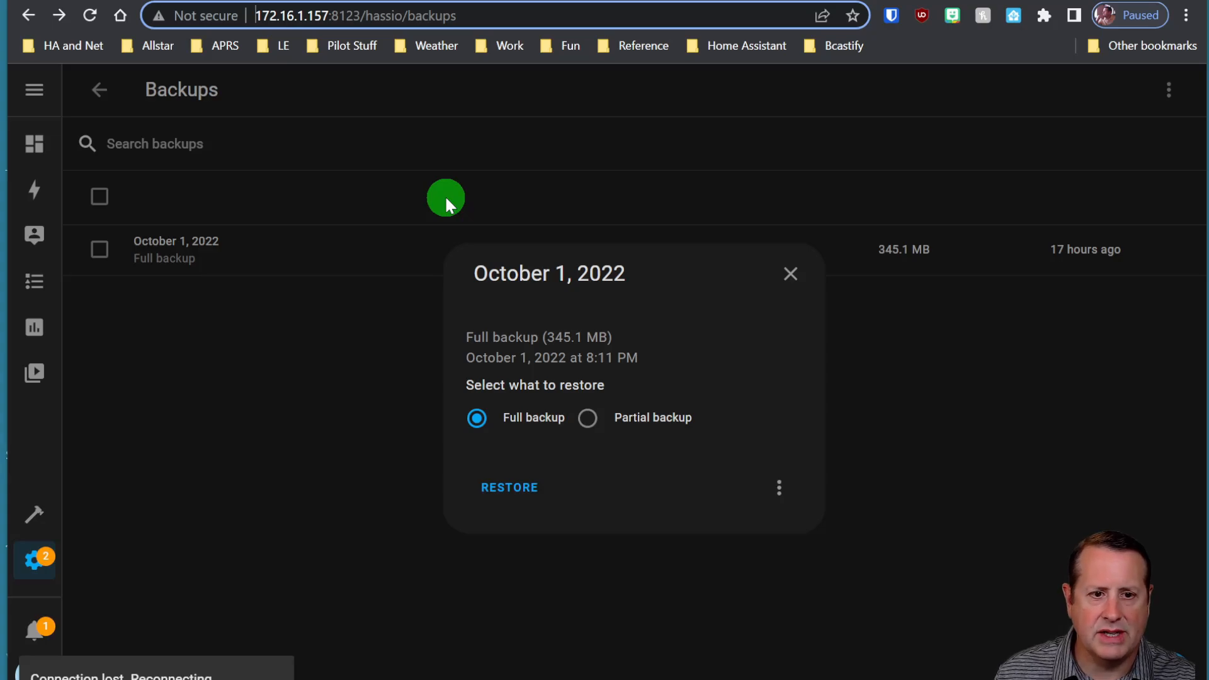
mouse_move(279, 112)
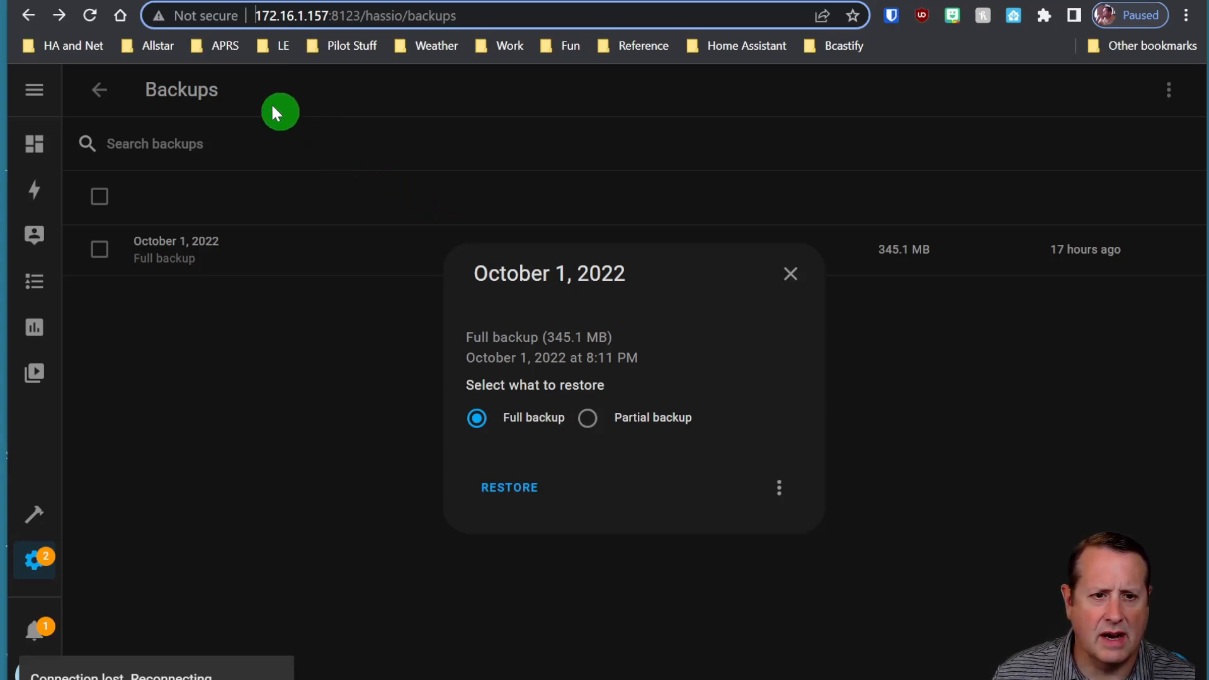
mouse_move(368, 246)
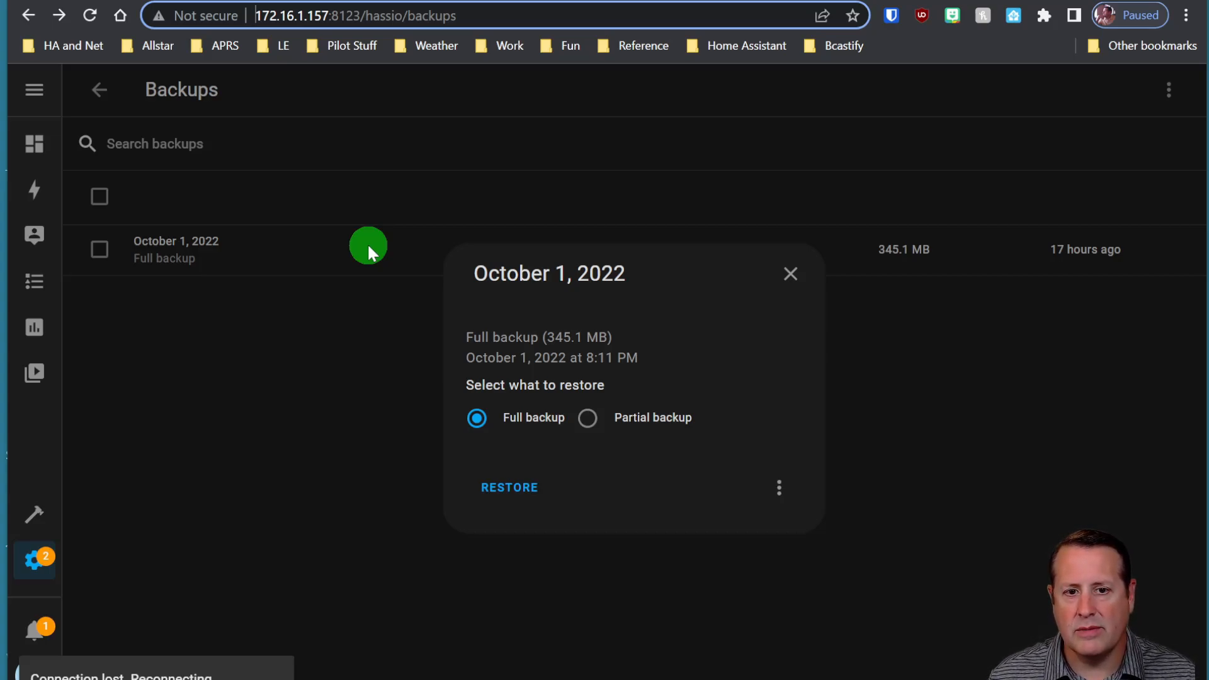
mouse_move(491, 170)
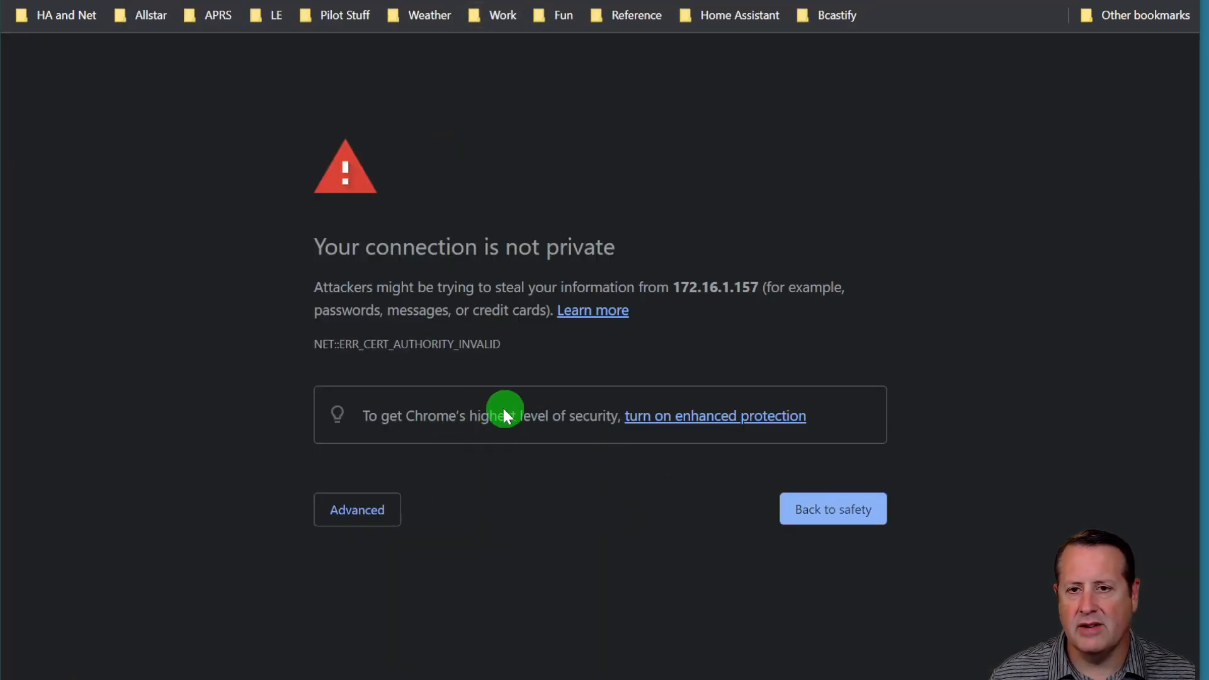
Proceed past Chrome's certificate warning to 172.16.1.157 and review the restored dashboard
left_click(357, 509)
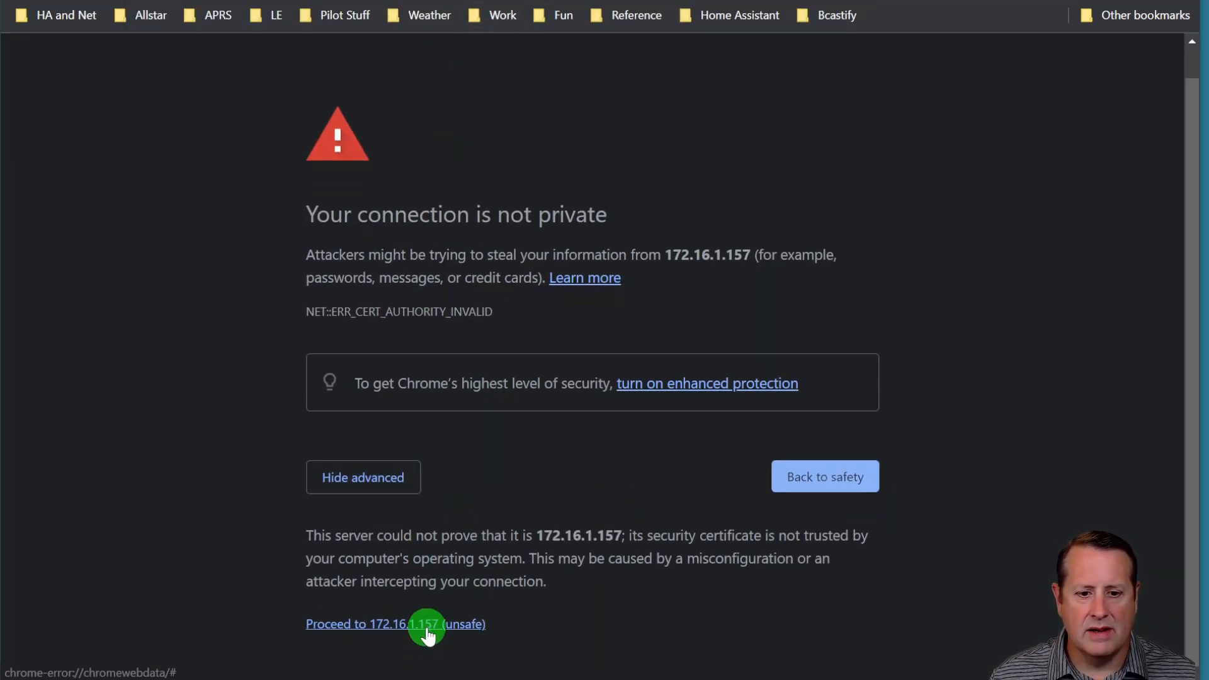
left_click(394, 624)
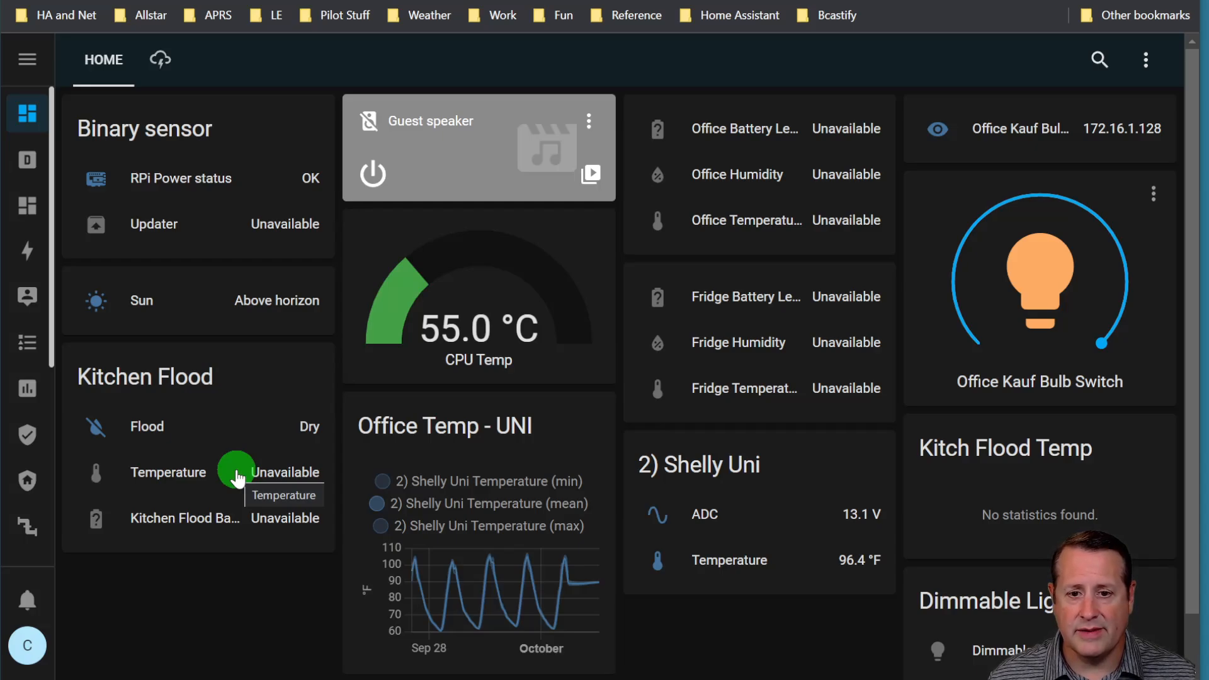
scroll("down", 3)
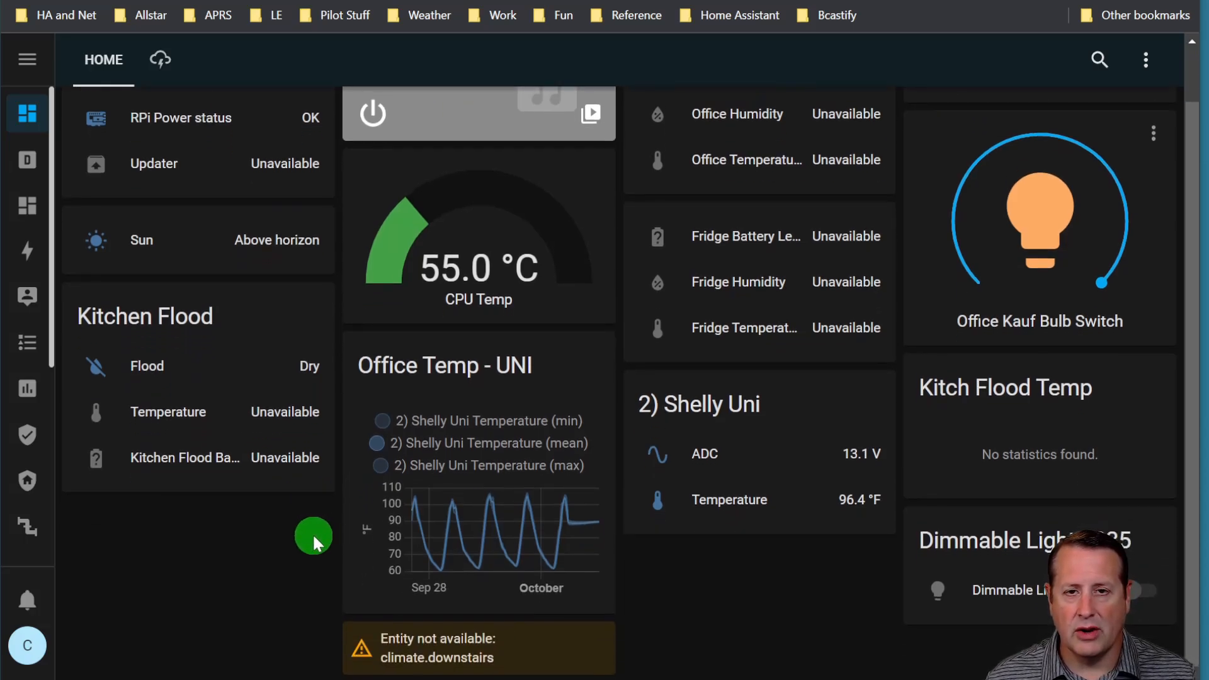
scroll("up", 3)
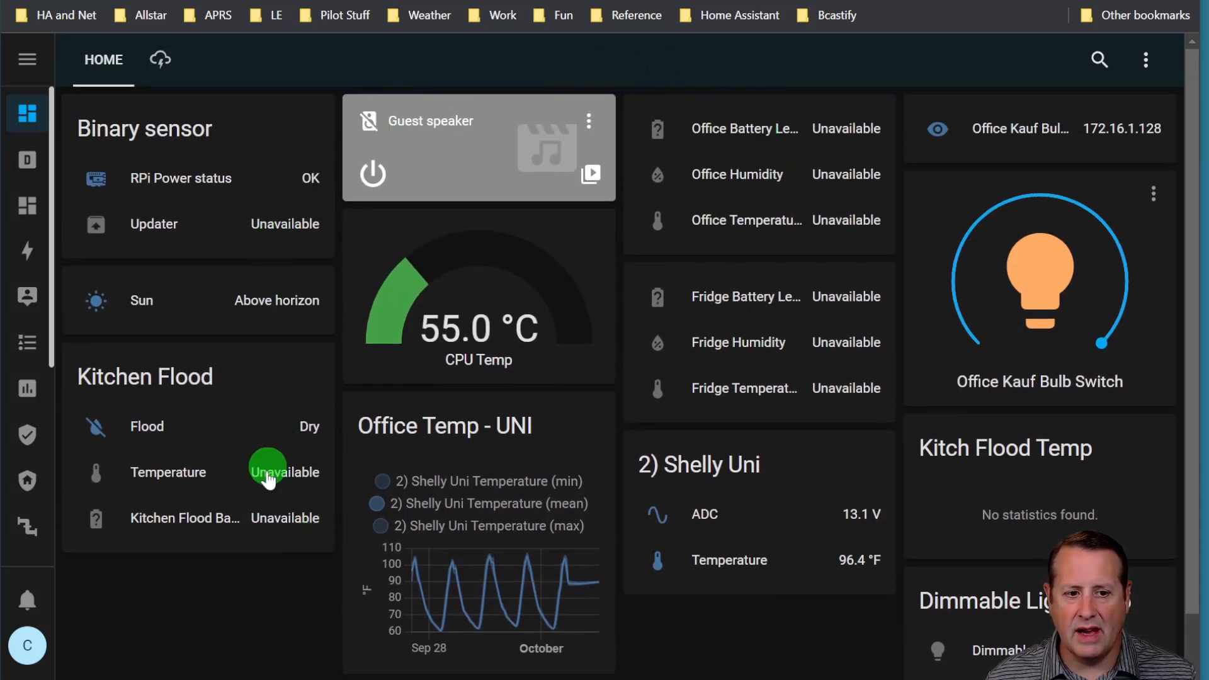
key("ctrl+minus")
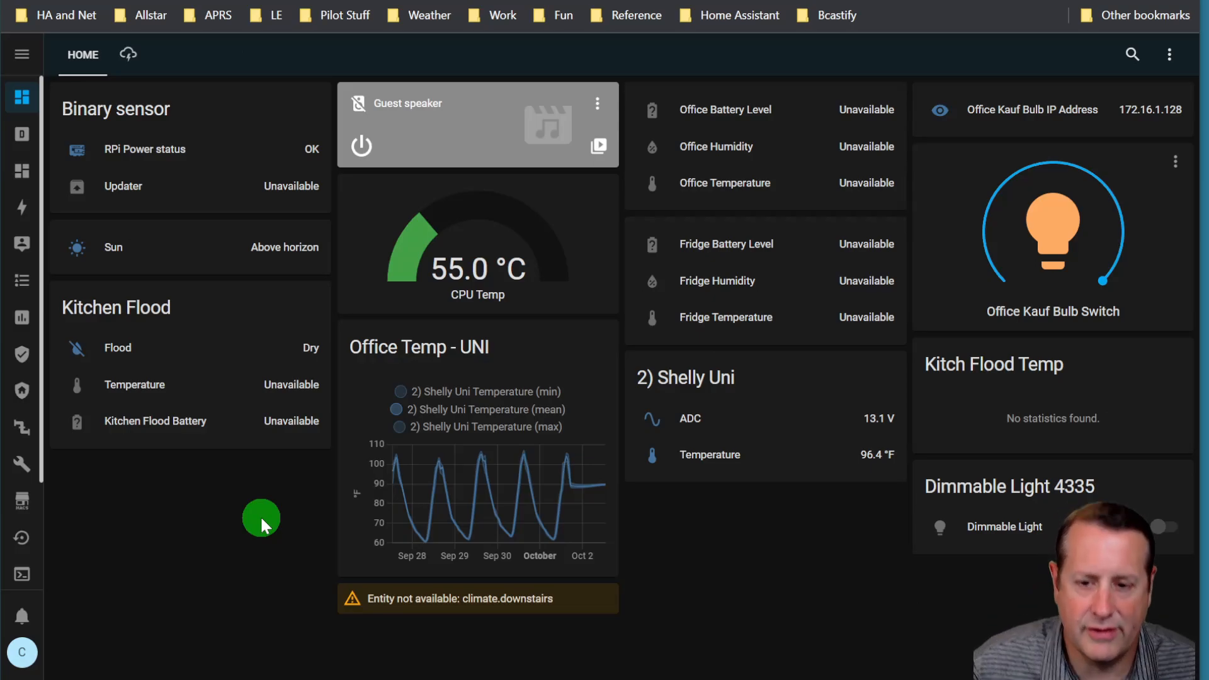
mouse_move(208, 615)
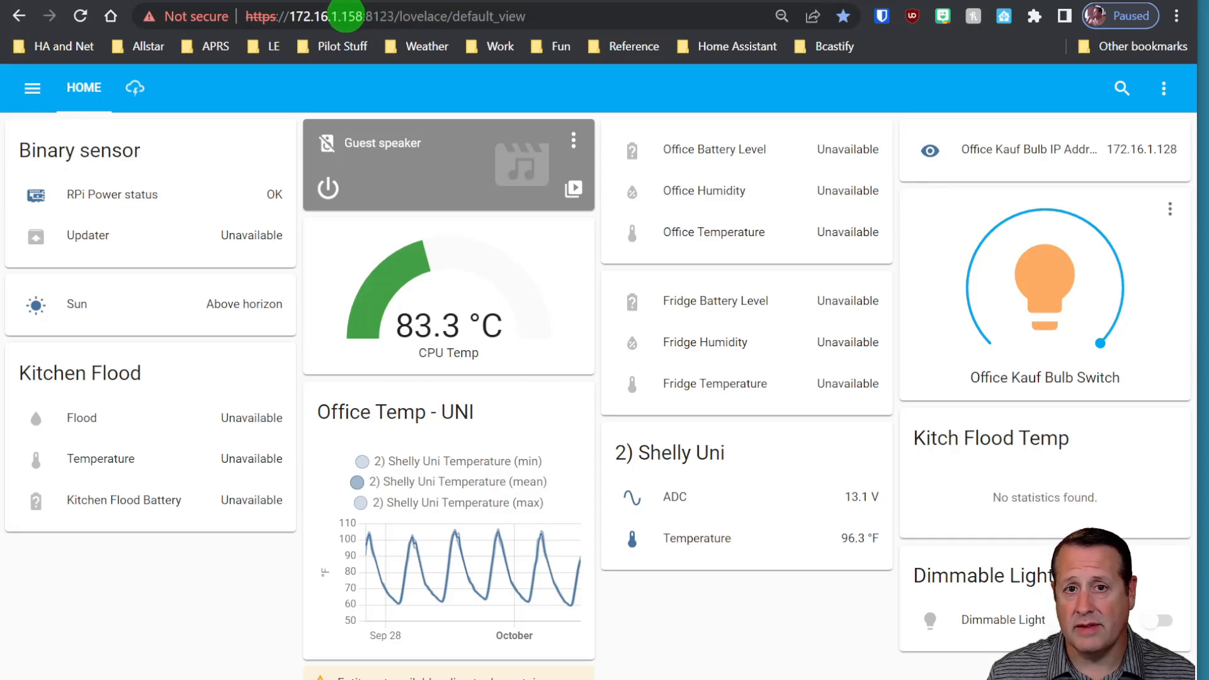
mouse_move(399, 43)
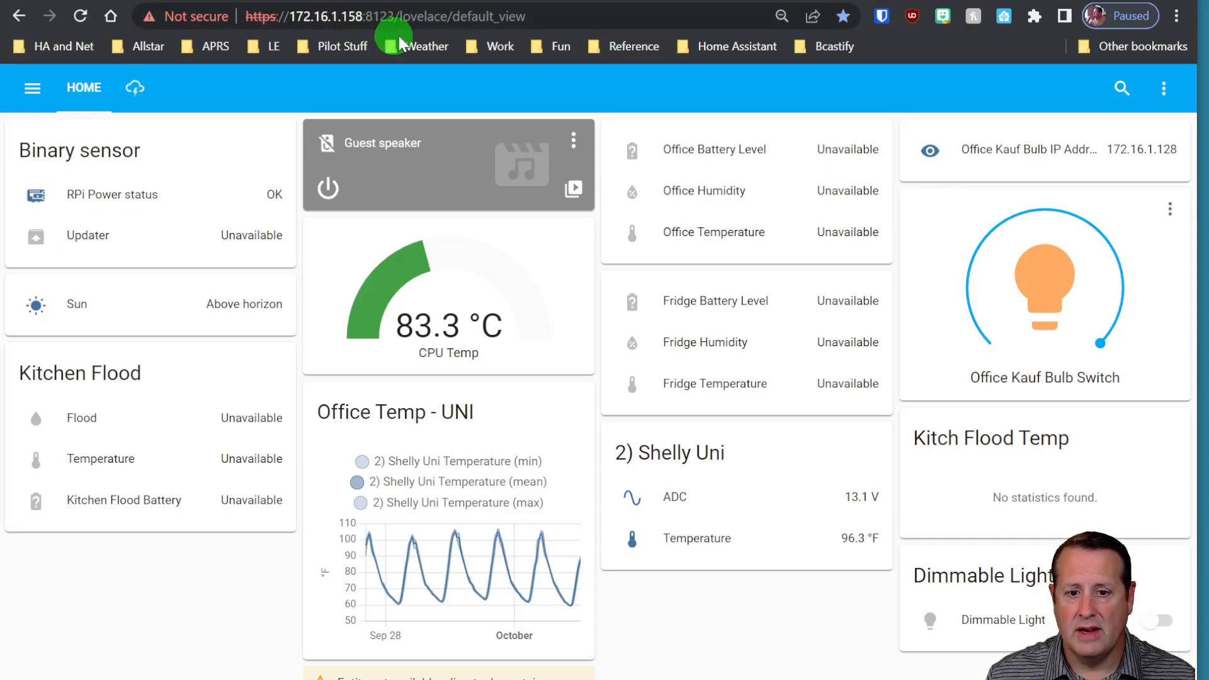
mouse_move(639, 125)
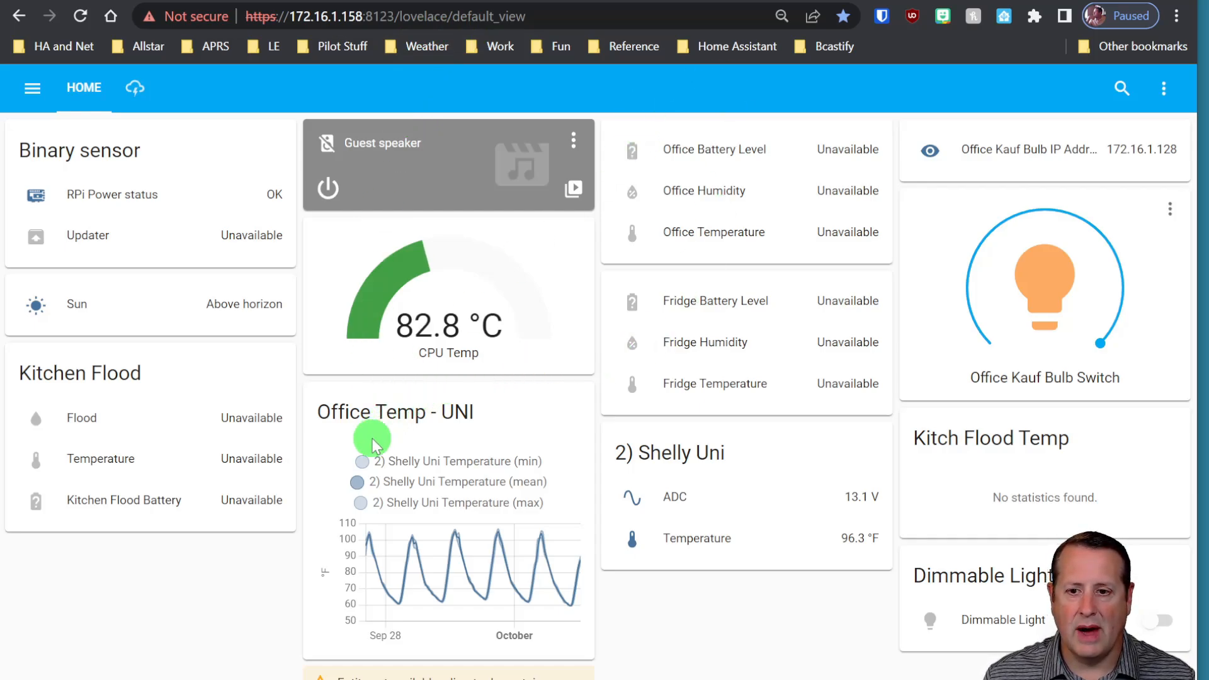
mouse_move(236, 39)
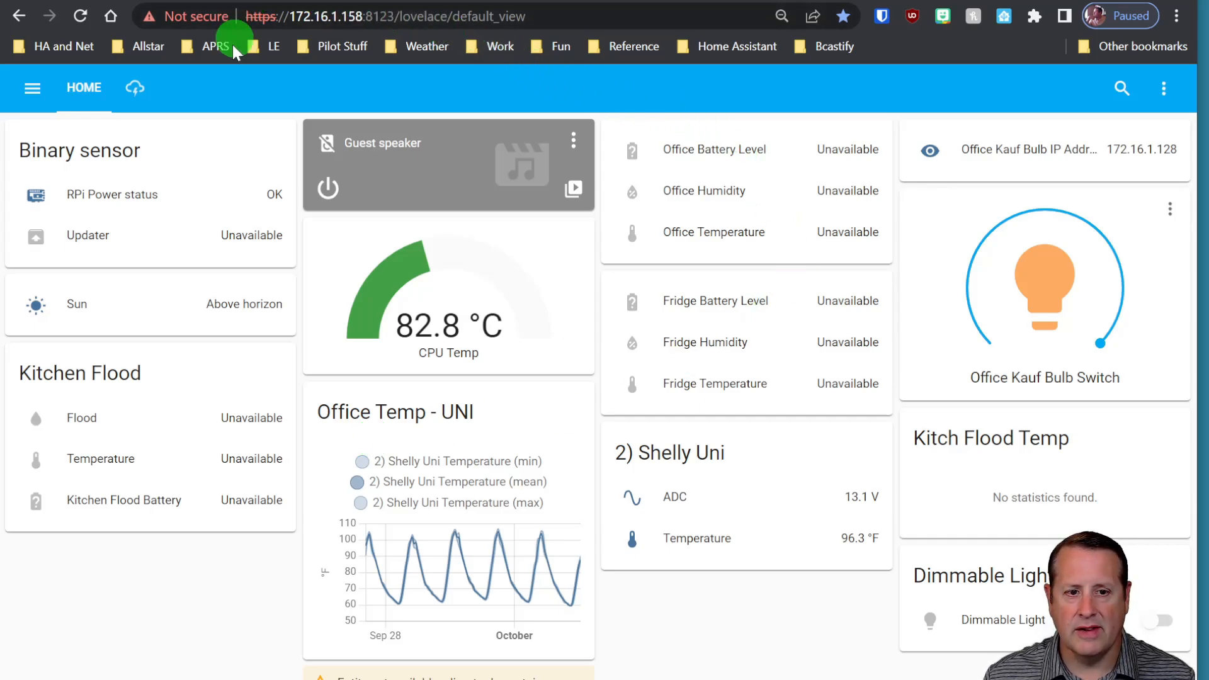
mouse_move(192, 601)
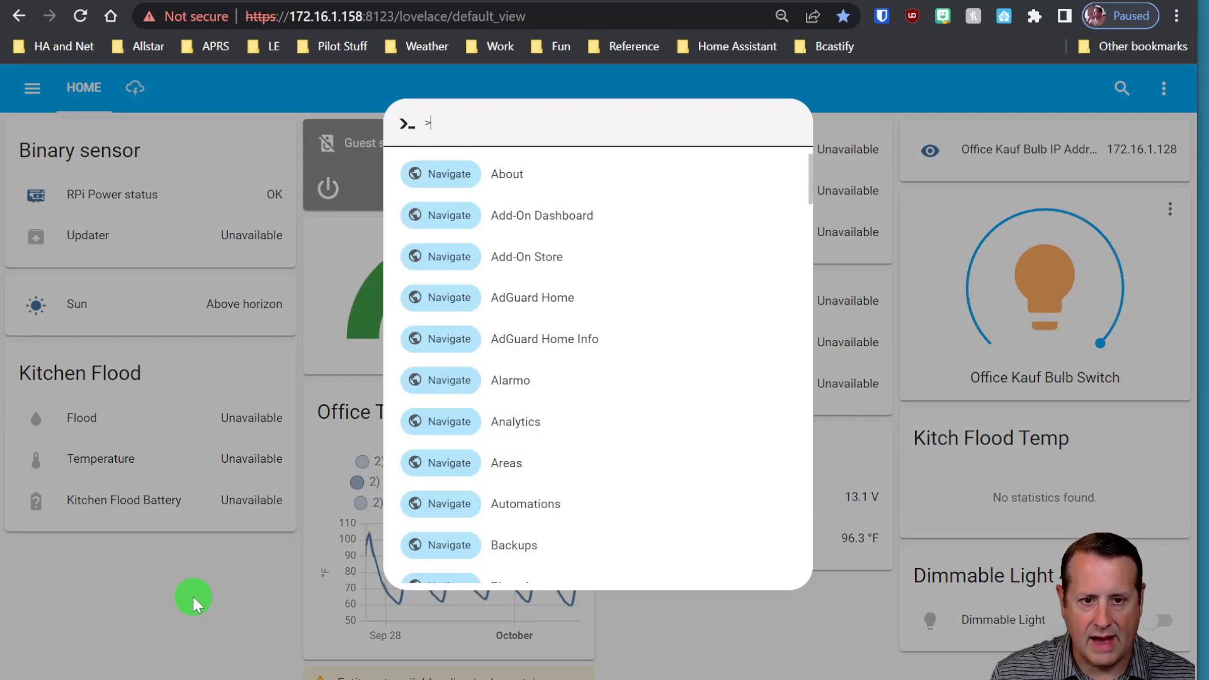
Navigate to Network via 'netw' and expand ETH0 IPv4, showing static 172.16.1.158/24
type("n")
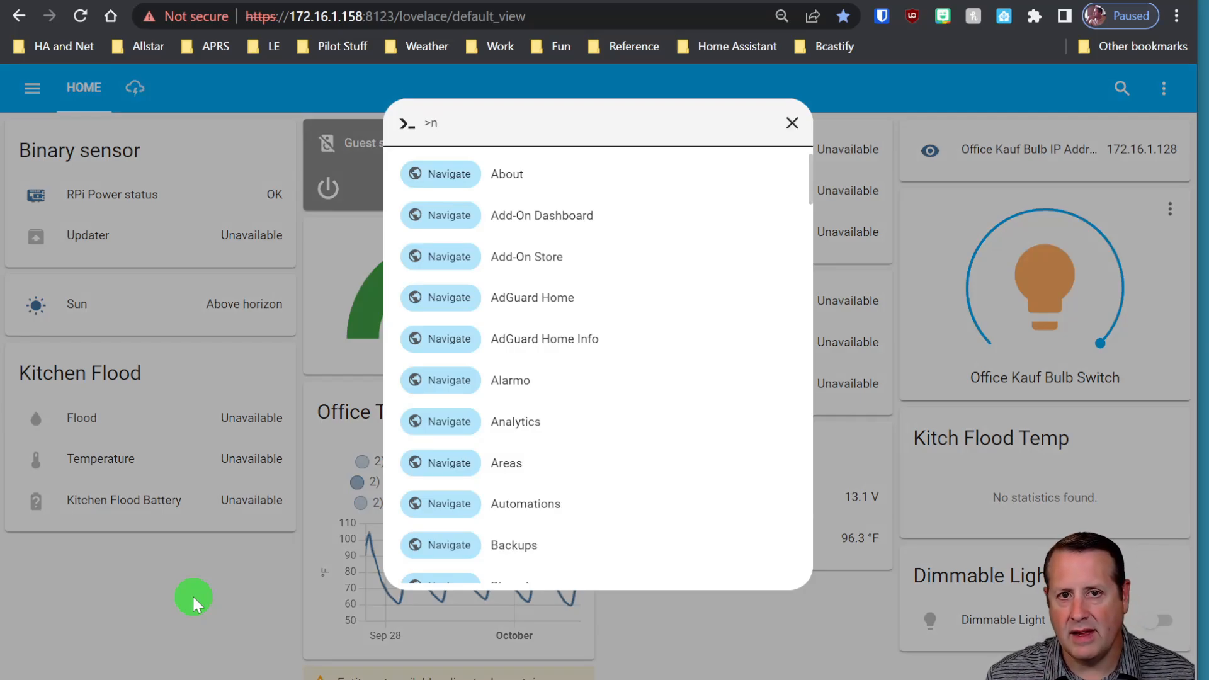
type("etw")
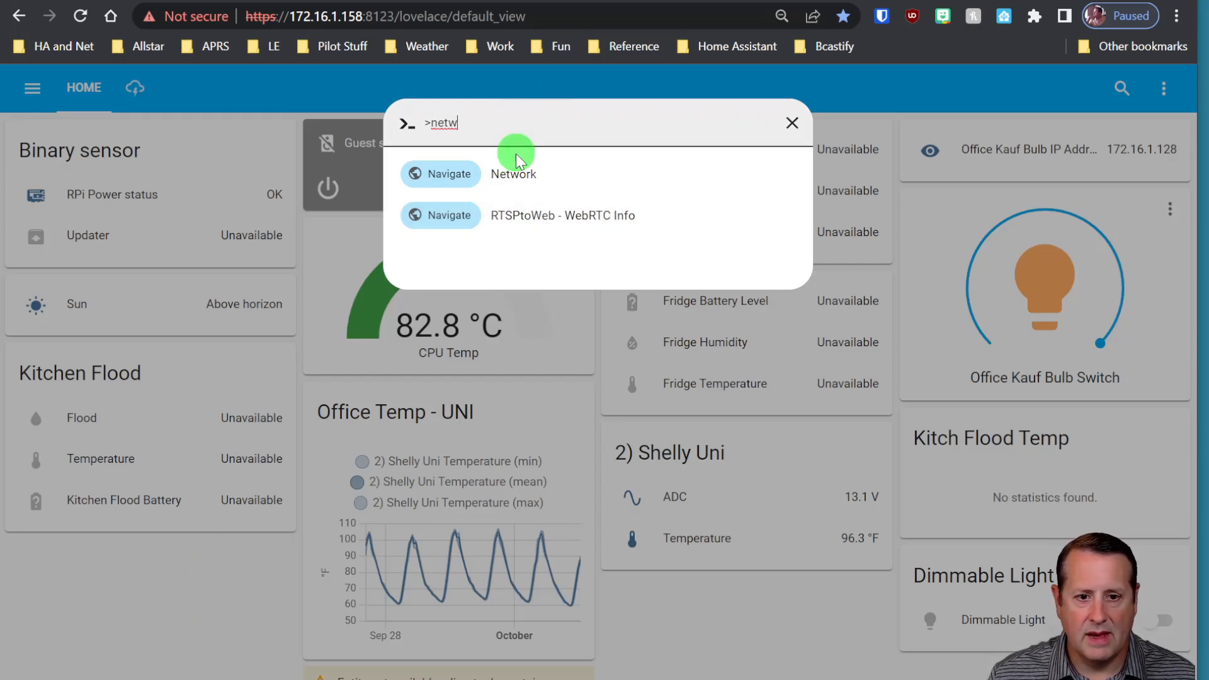
left_click(449, 173)
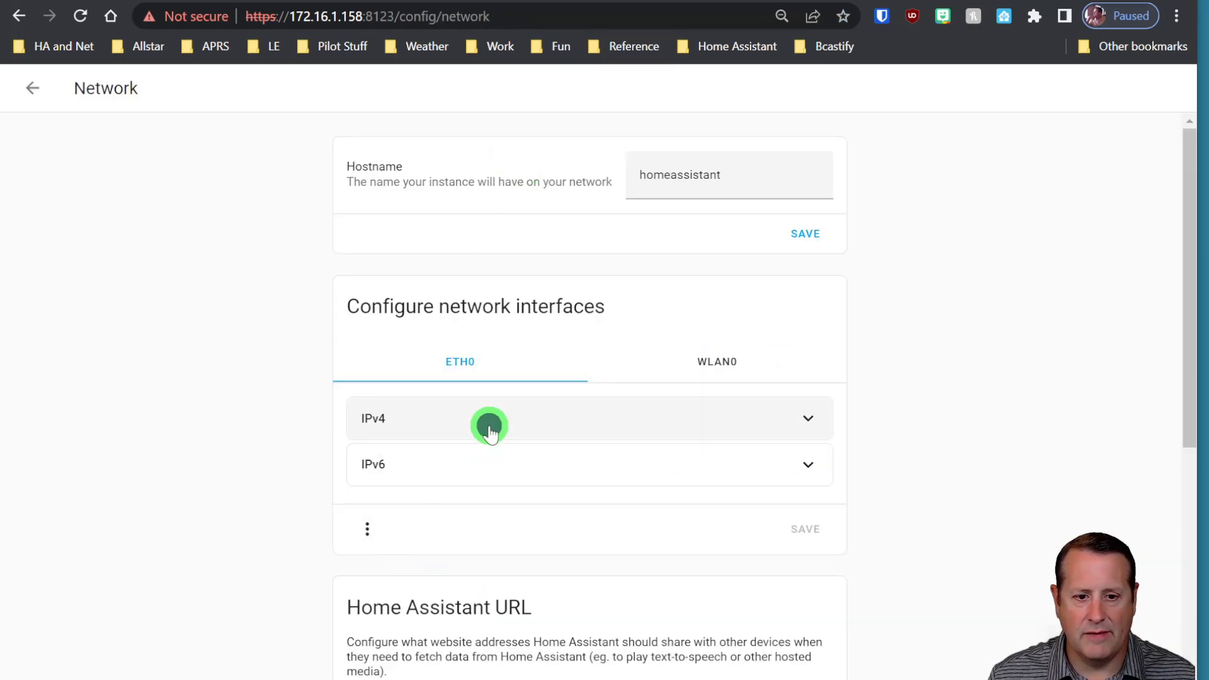
left_click(490, 418)
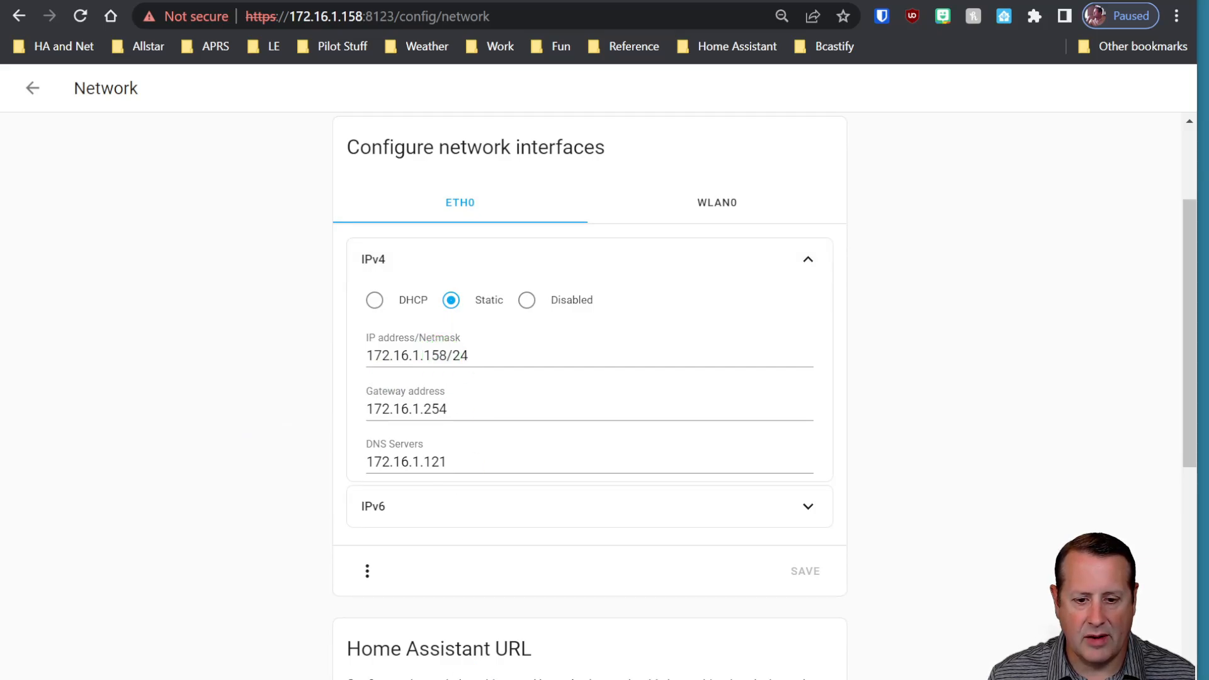
left_click(443, 355)
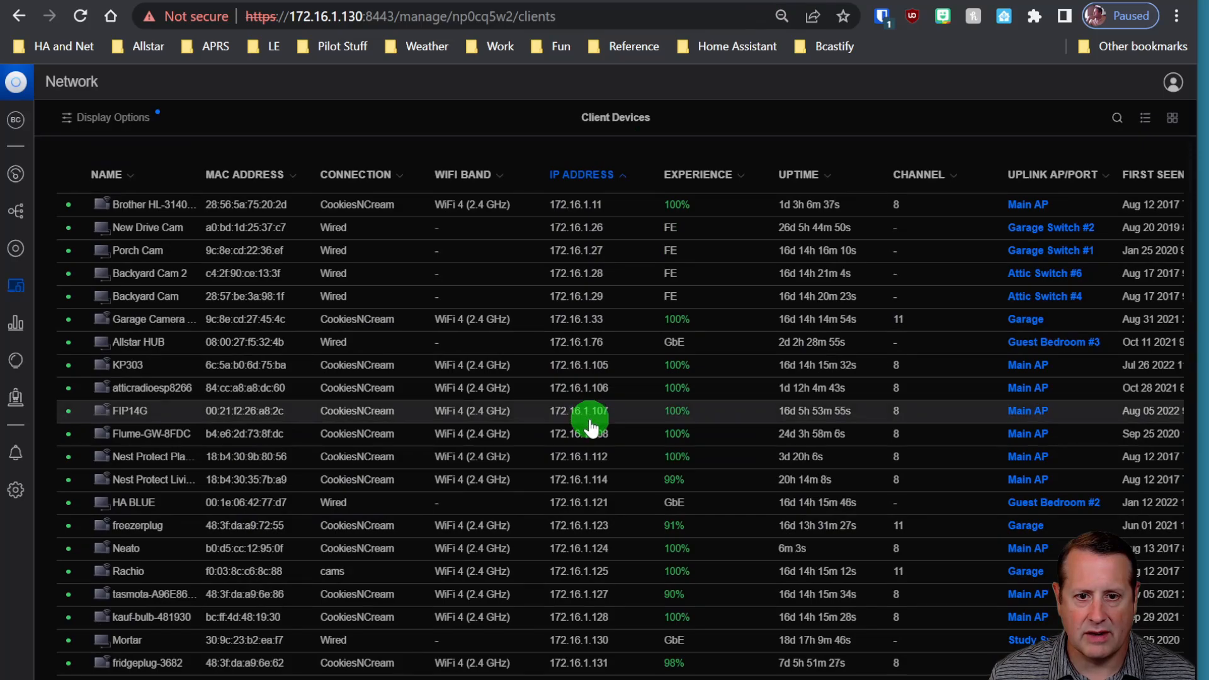
Check free addresses in UniFi's client list and save the static IPv4 as 172.16.1.80/24
scroll("down", 3)
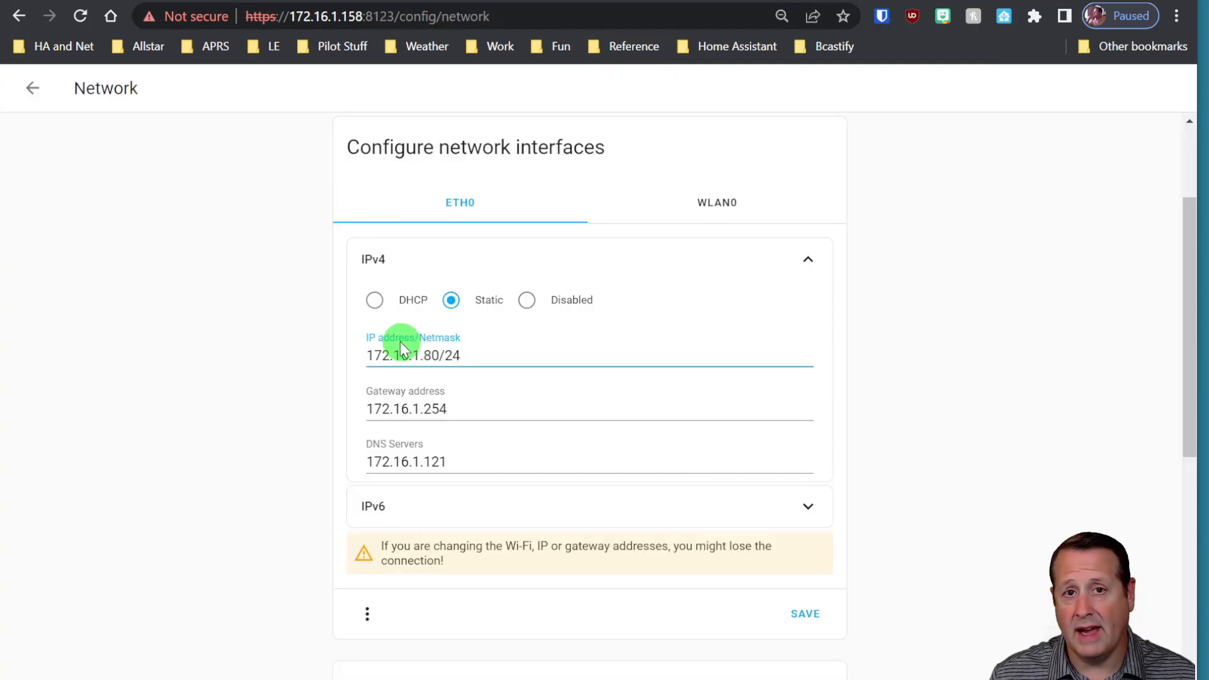
scroll("down", 3)
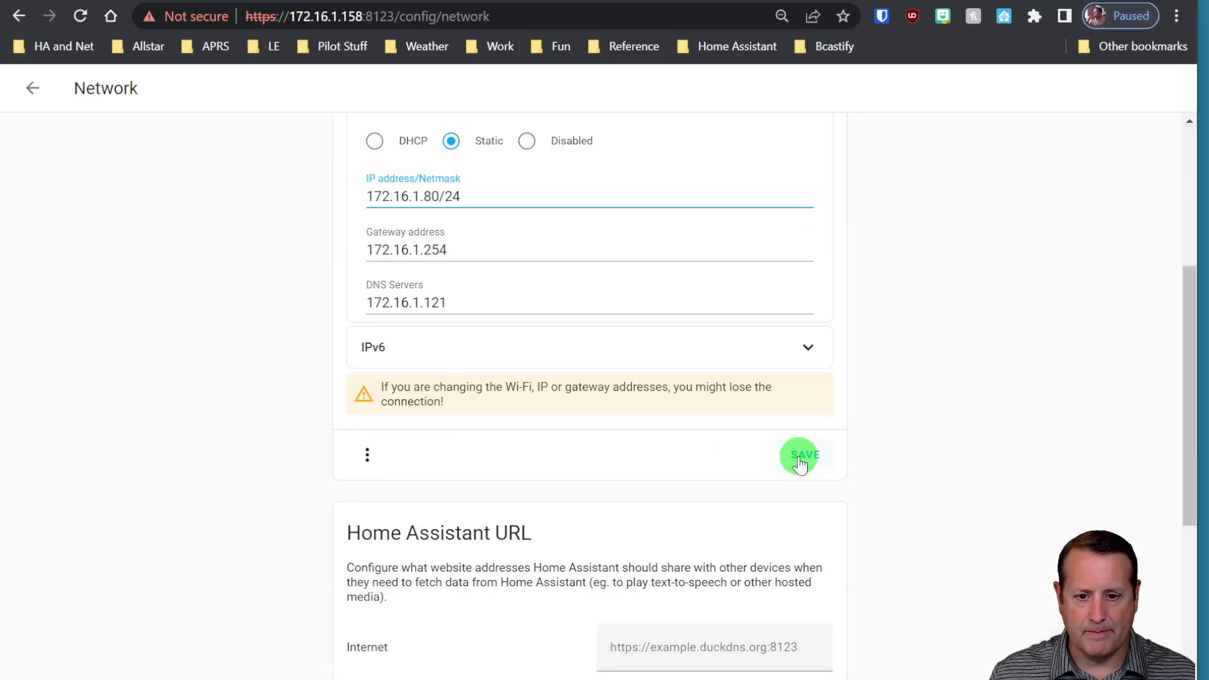
left_click(802, 454)
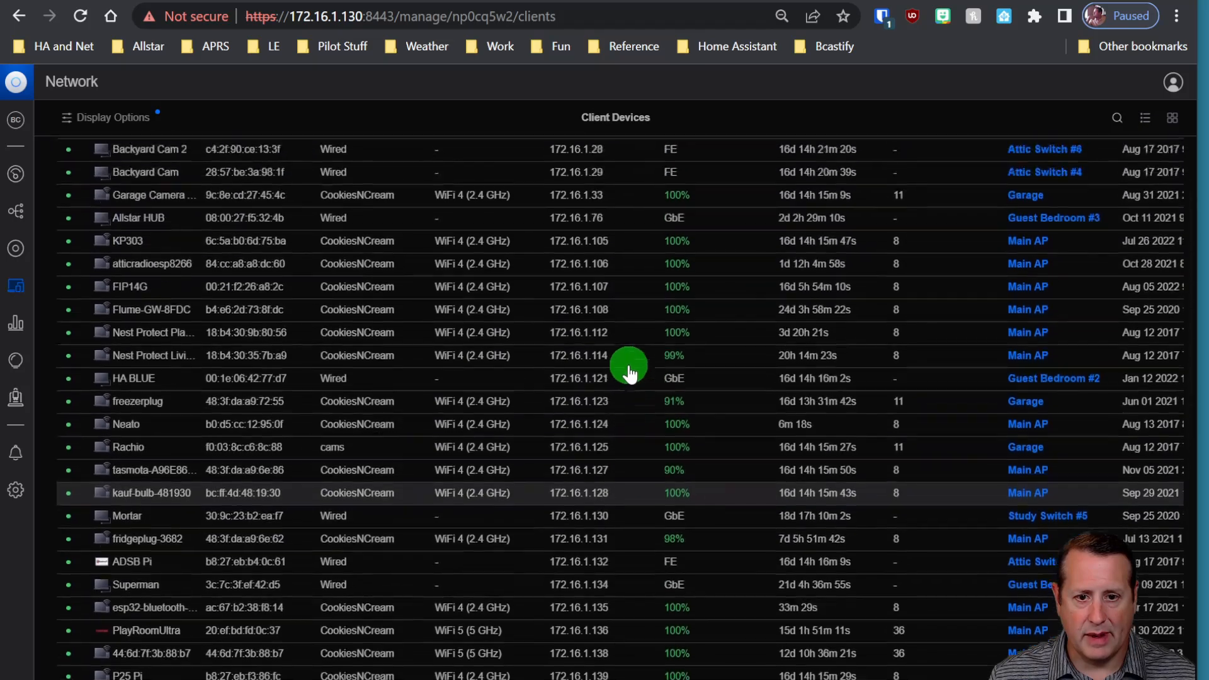
scroll("up", 3)
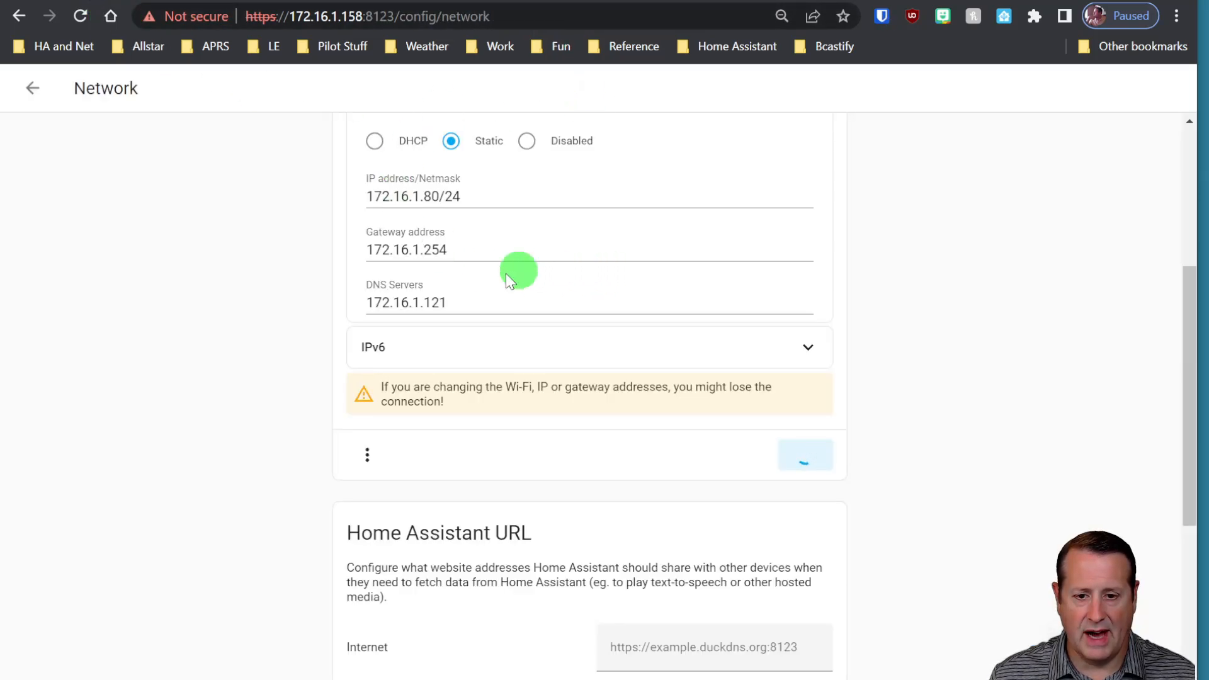
left_click(804, 454)
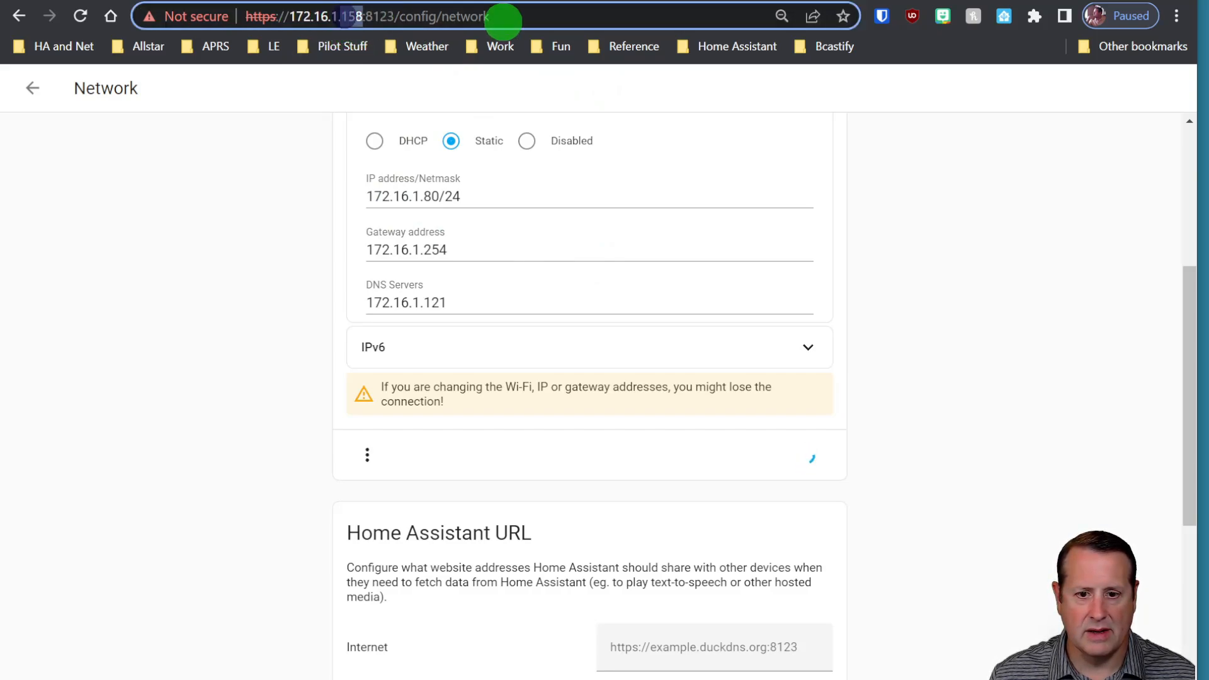
type("https://172.16.1.80")
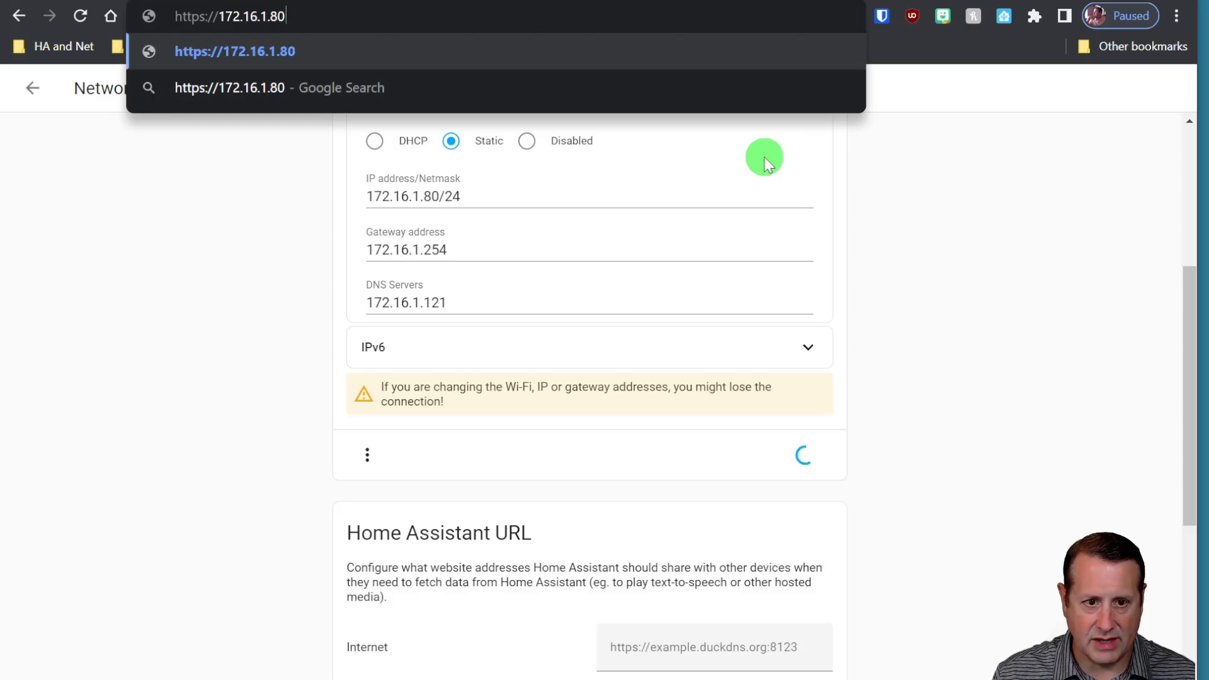
type(":8123")
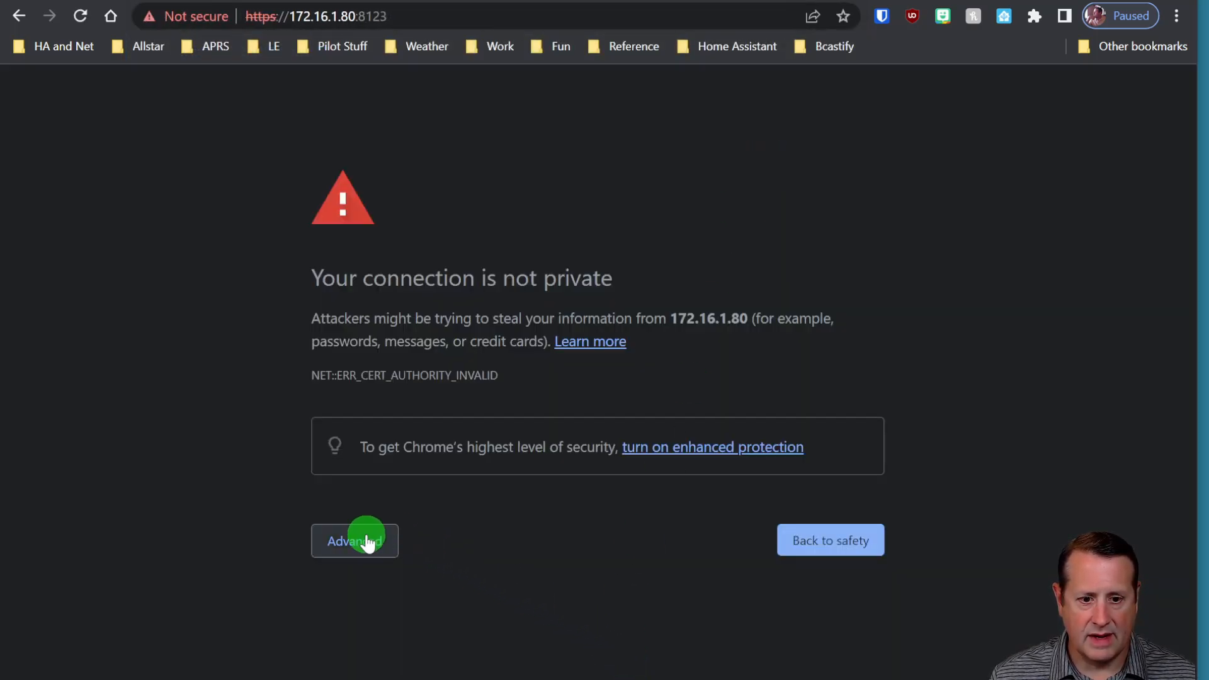
left_click(355, 540)
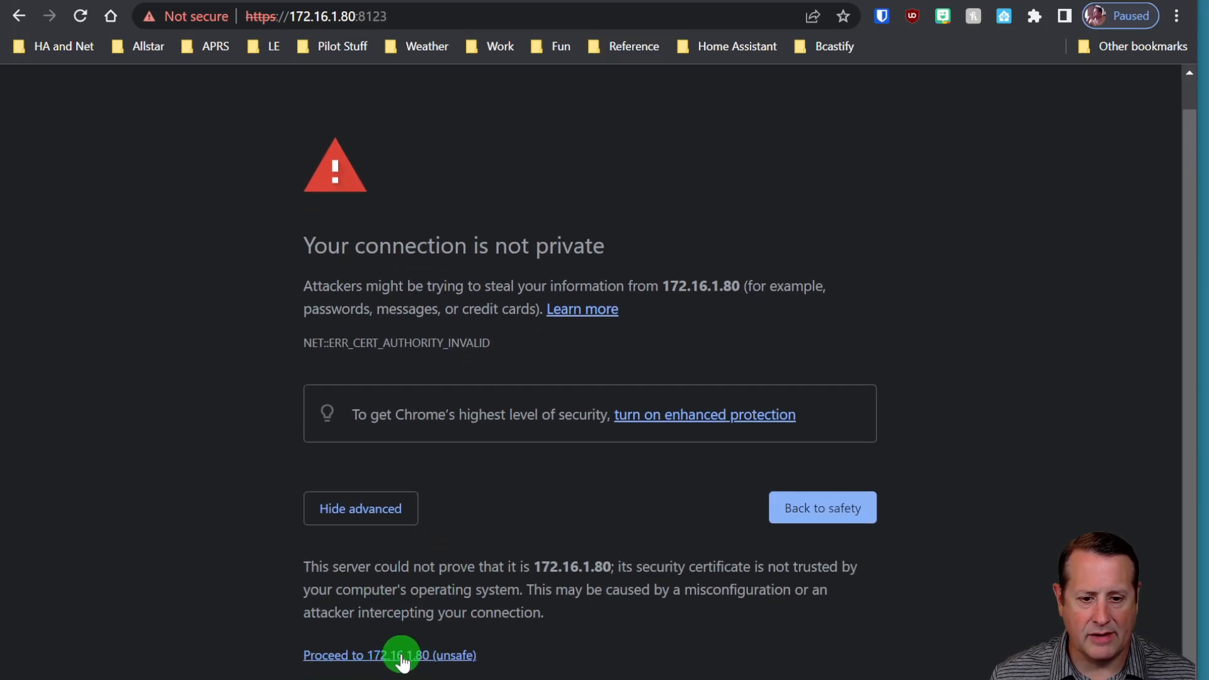
left_click(390, 655)
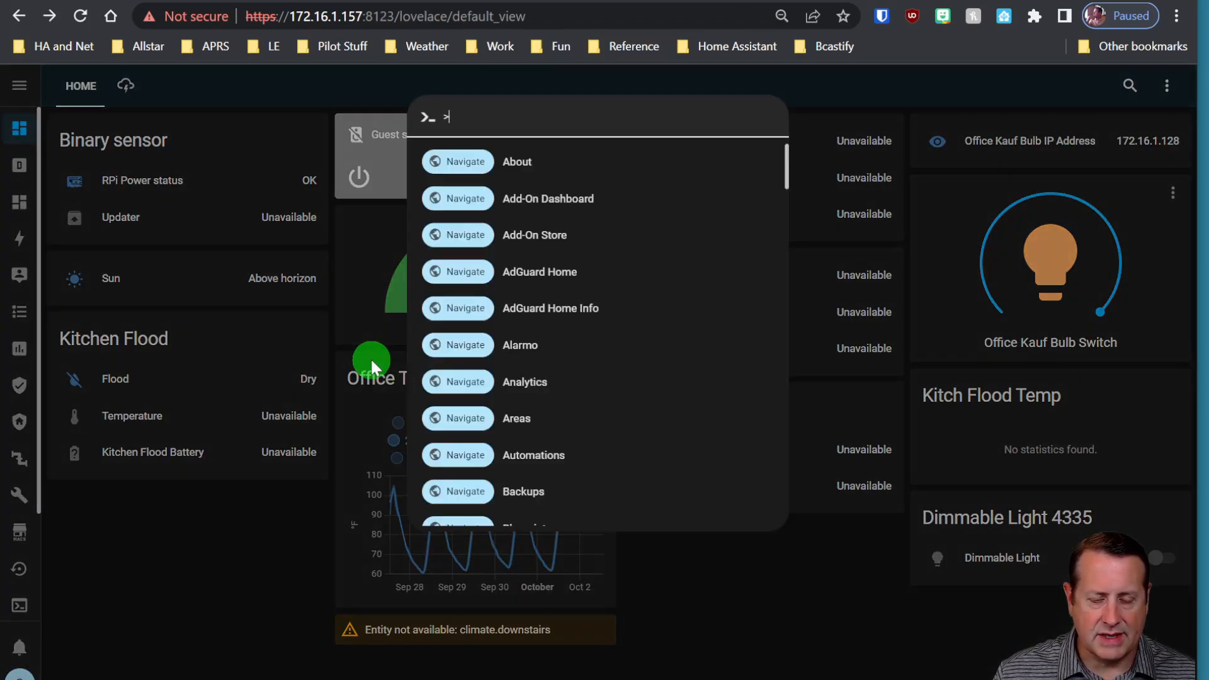
Navigate via the command palette ('netw') to the Network settings page showing IPv4 on DHCP
type("netw")
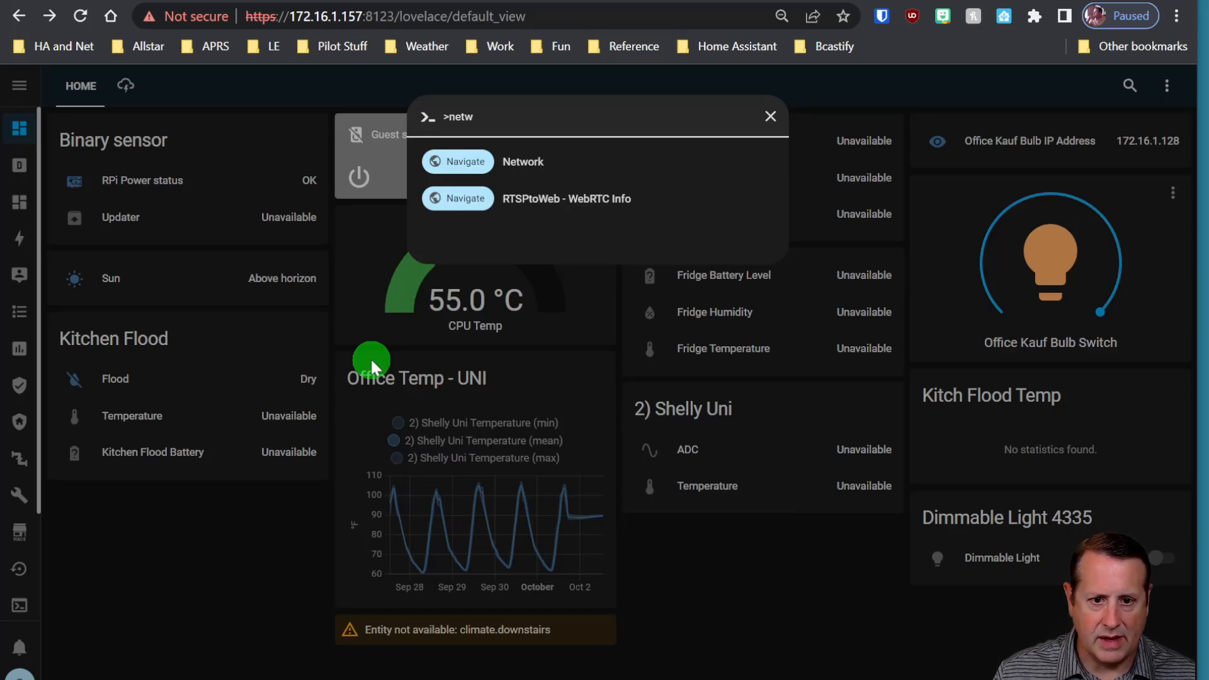
left_click(455, 161)
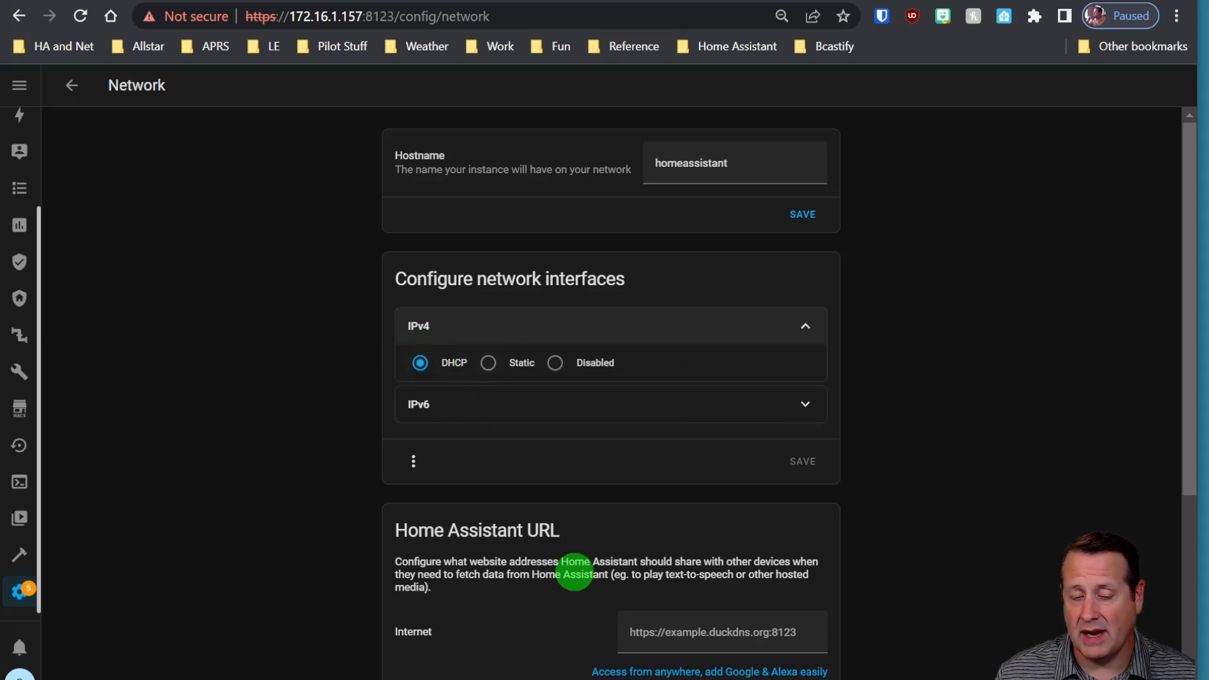
Switch IPv4 to Static 172.16.1.158/24 with gateway 172.16.1.254 and save it
left_click(489, 362)
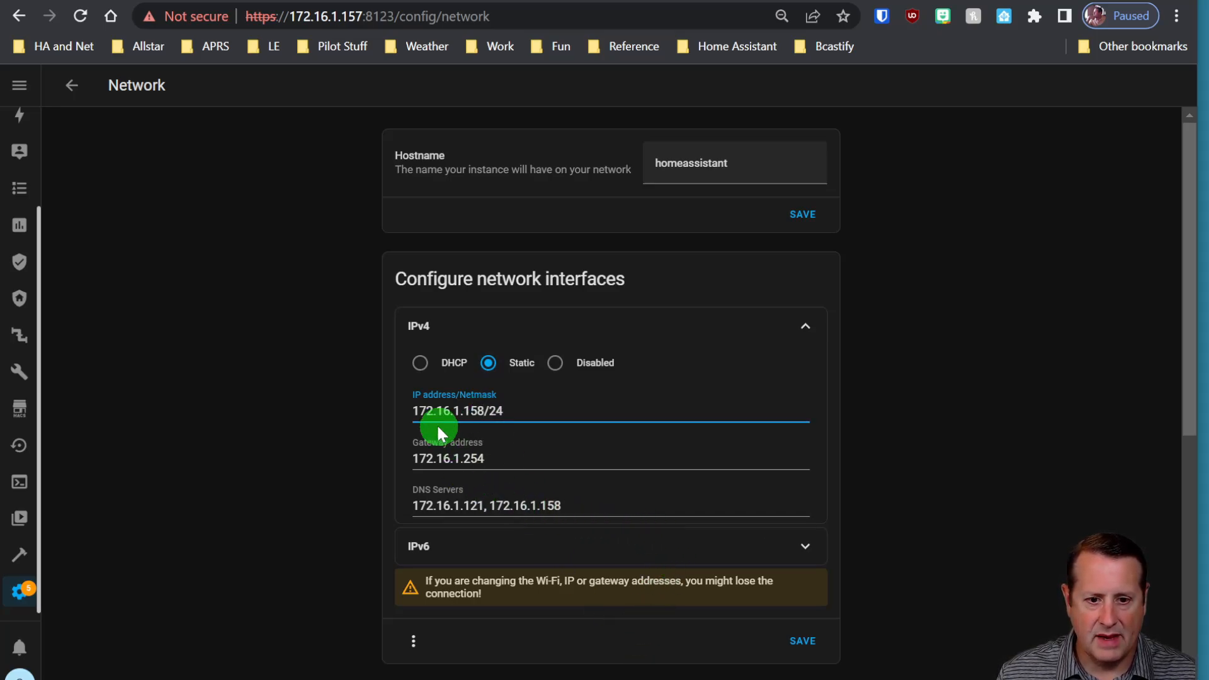
mouse_move(518, 431)
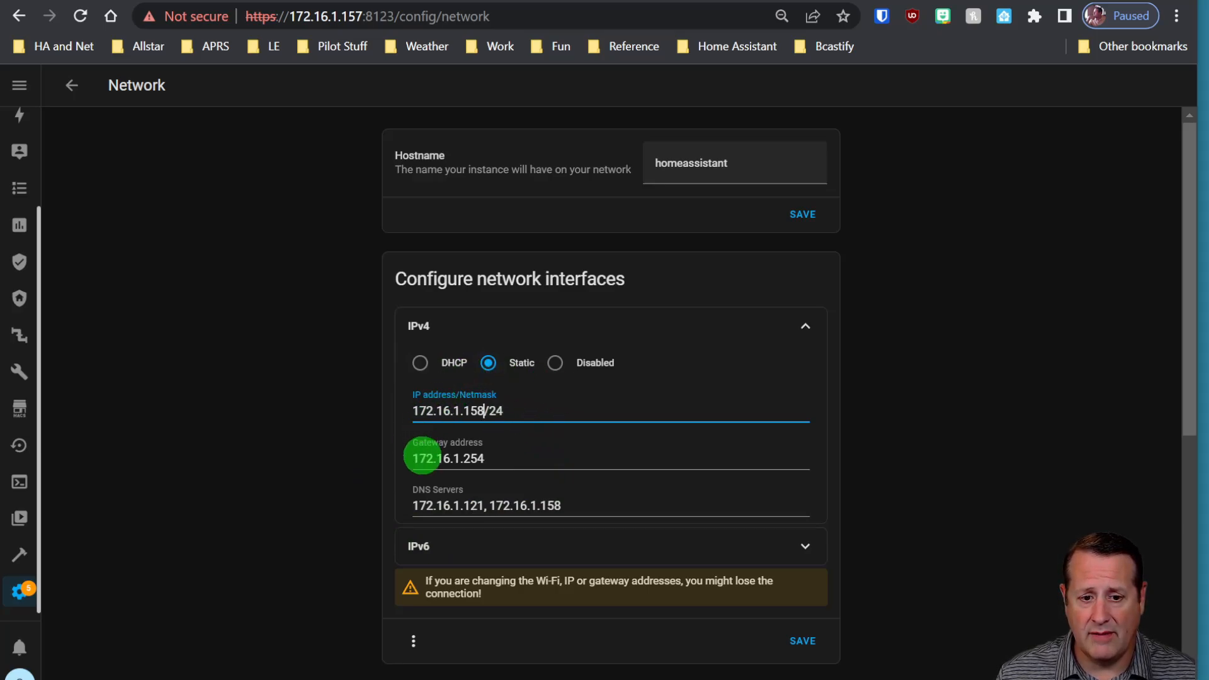
scroll("down", 3)
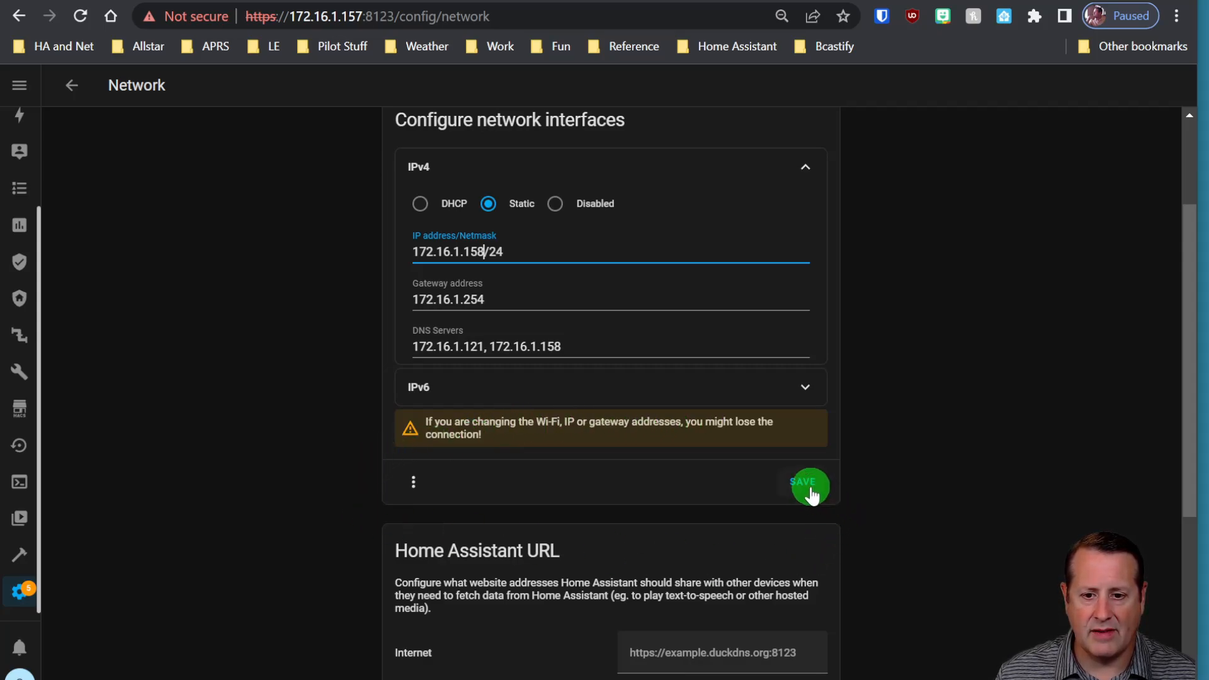
left_click(802, 482)
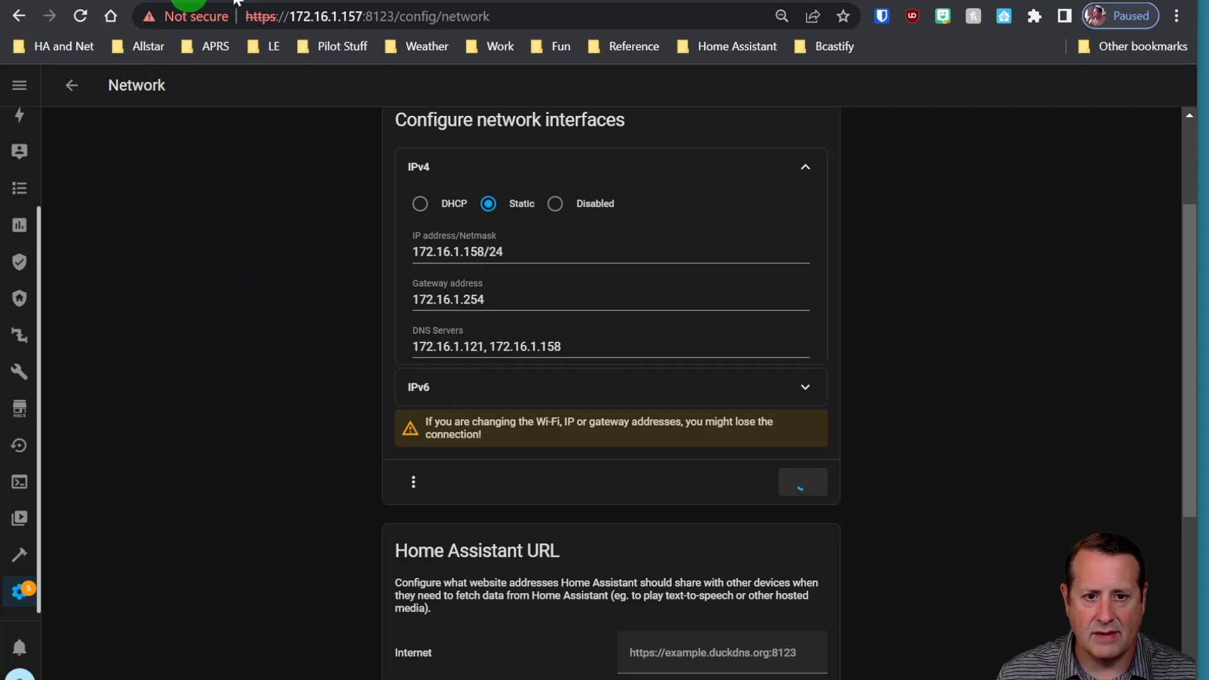
left_click(802, 482)
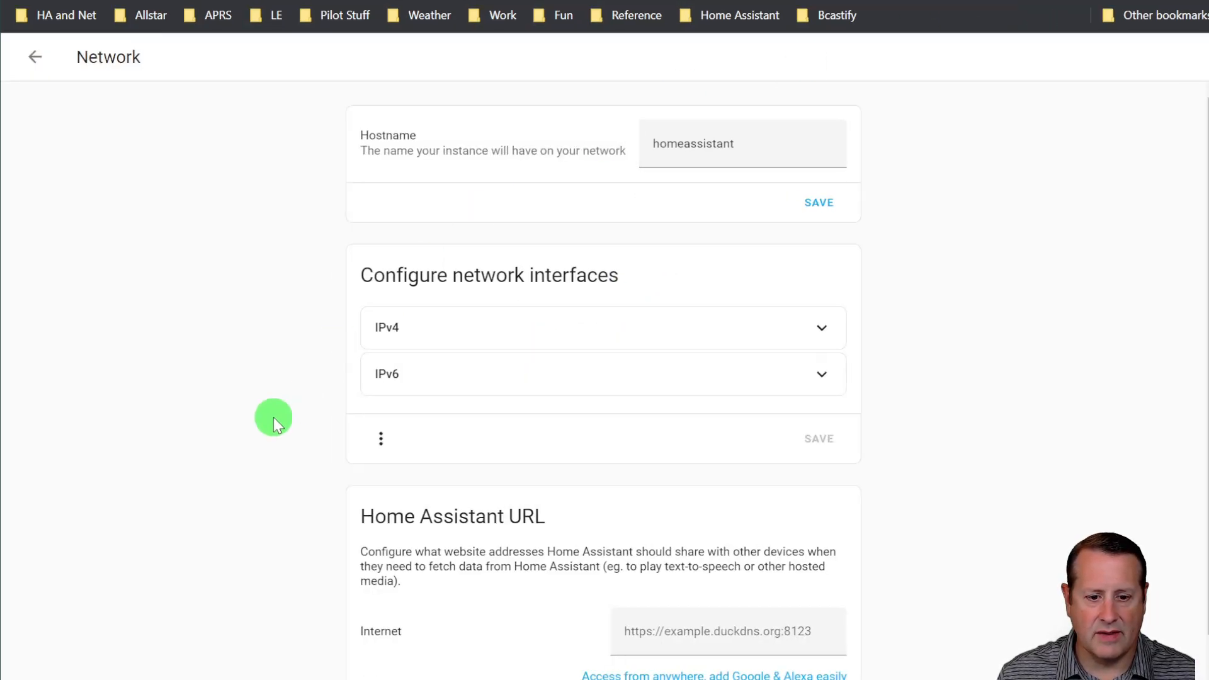
Navigate via the palette ('hard') to the Hardware page showing Home Assistant Yellow, then go to UniFi
left_click(35, 57)
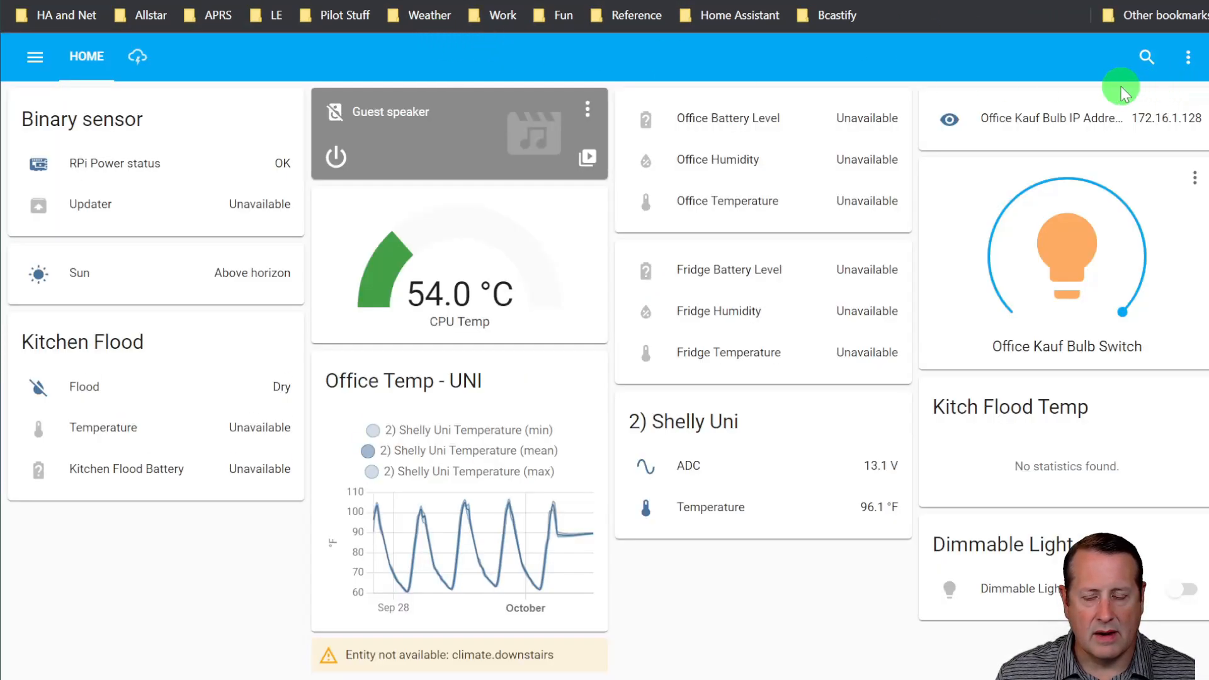
left_click(1188, 56)
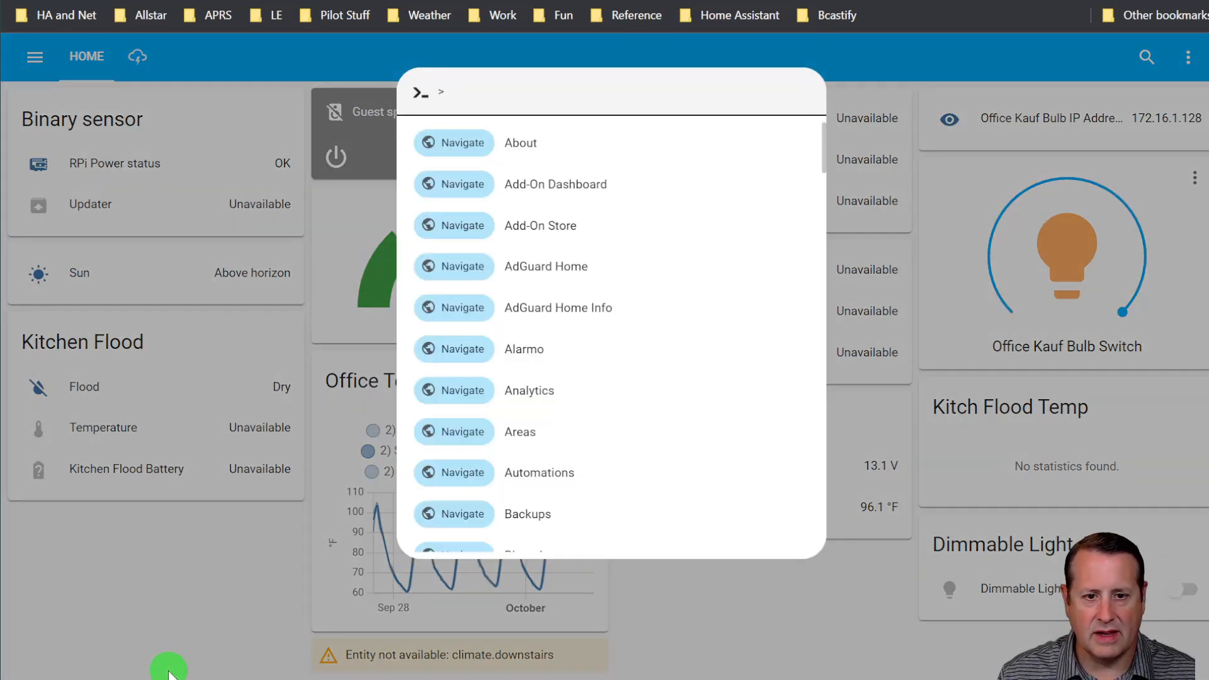
type("hard")
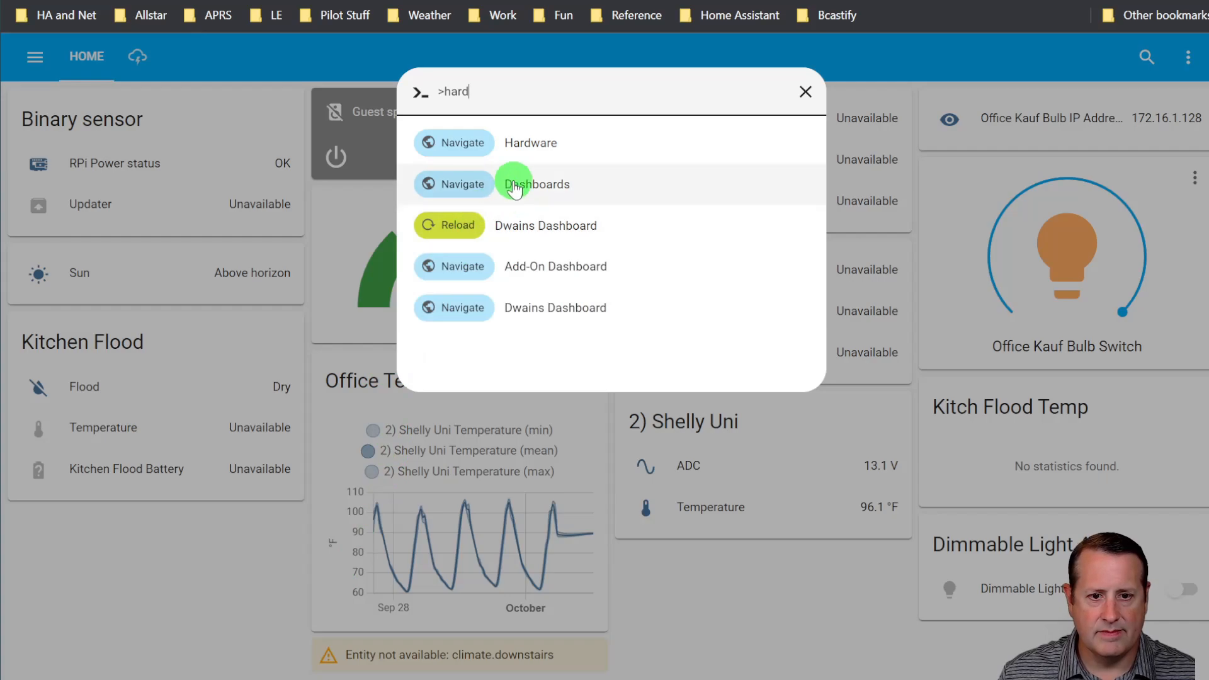
left_click(454, 142)
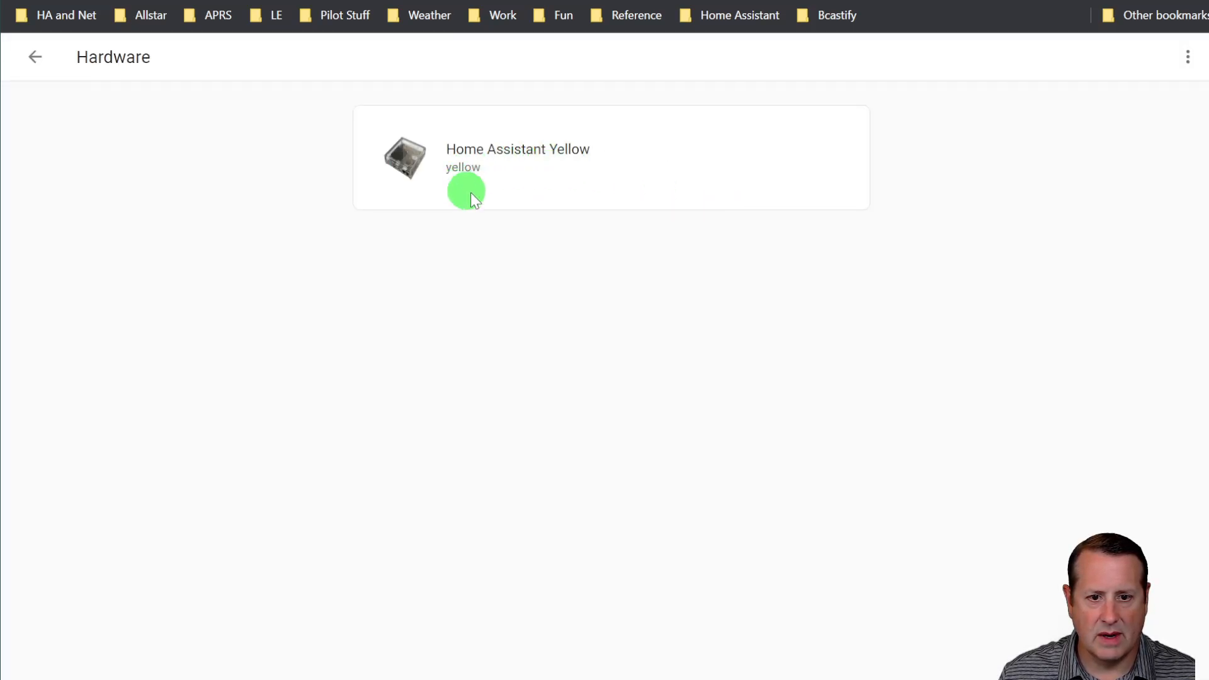
mouse_move(333, 15)
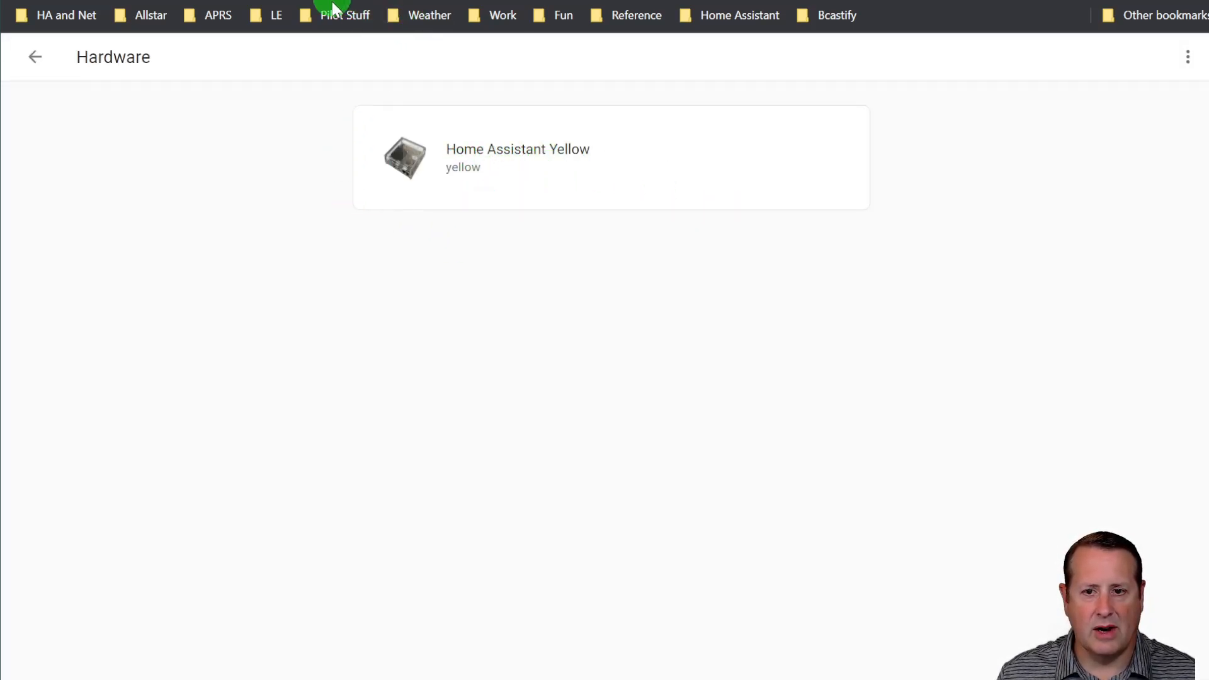
left_click(35, 57)
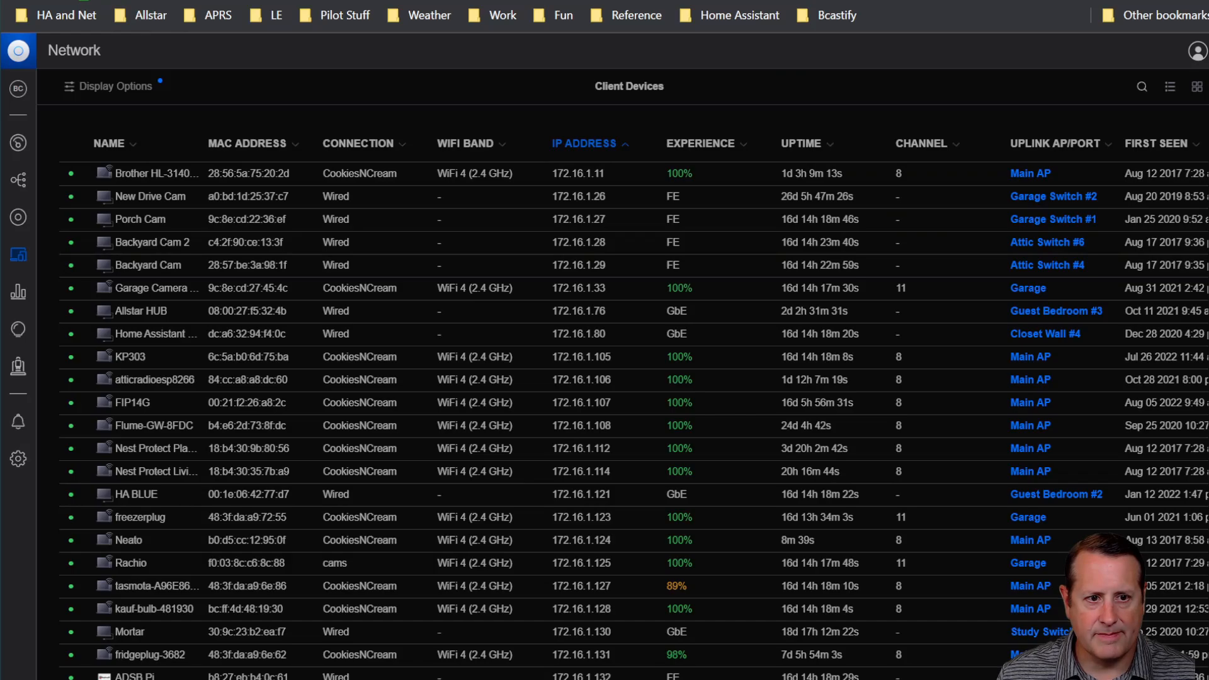
mouse_move(867, 471)
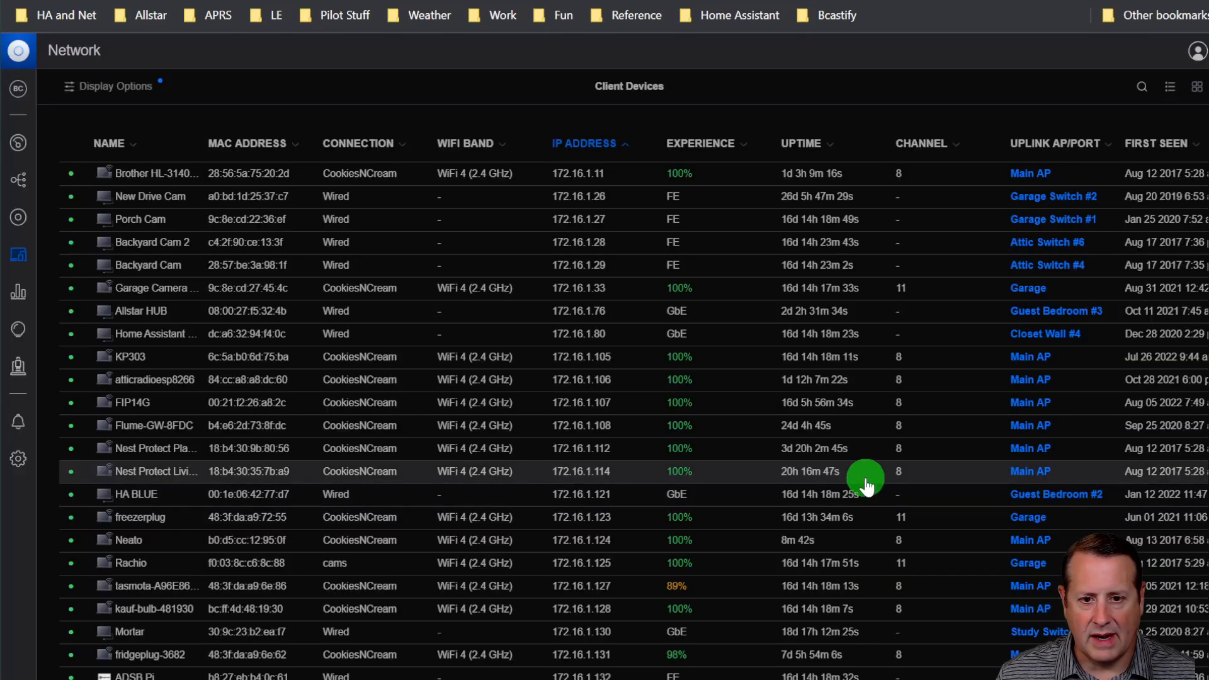
Check the Home Assistant Pi 4 client at 172.16.1.80 and the homeassistant client at 172.16.1.158
left_click(154, 332)
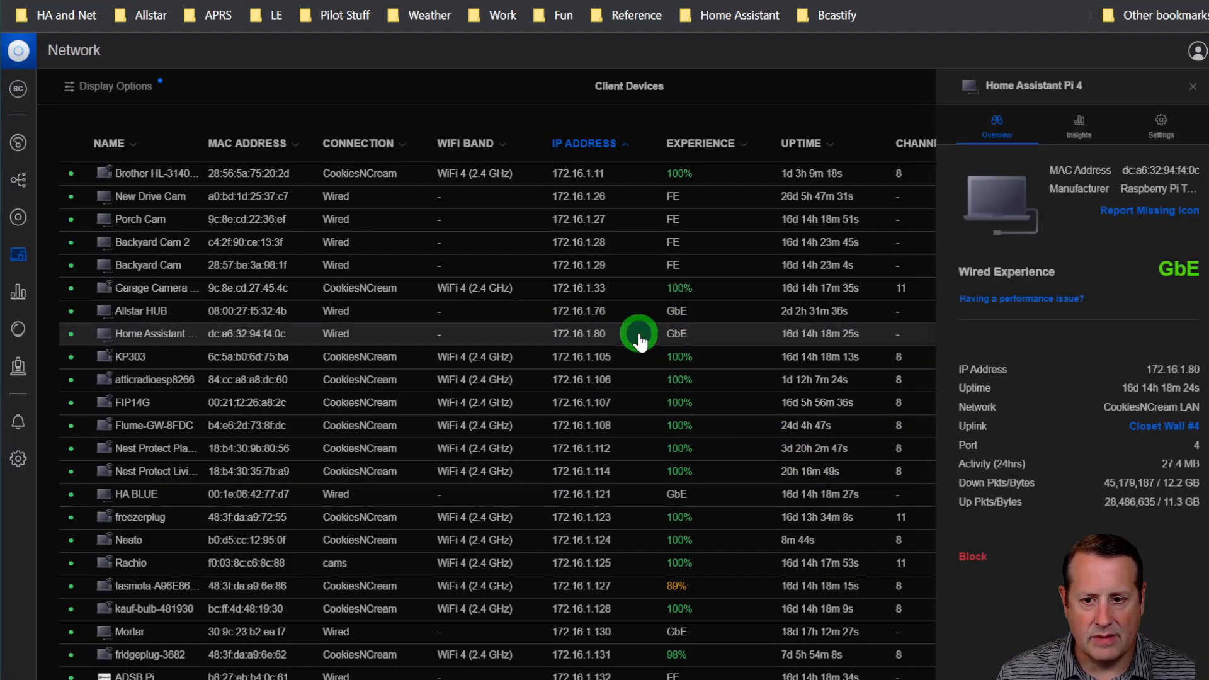
left_click(1160, 125)
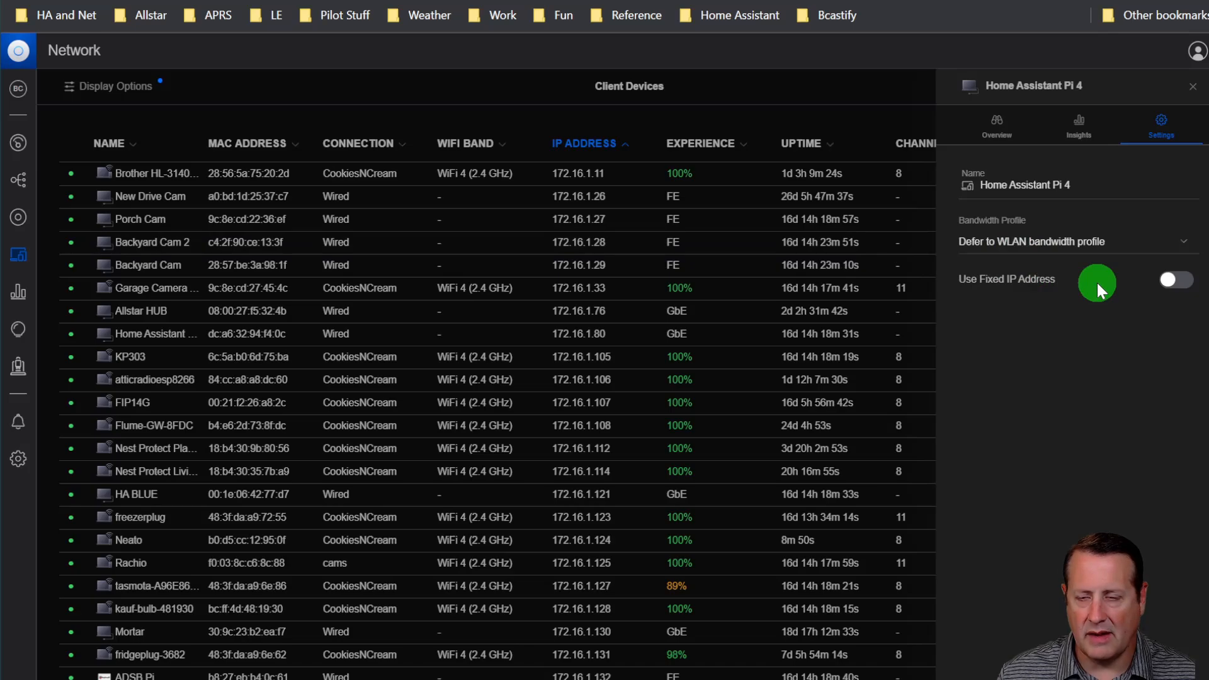
left_click(1192, 86)
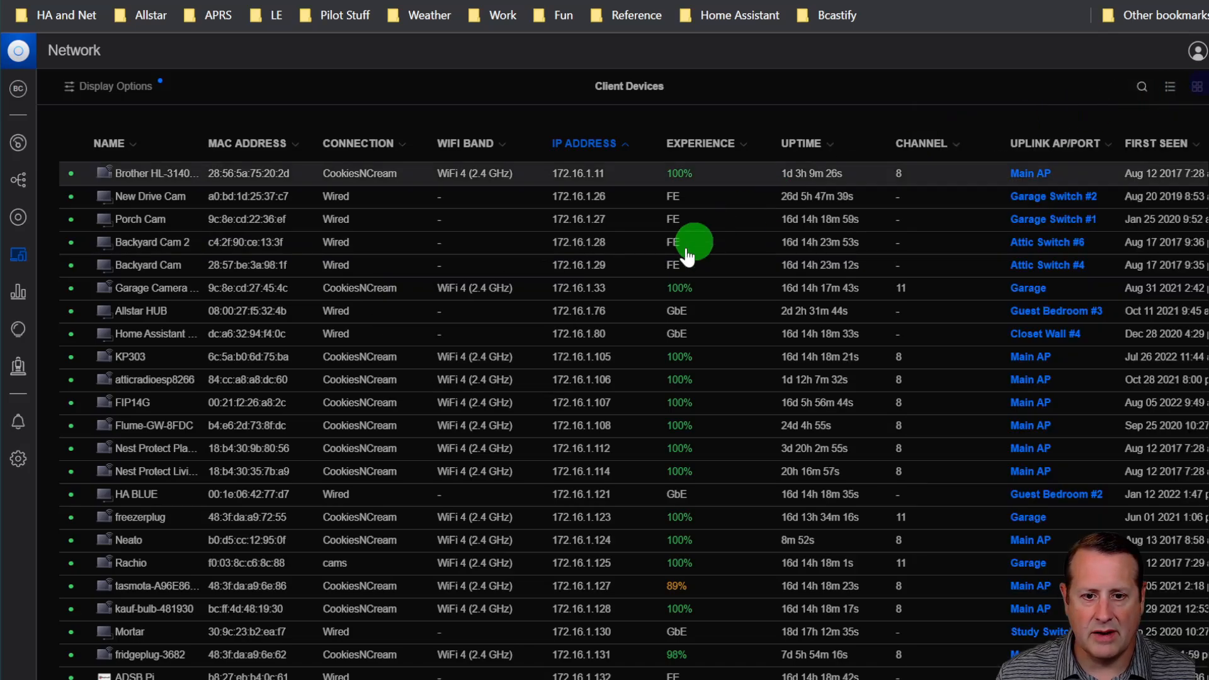
scroll("down", 3)
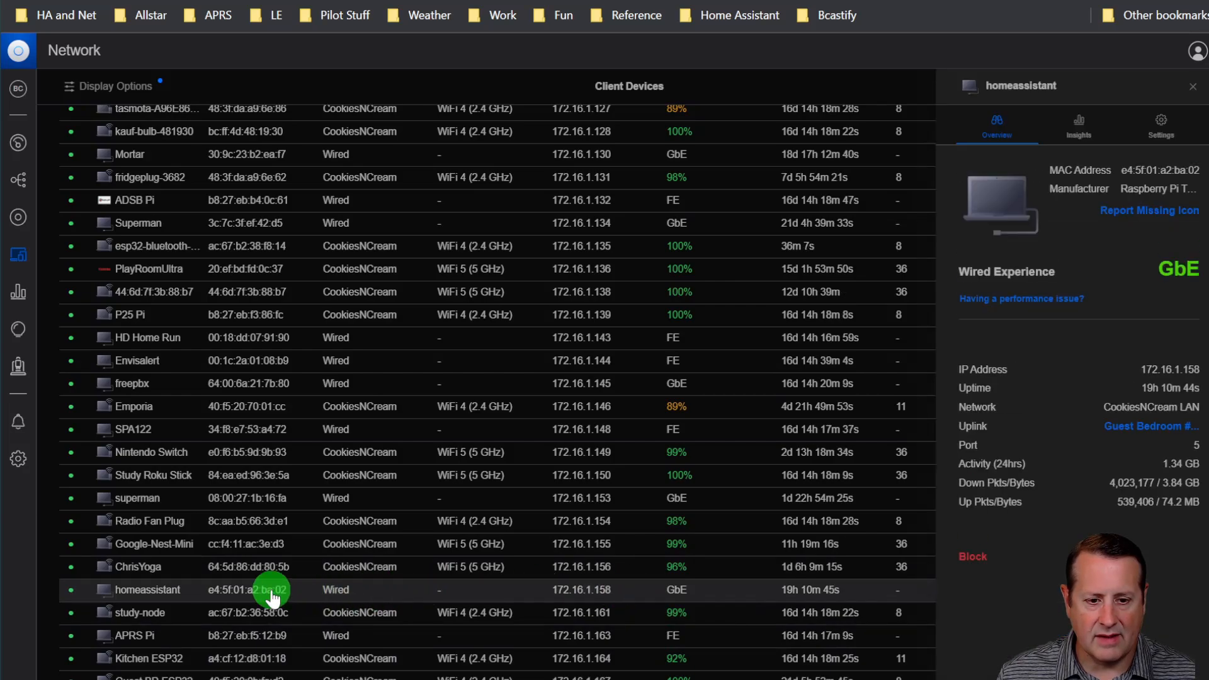
mouse_move(139, 596)
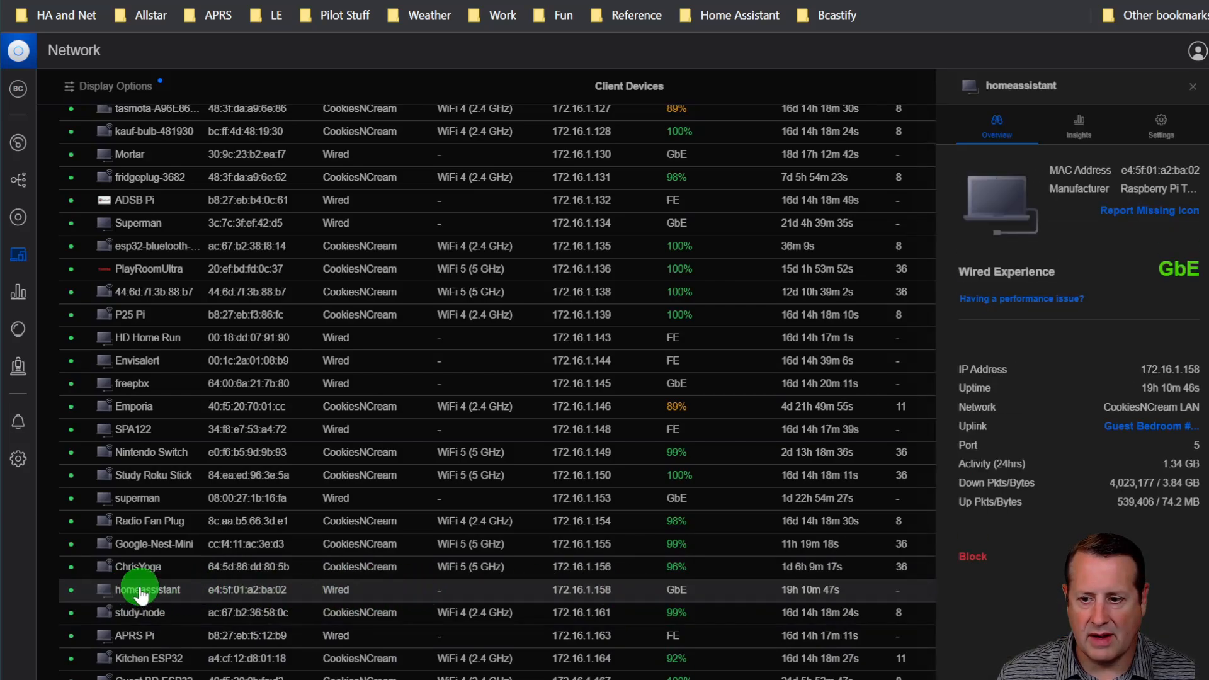
left_click(1160, 125)
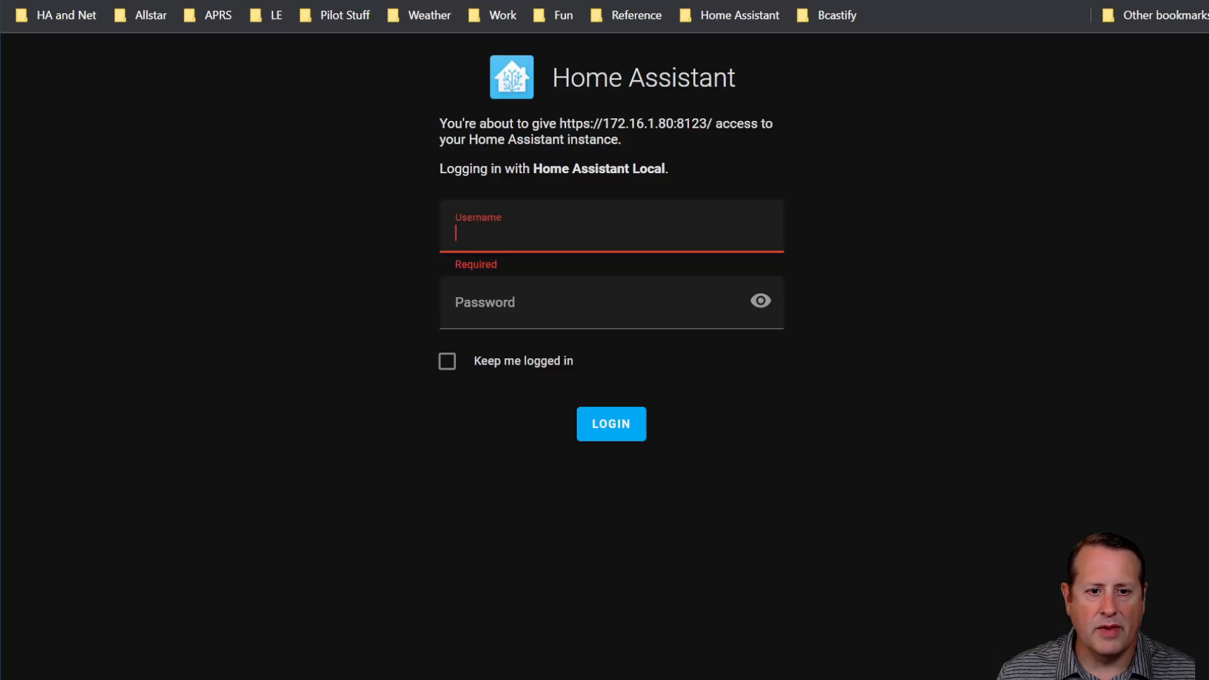
Log into 172.16.1.80 and review the Core update entry, 2022.9.6 installed versus 2022.9.7 available
left_click(610, 424)
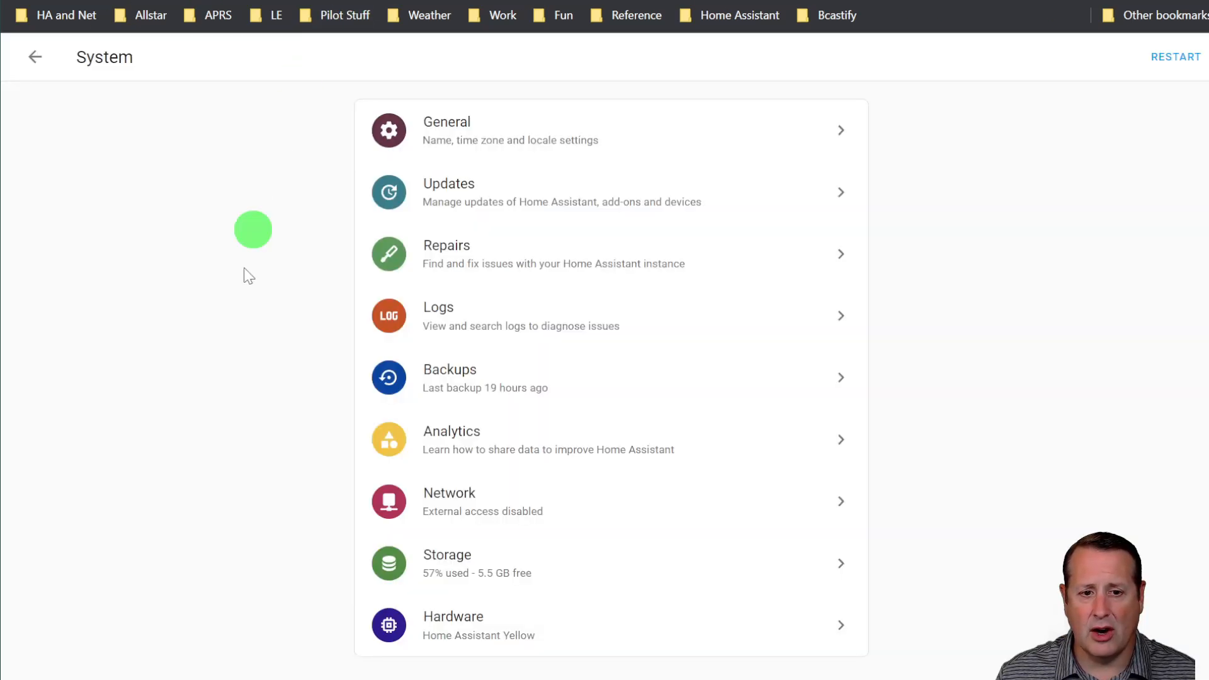
mouse_move(140, 331)
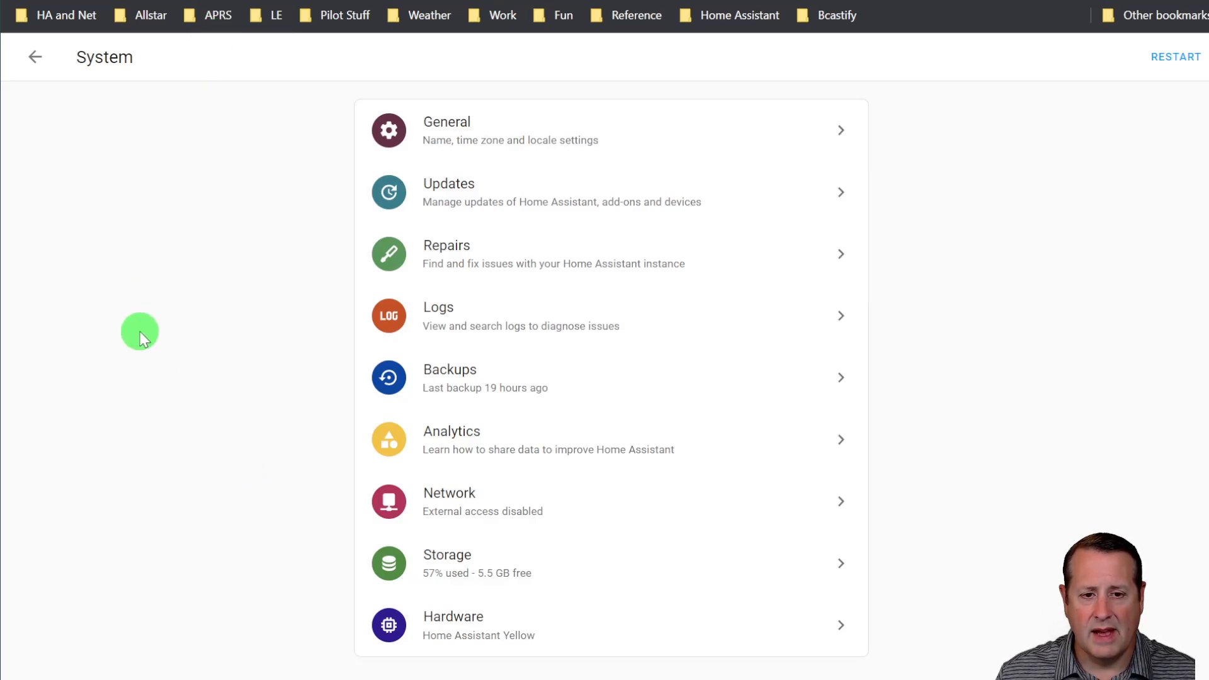
left_click(36, 57)
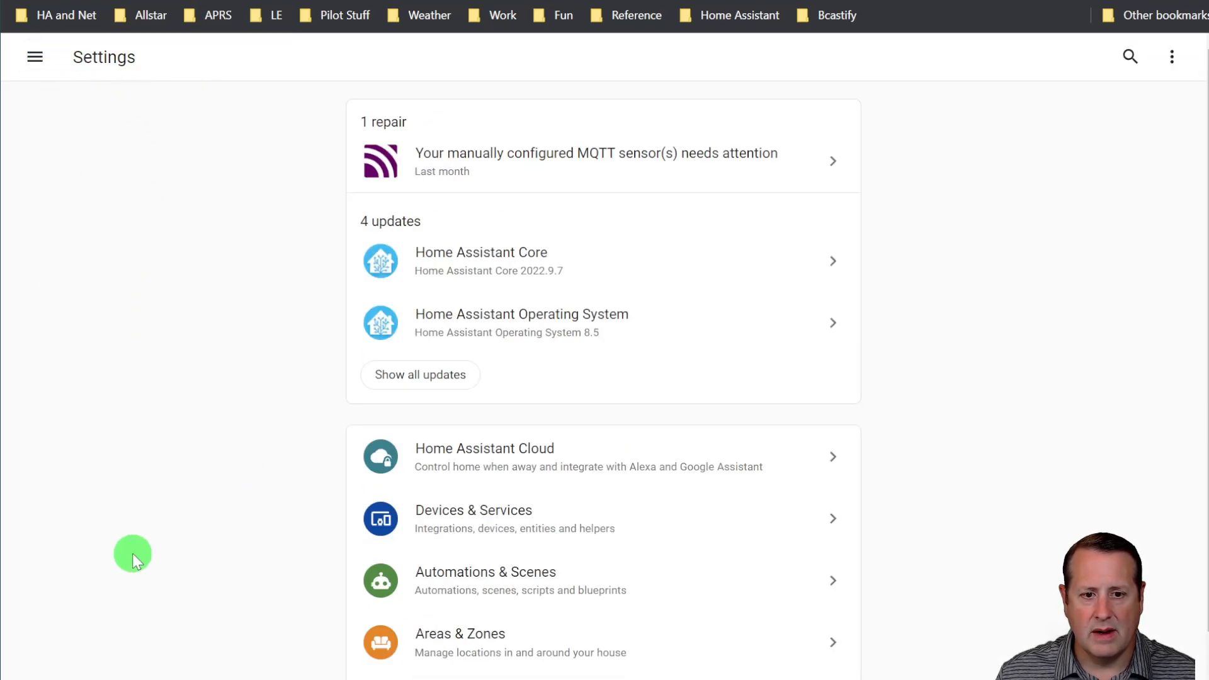
mouse_move(205, 286)
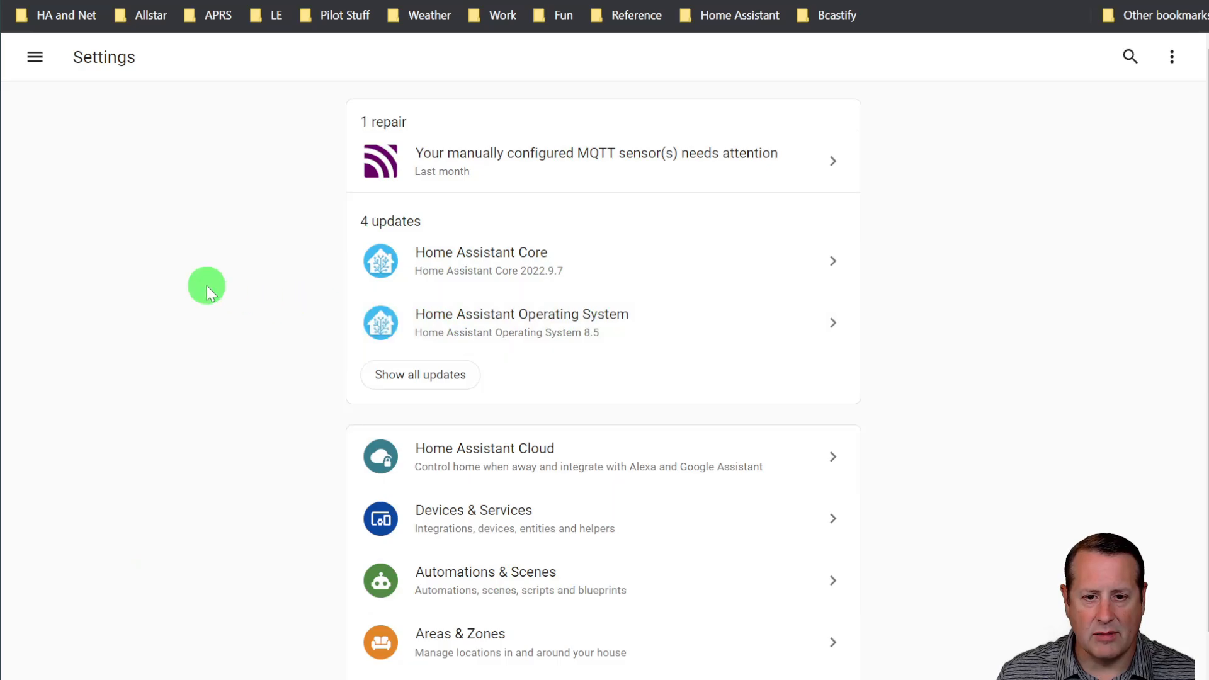
mouse_move(517, 313)
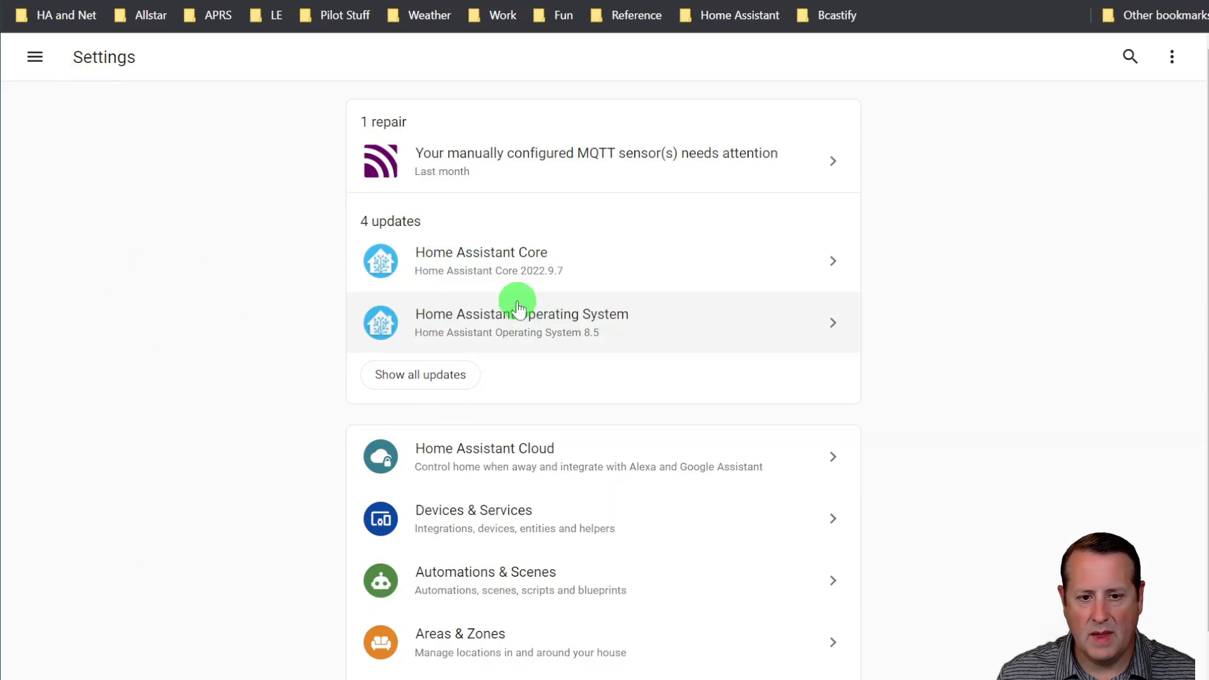
mouse_move(470, 266)
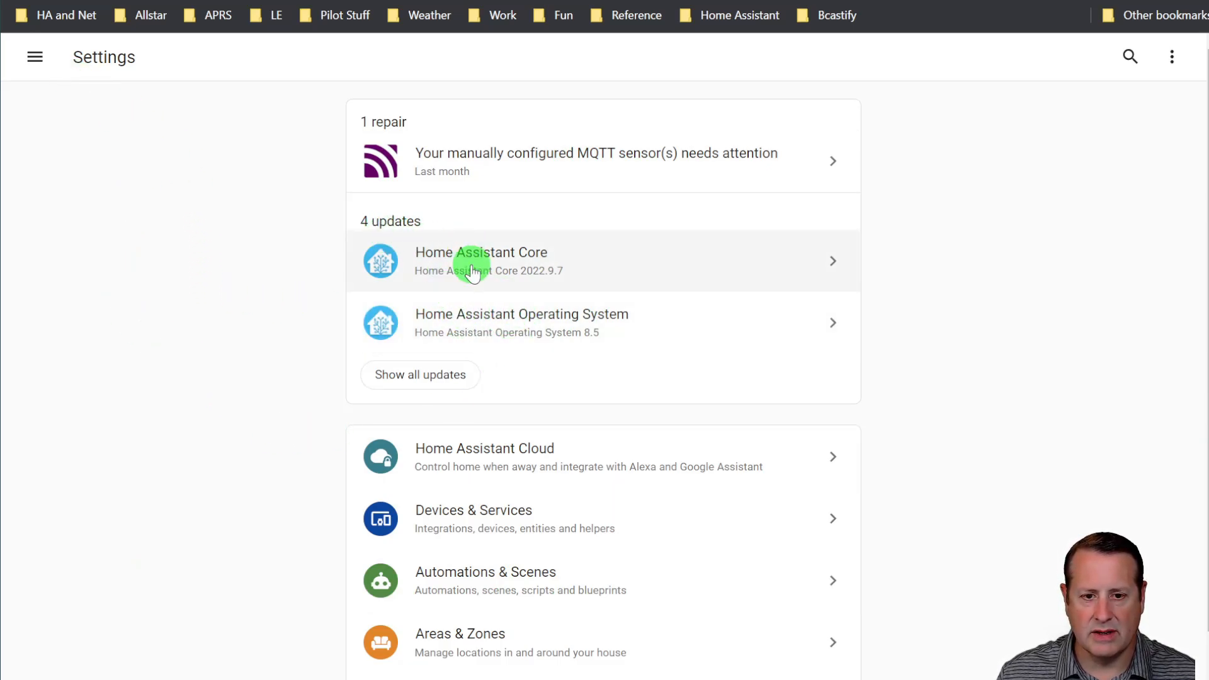
left_click(480, 261)
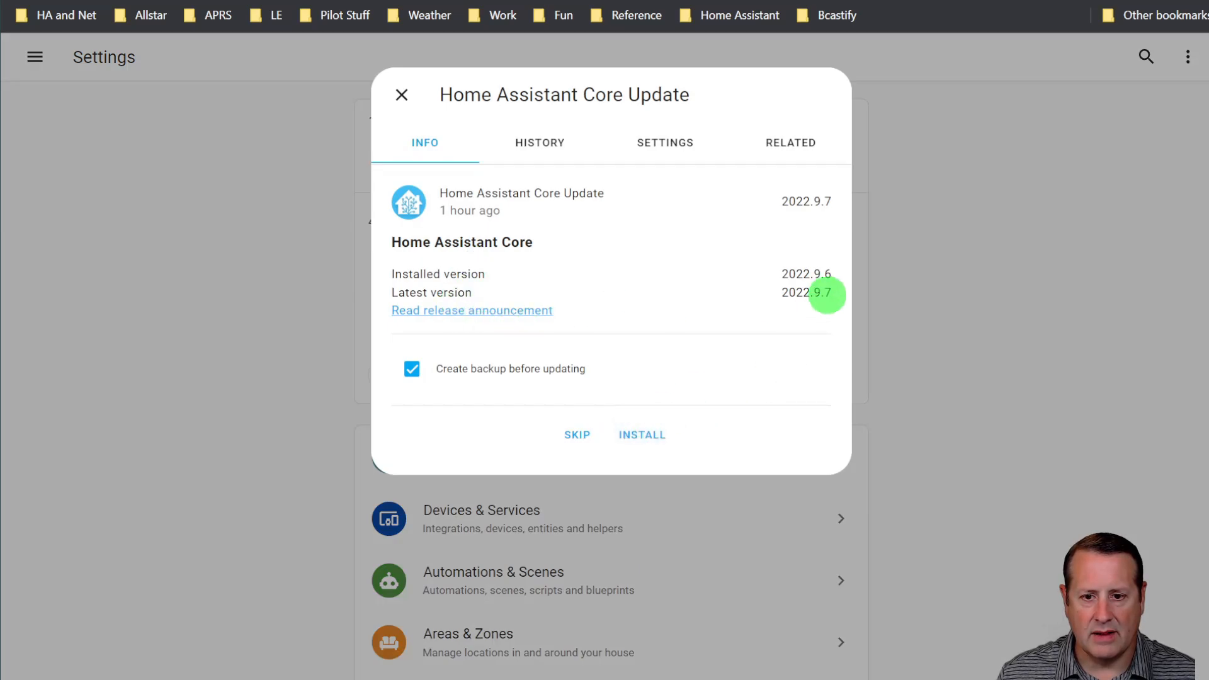
mouse_move(238, 110)
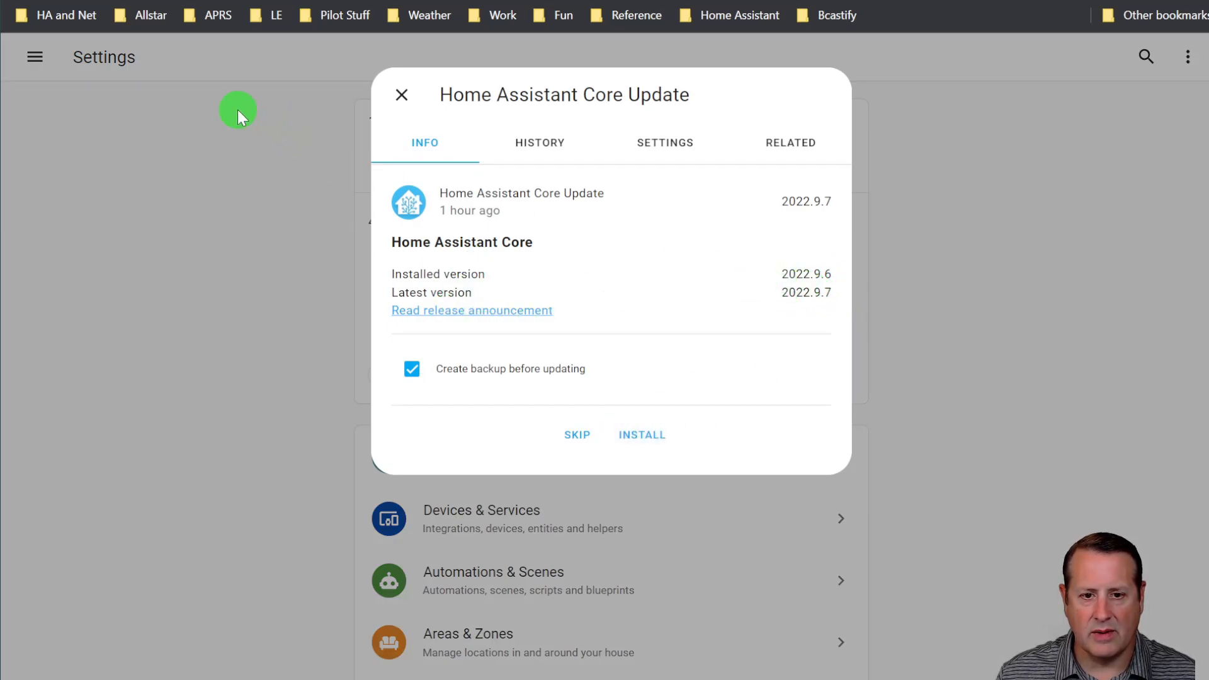
left_click(401, 95)
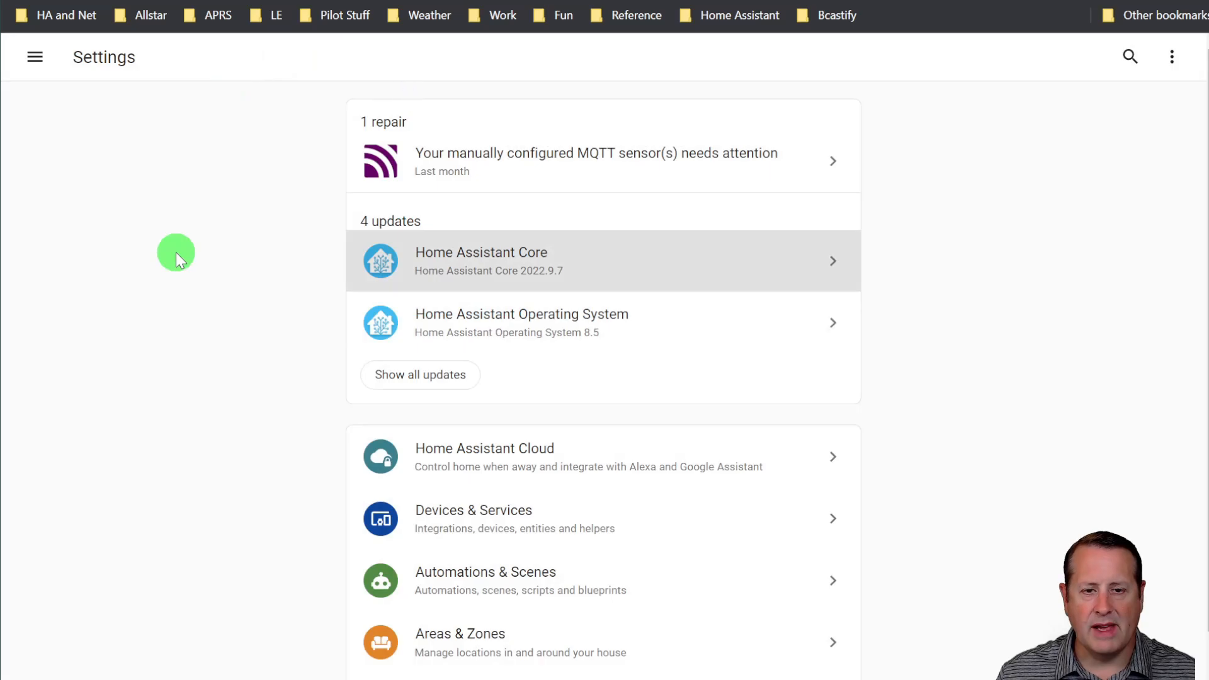